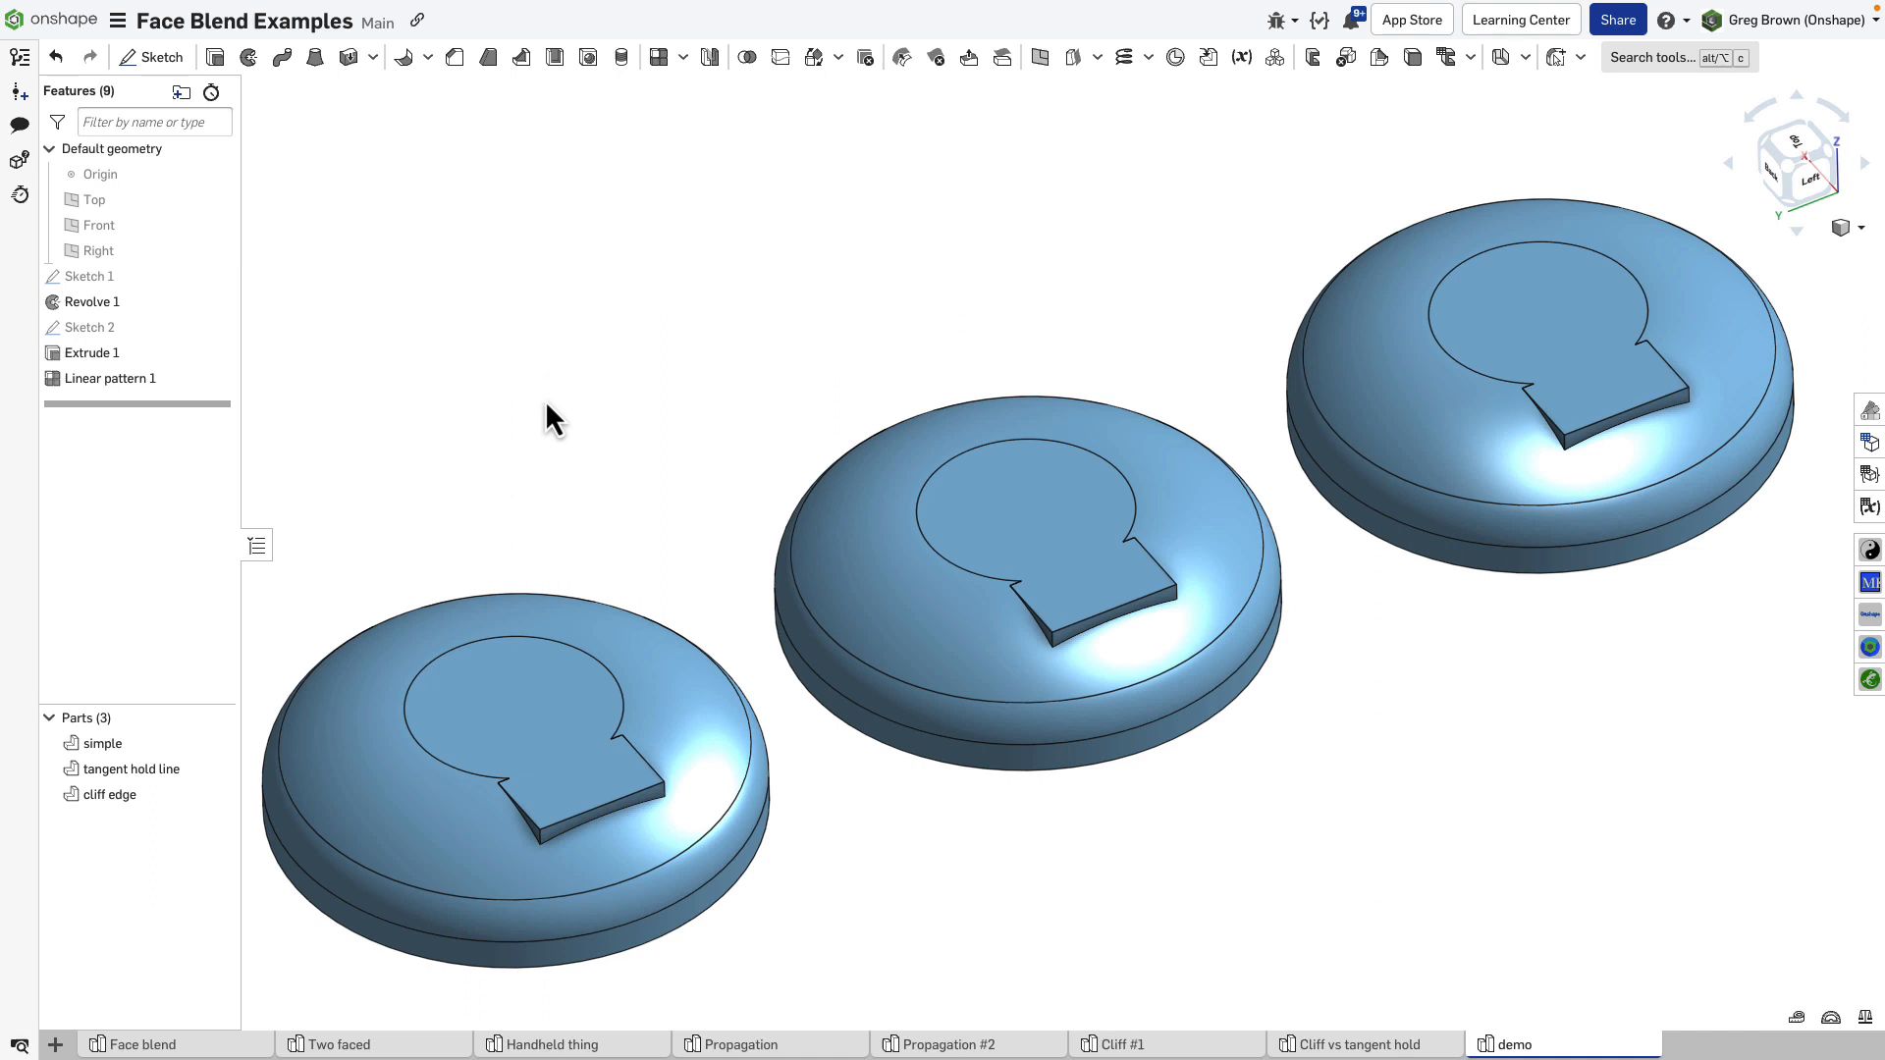
# Orbit around the three discs and select entries in the lower-left list.
pyautogui.moveTo(553, 418); pyautogui.dragTo(707, 430)
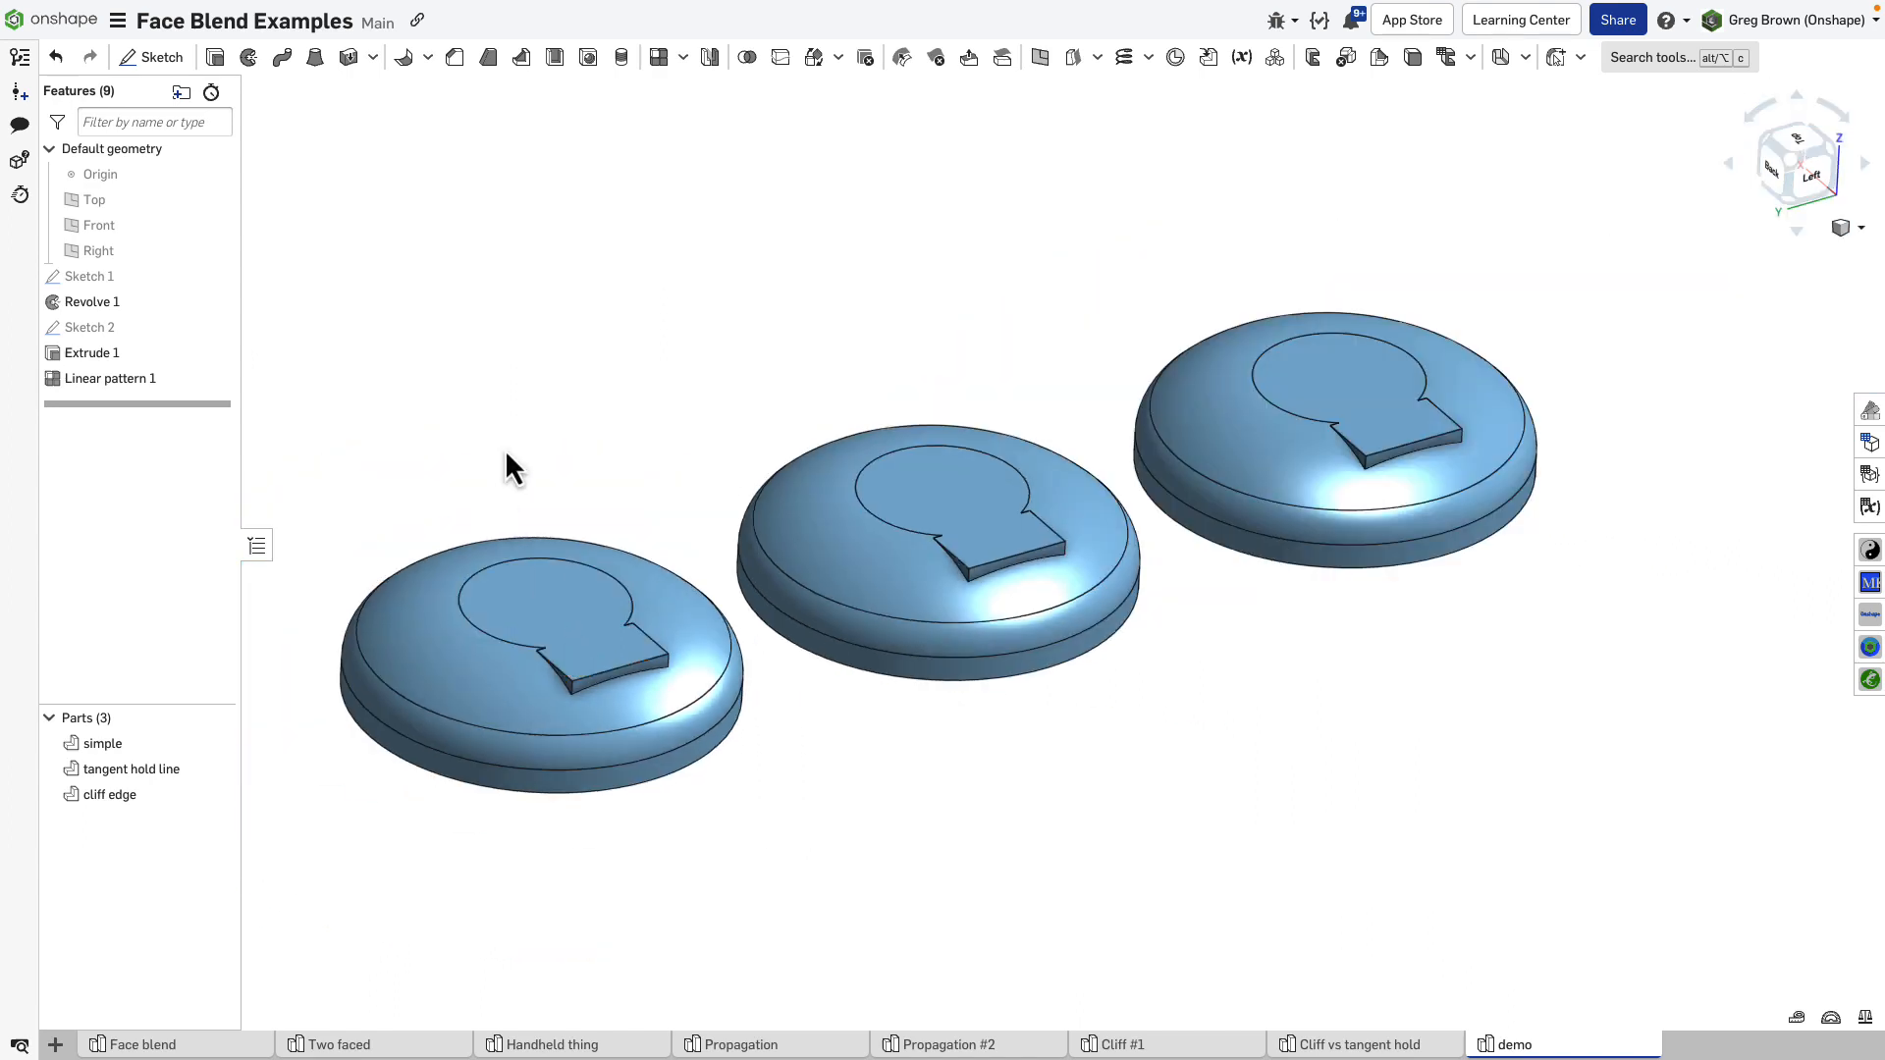
pyautogui.moveTo(518, 366)
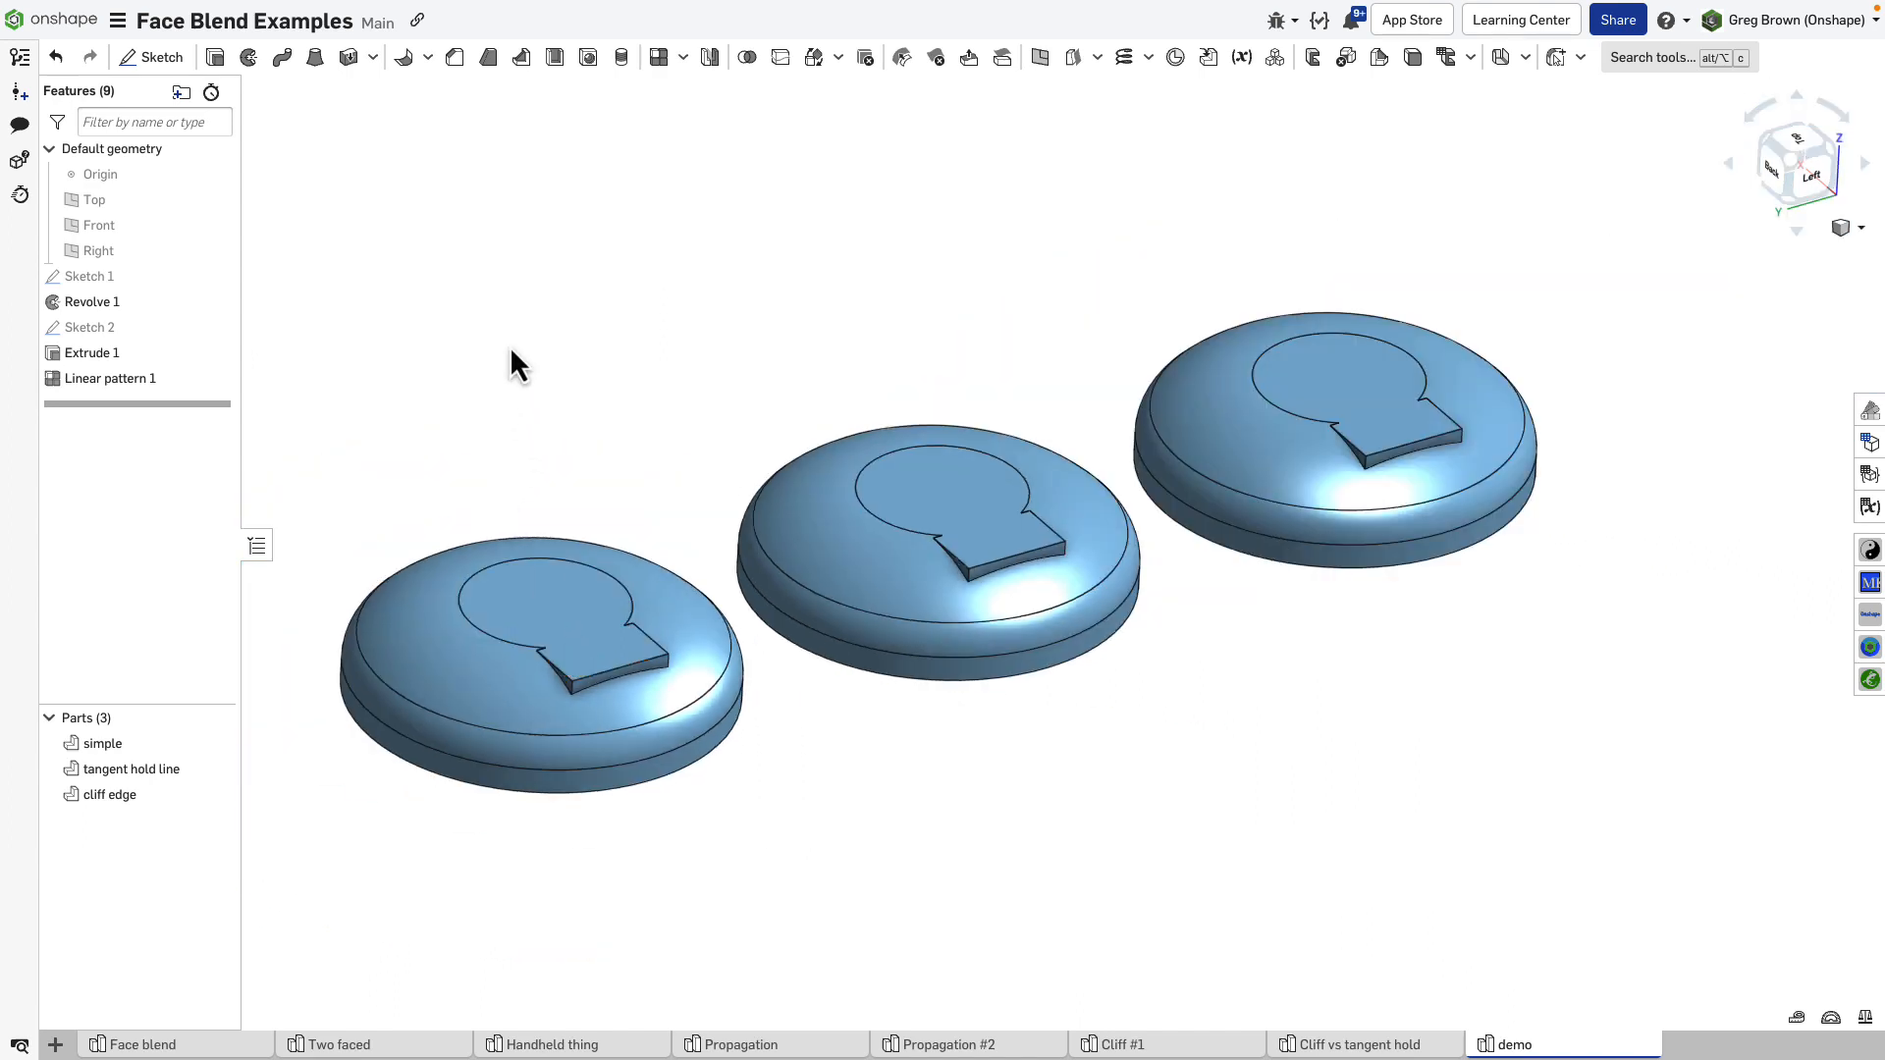
pyautogui.moveTo(589, 558)
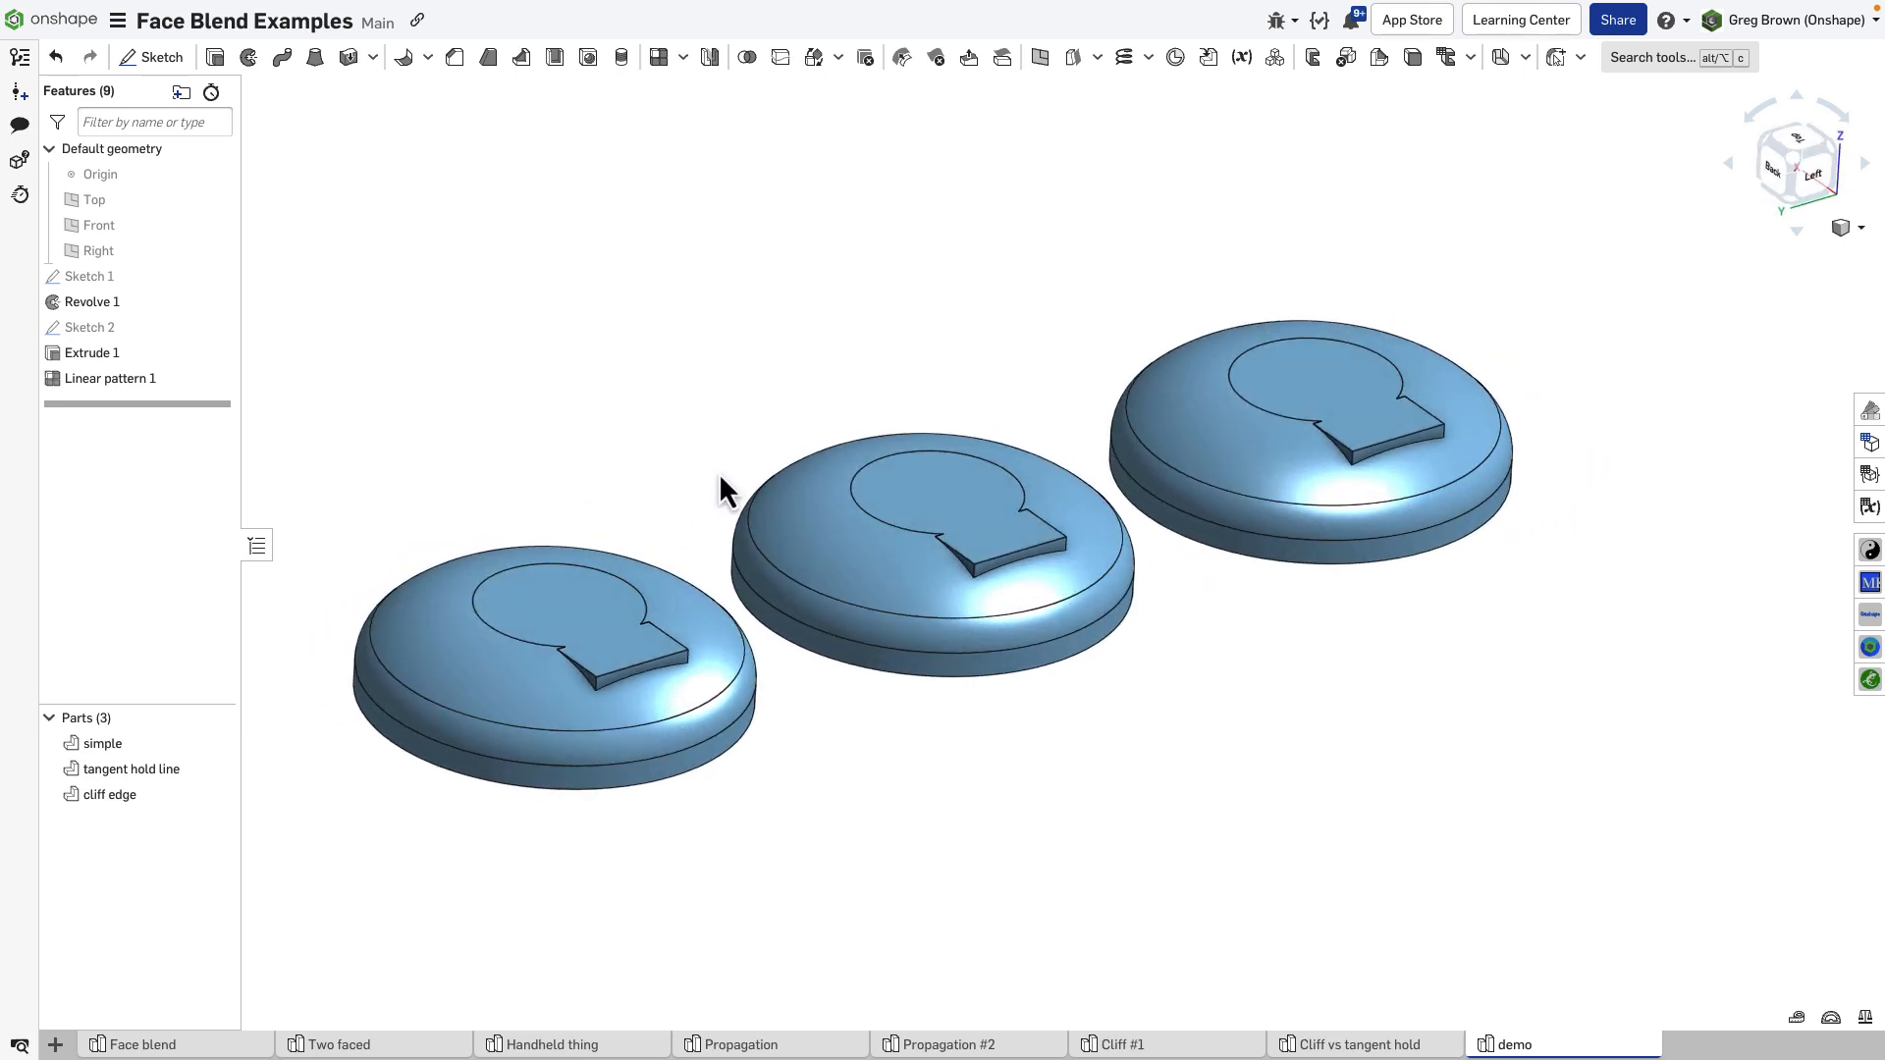
pyautogui.click(103, 744)
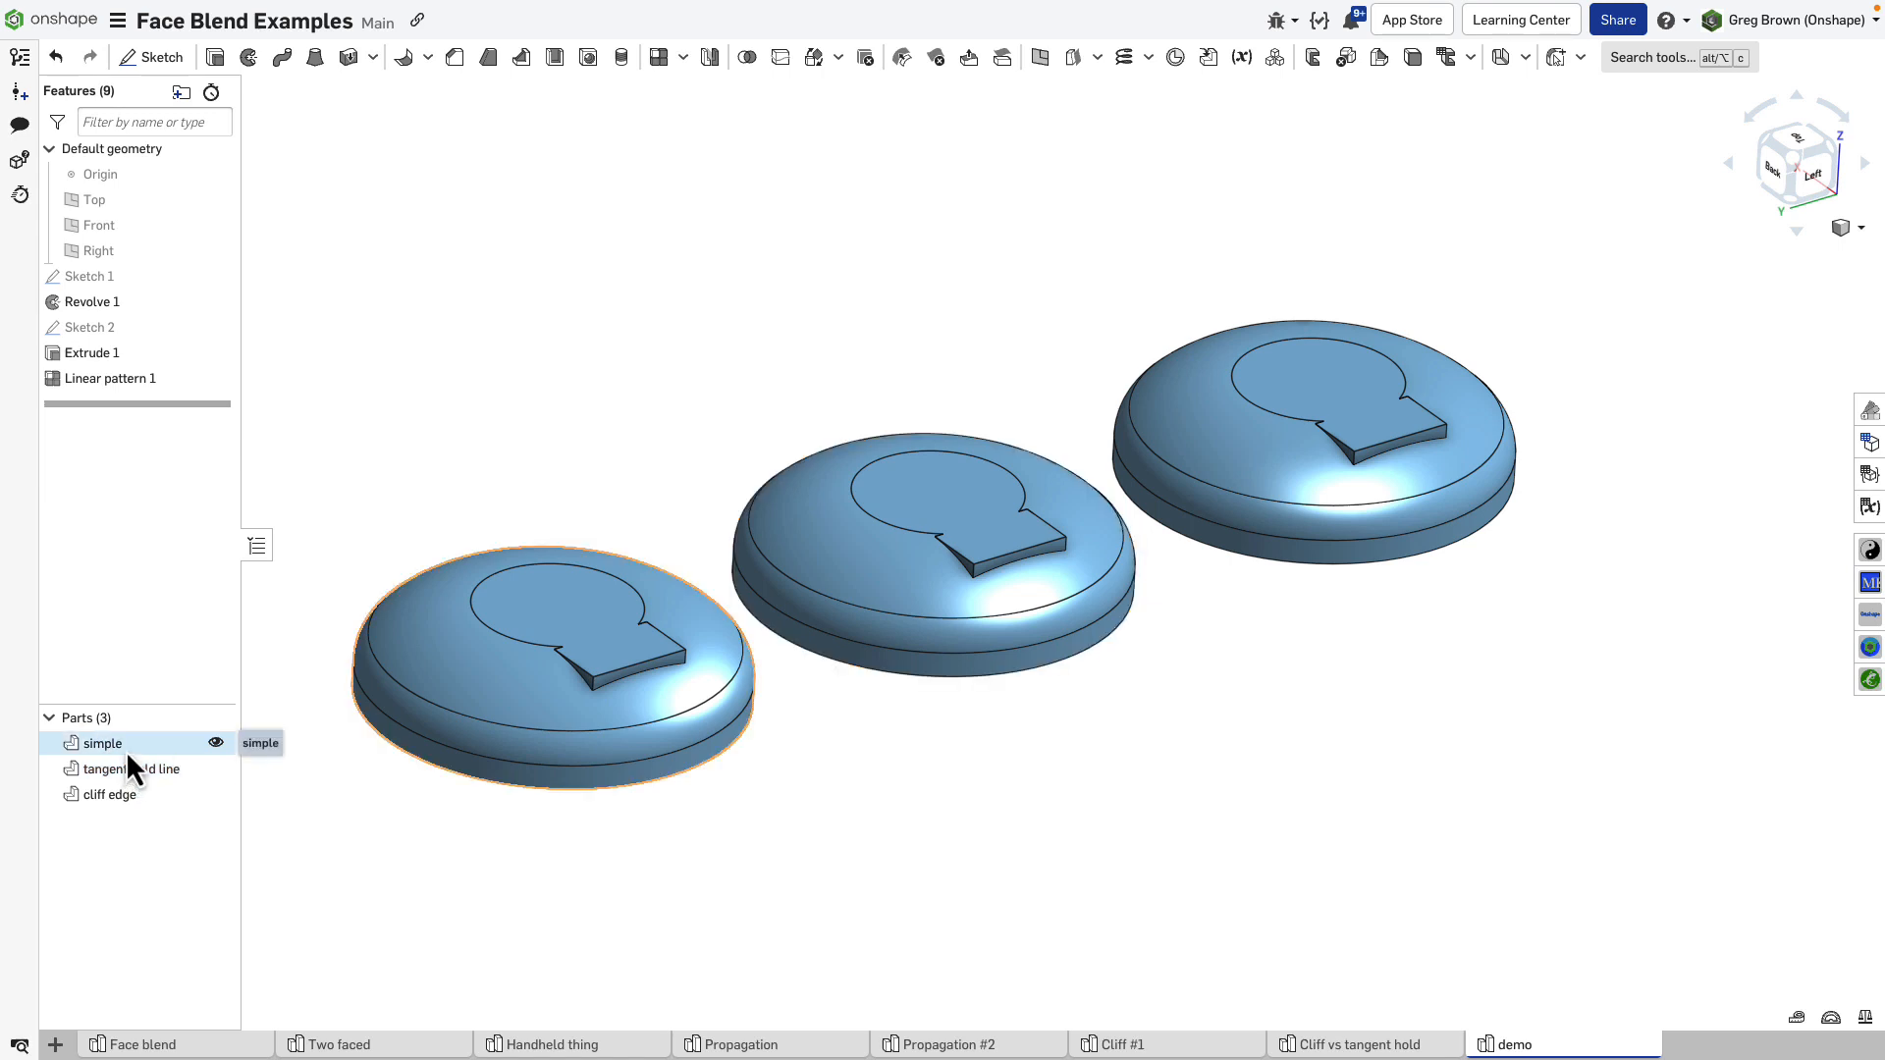
pyautogui.click(131, 767)
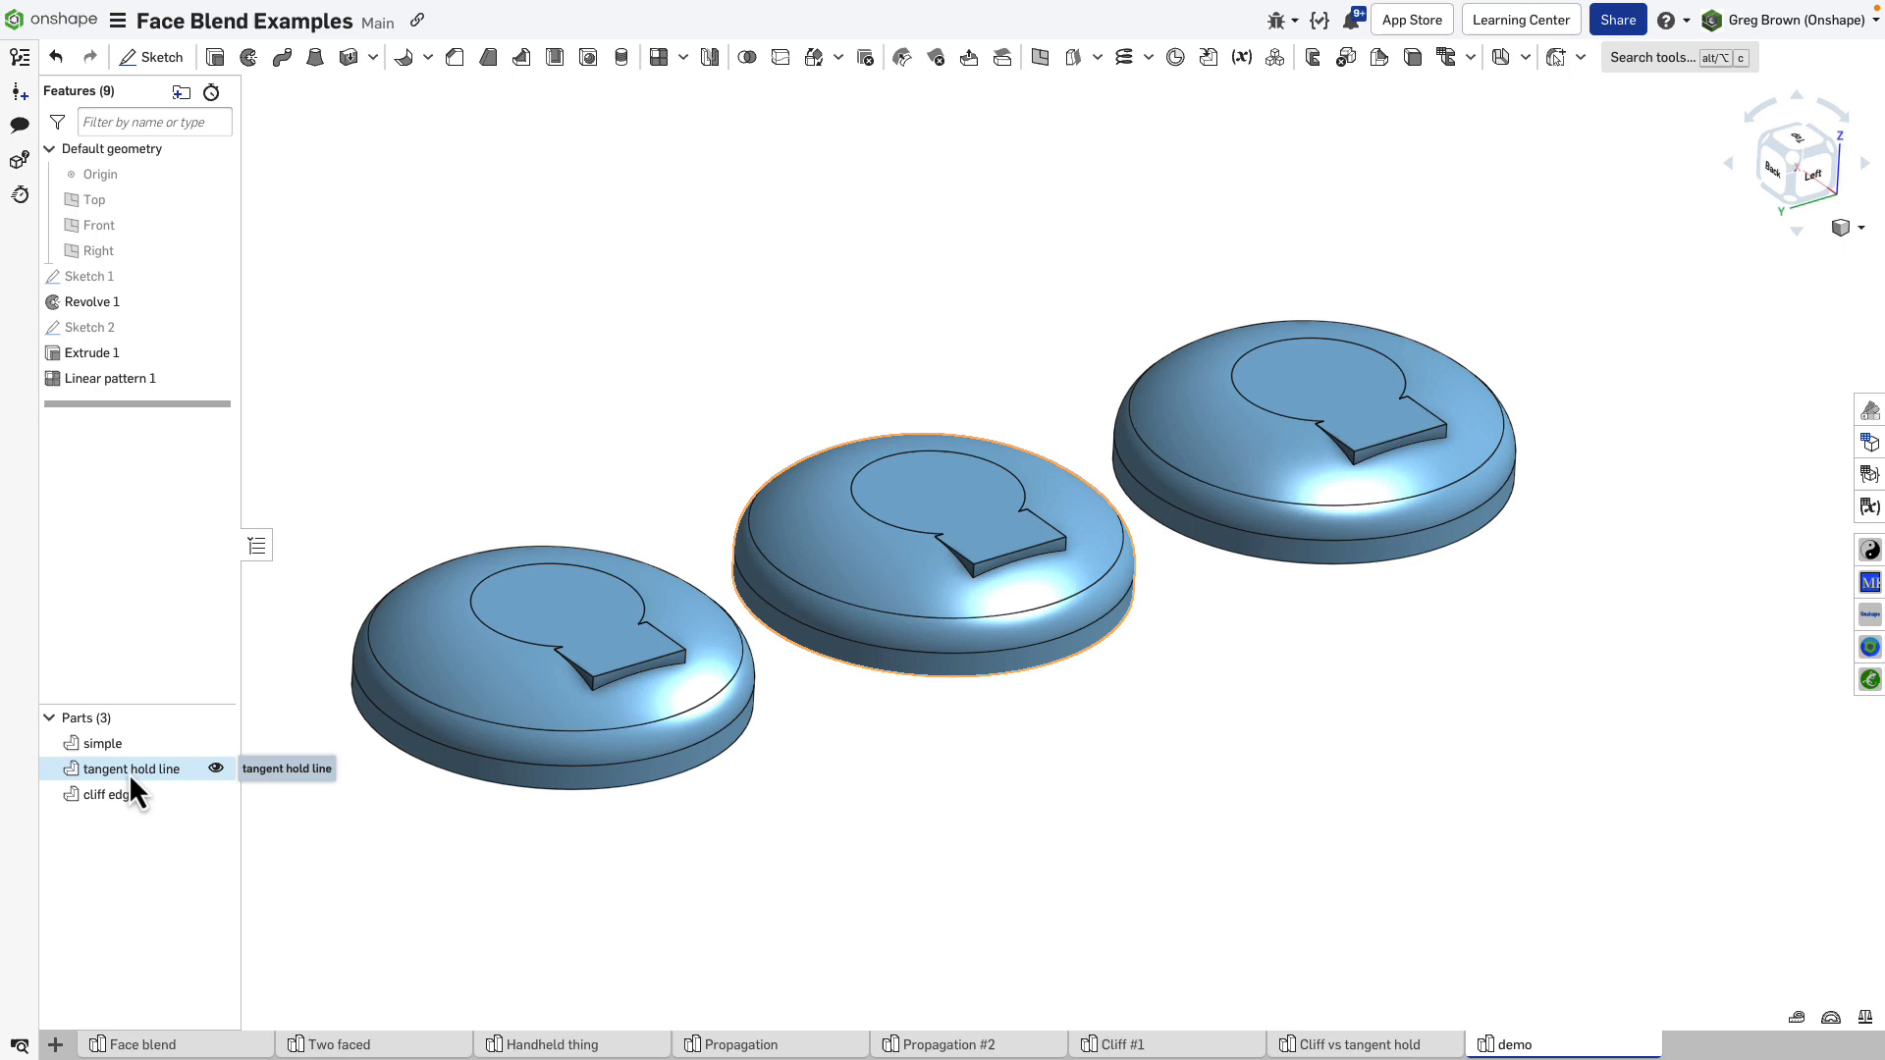
pyautogui.click(113, 794)
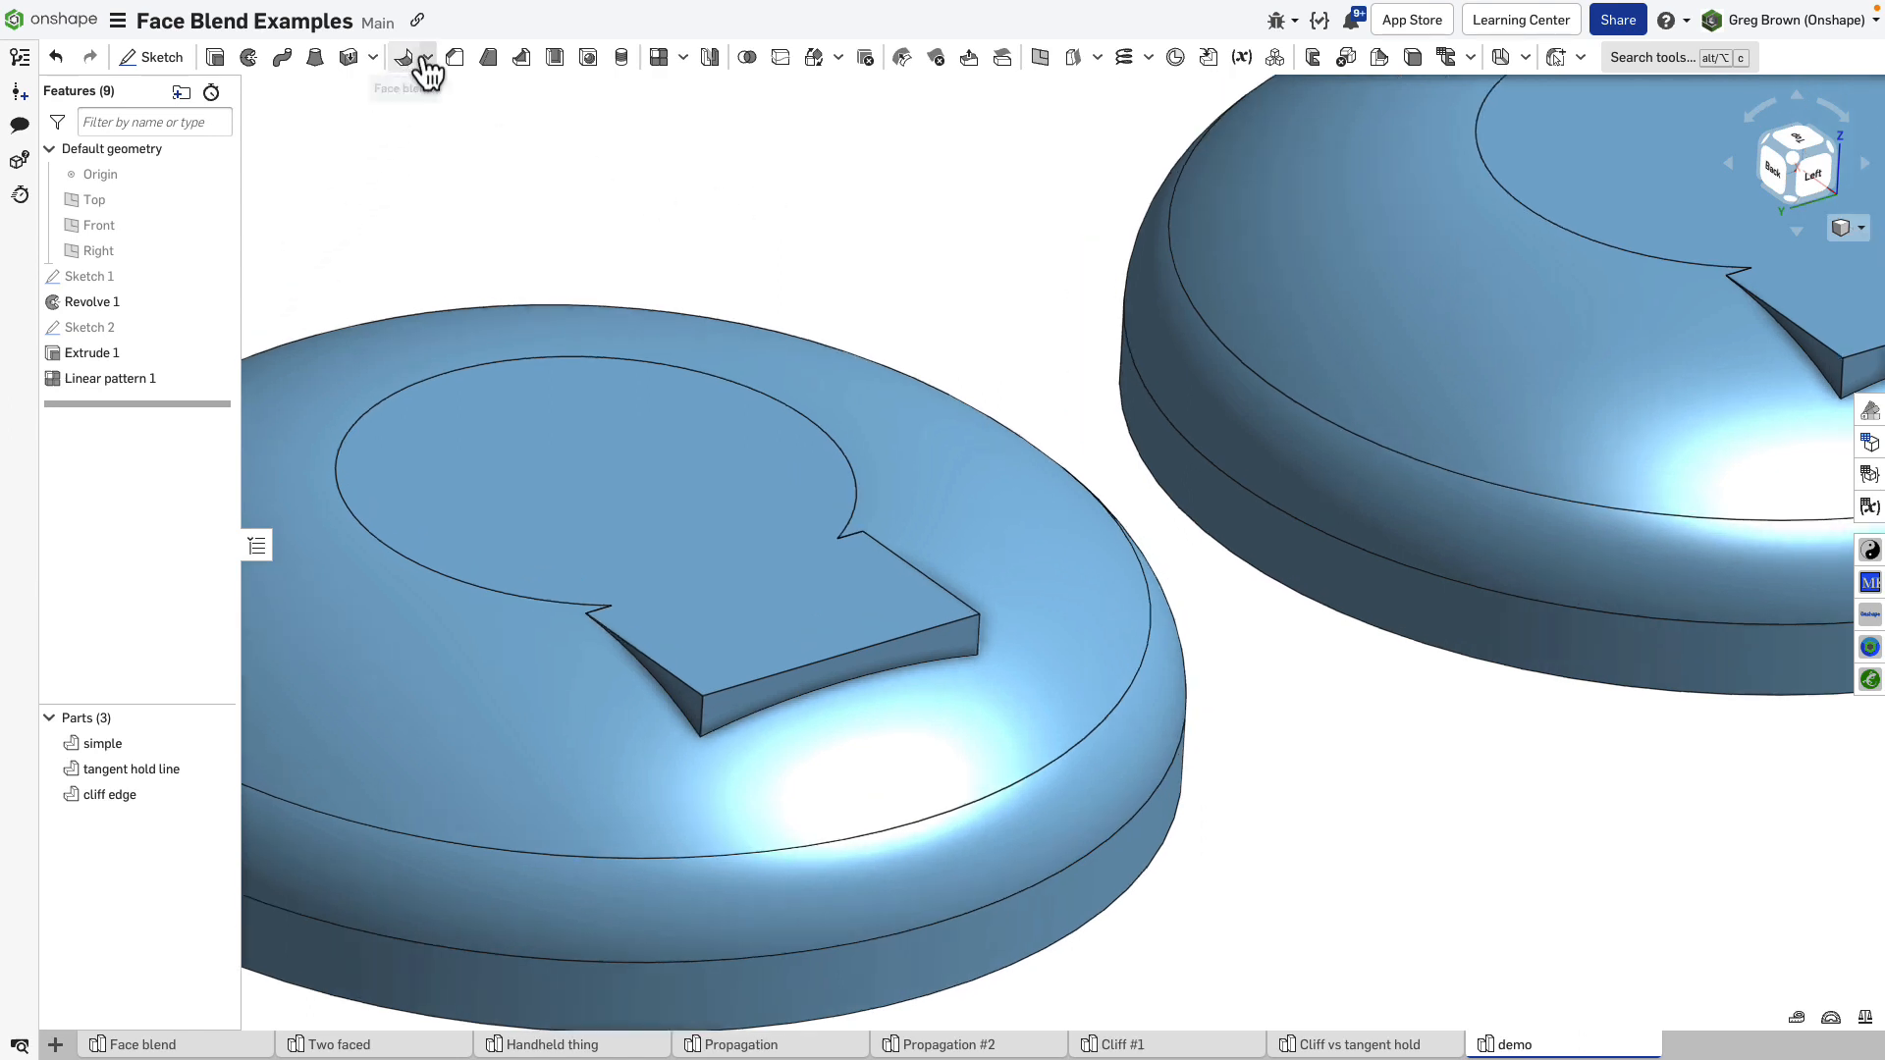
# Create a face blend with the tab wall faces as Side 1 and the dome as Side 2.
pyautogui.click(405, 57)
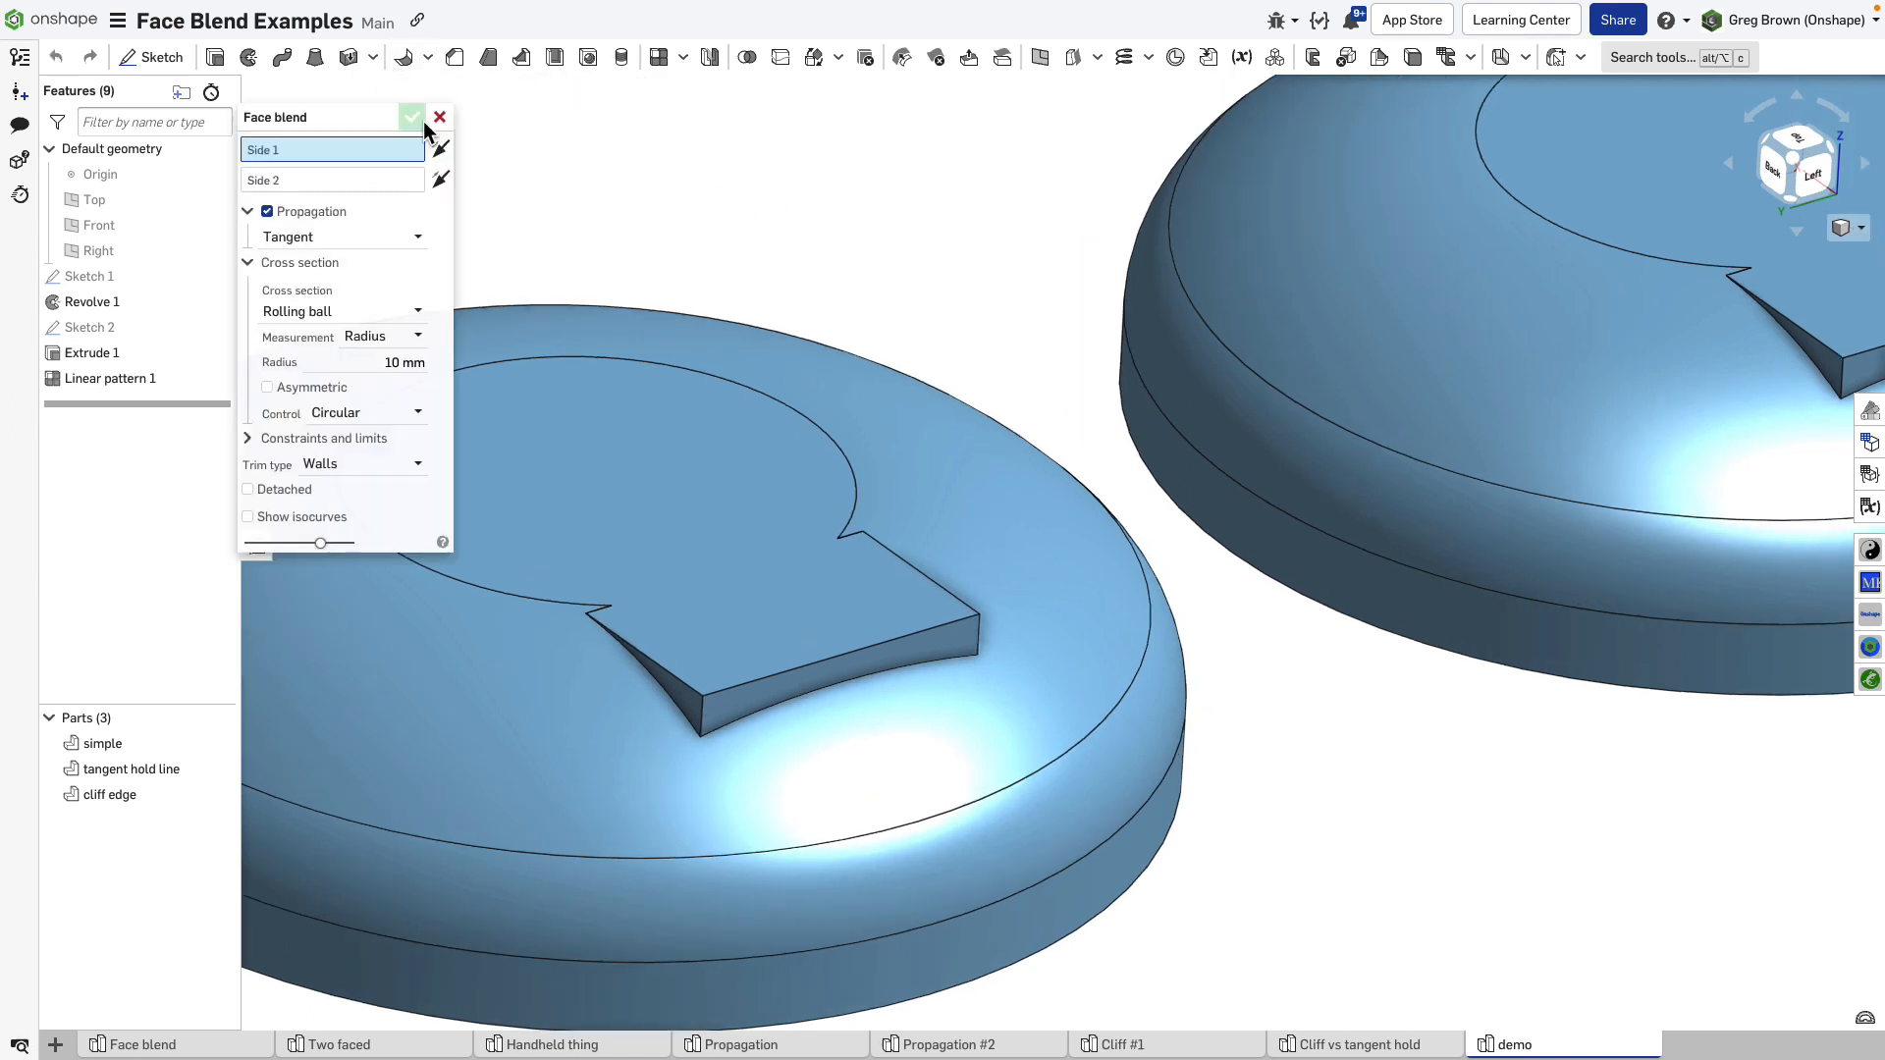
pyautogui.click(703, 709)
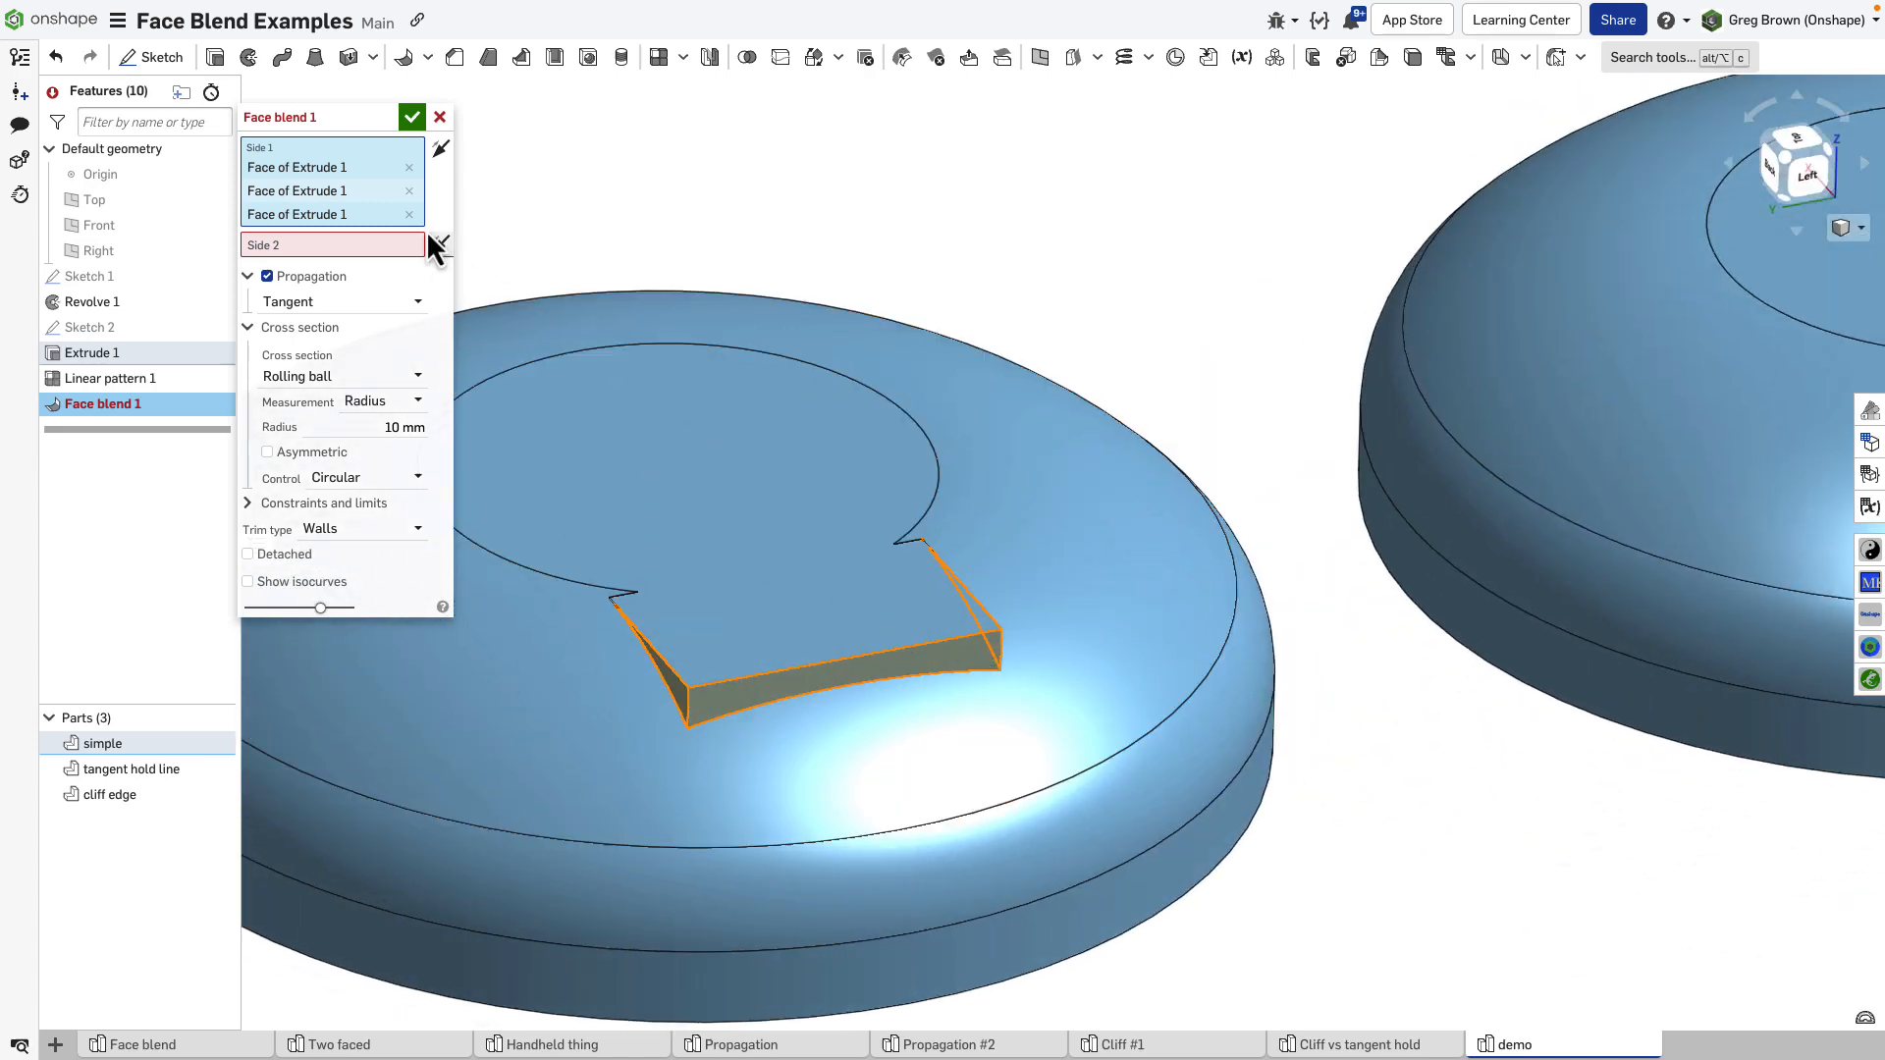
pyautogui.click(331, 244)
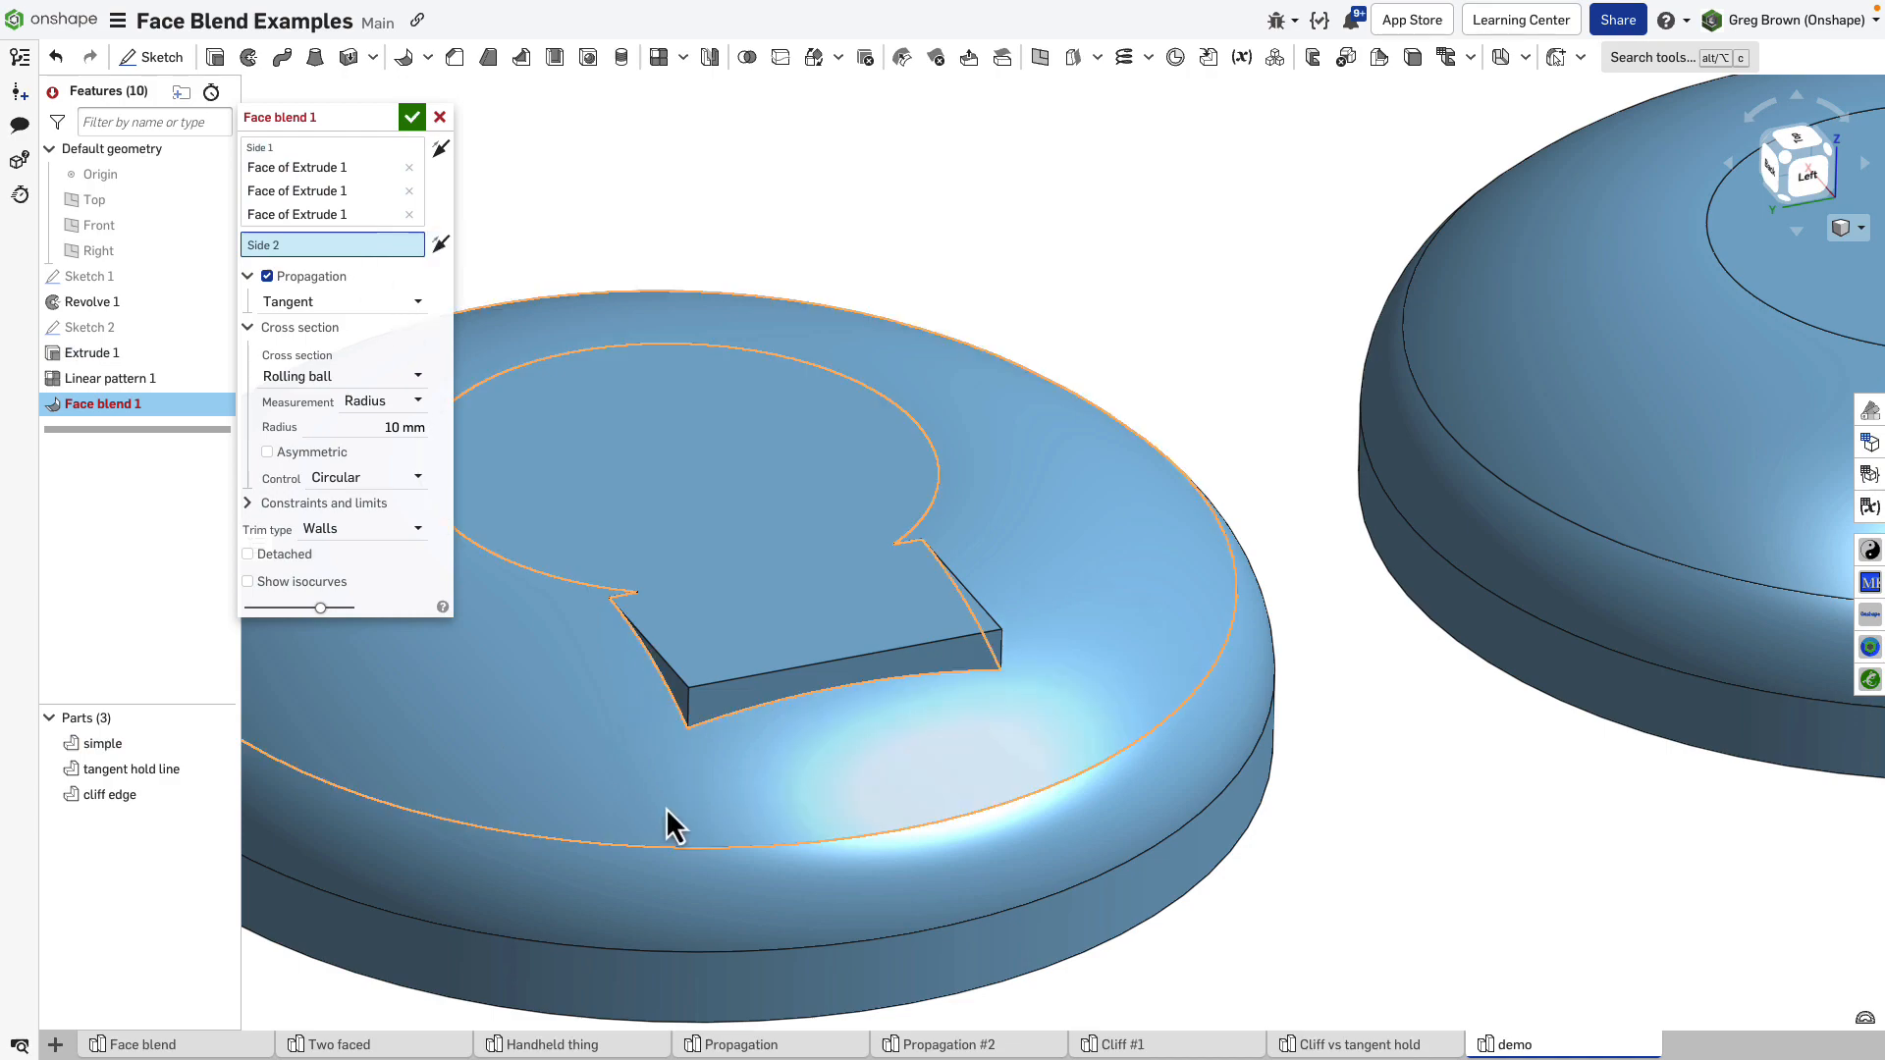
pyautogui.click(986, 770)
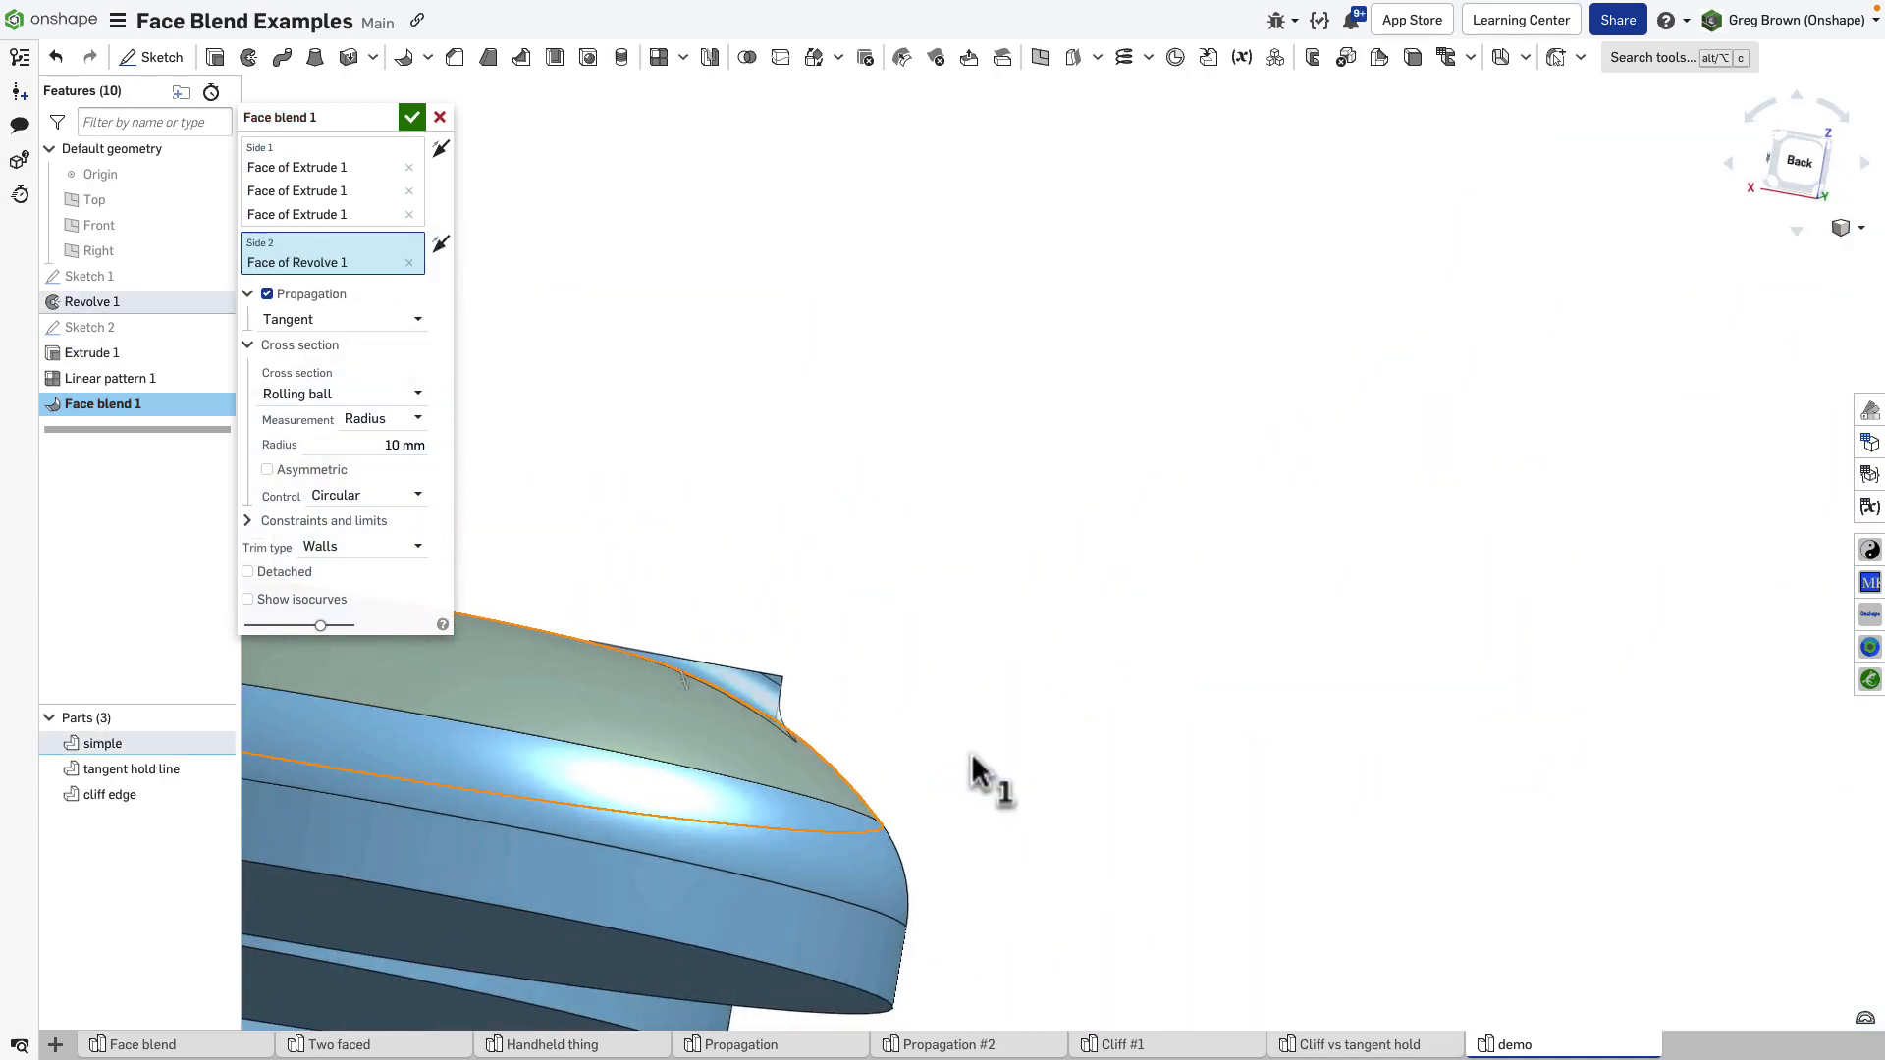
pyautogui.moveTo(985, 776); pyautogui.dragTo(841, 812)
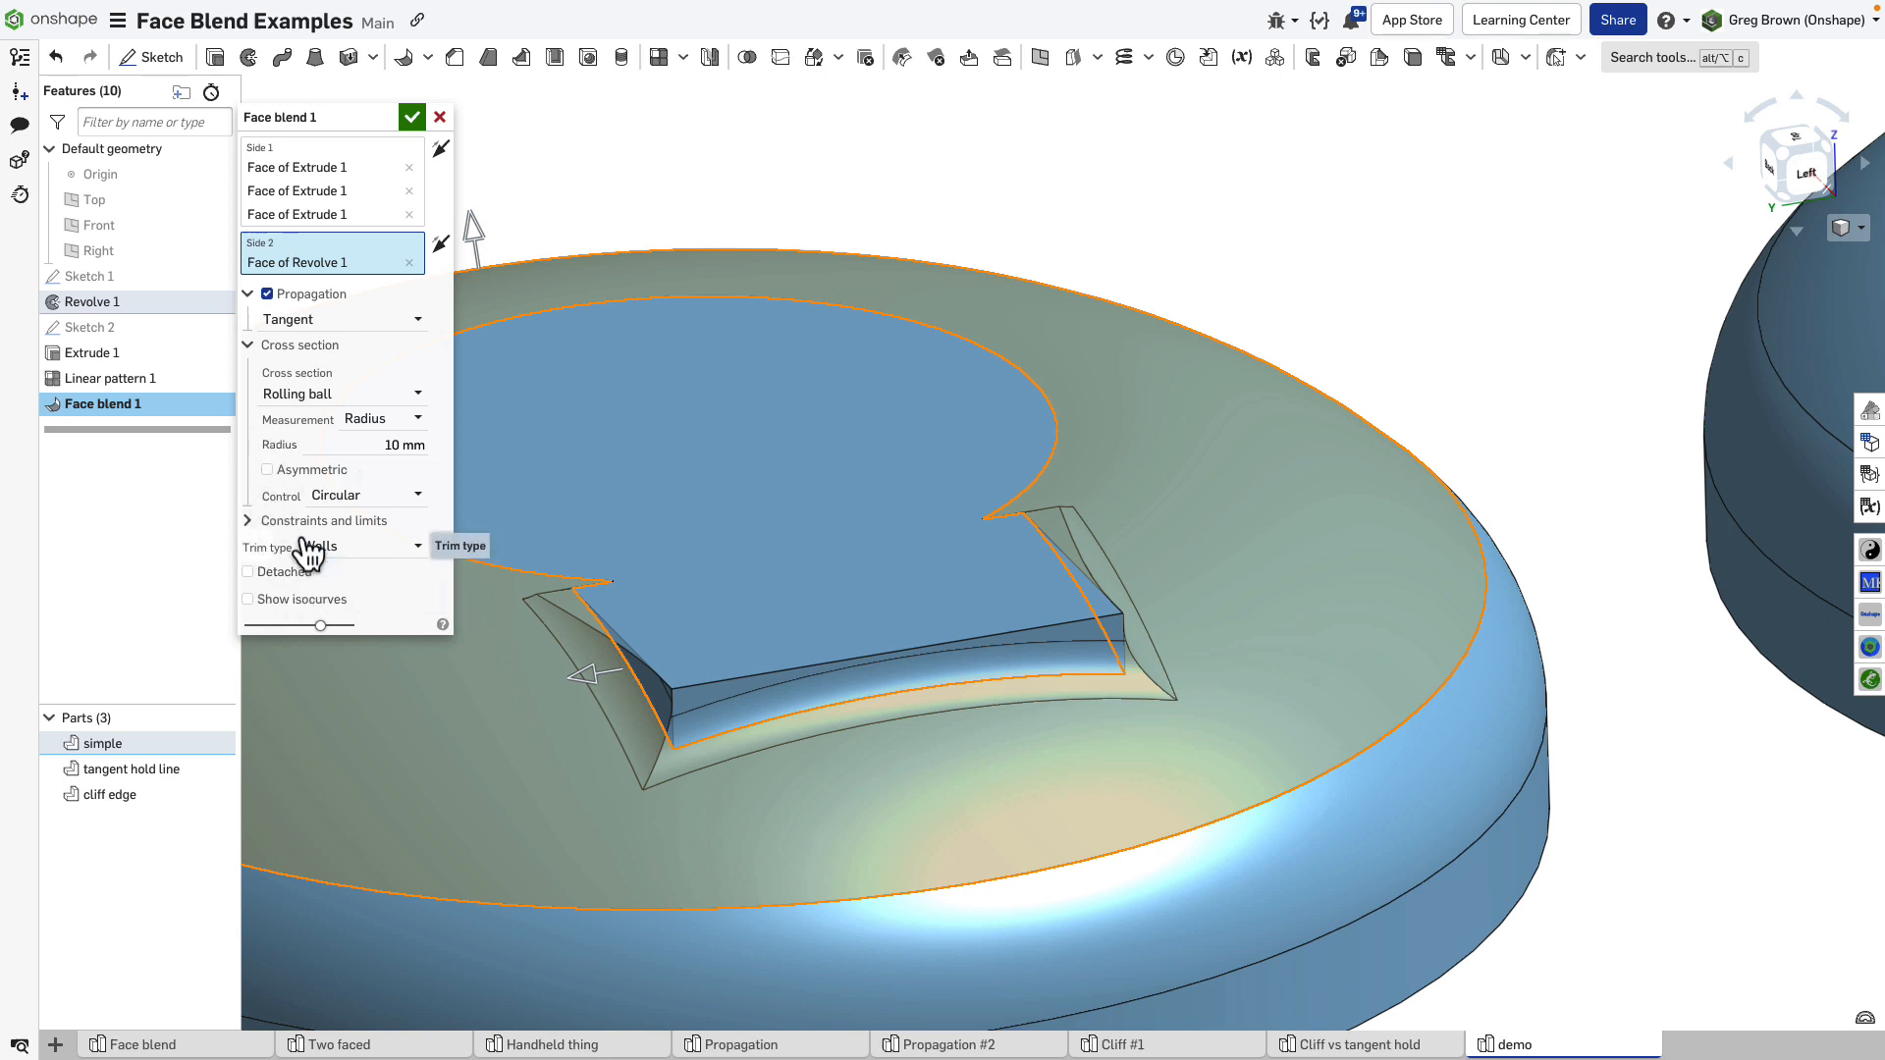
pyautogui.moveTo(358, 413)
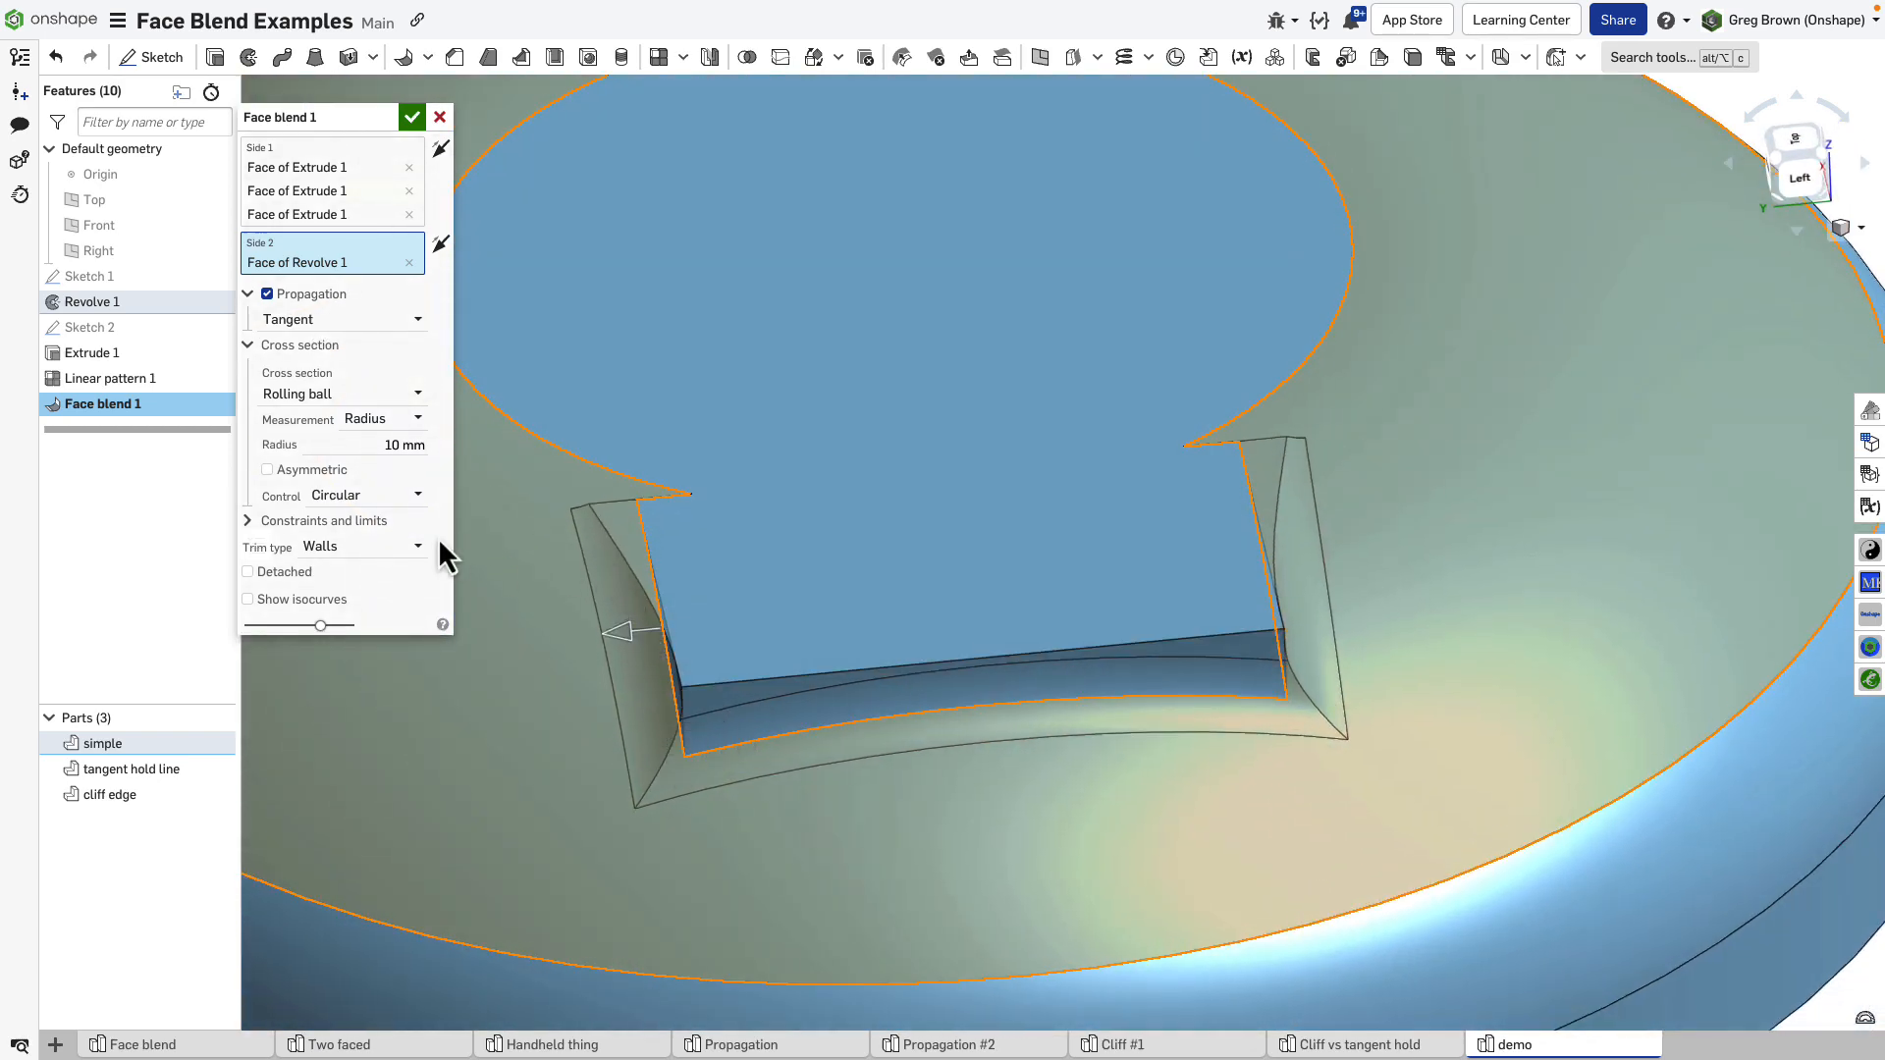
pyautogui.moveTo(631, 625)
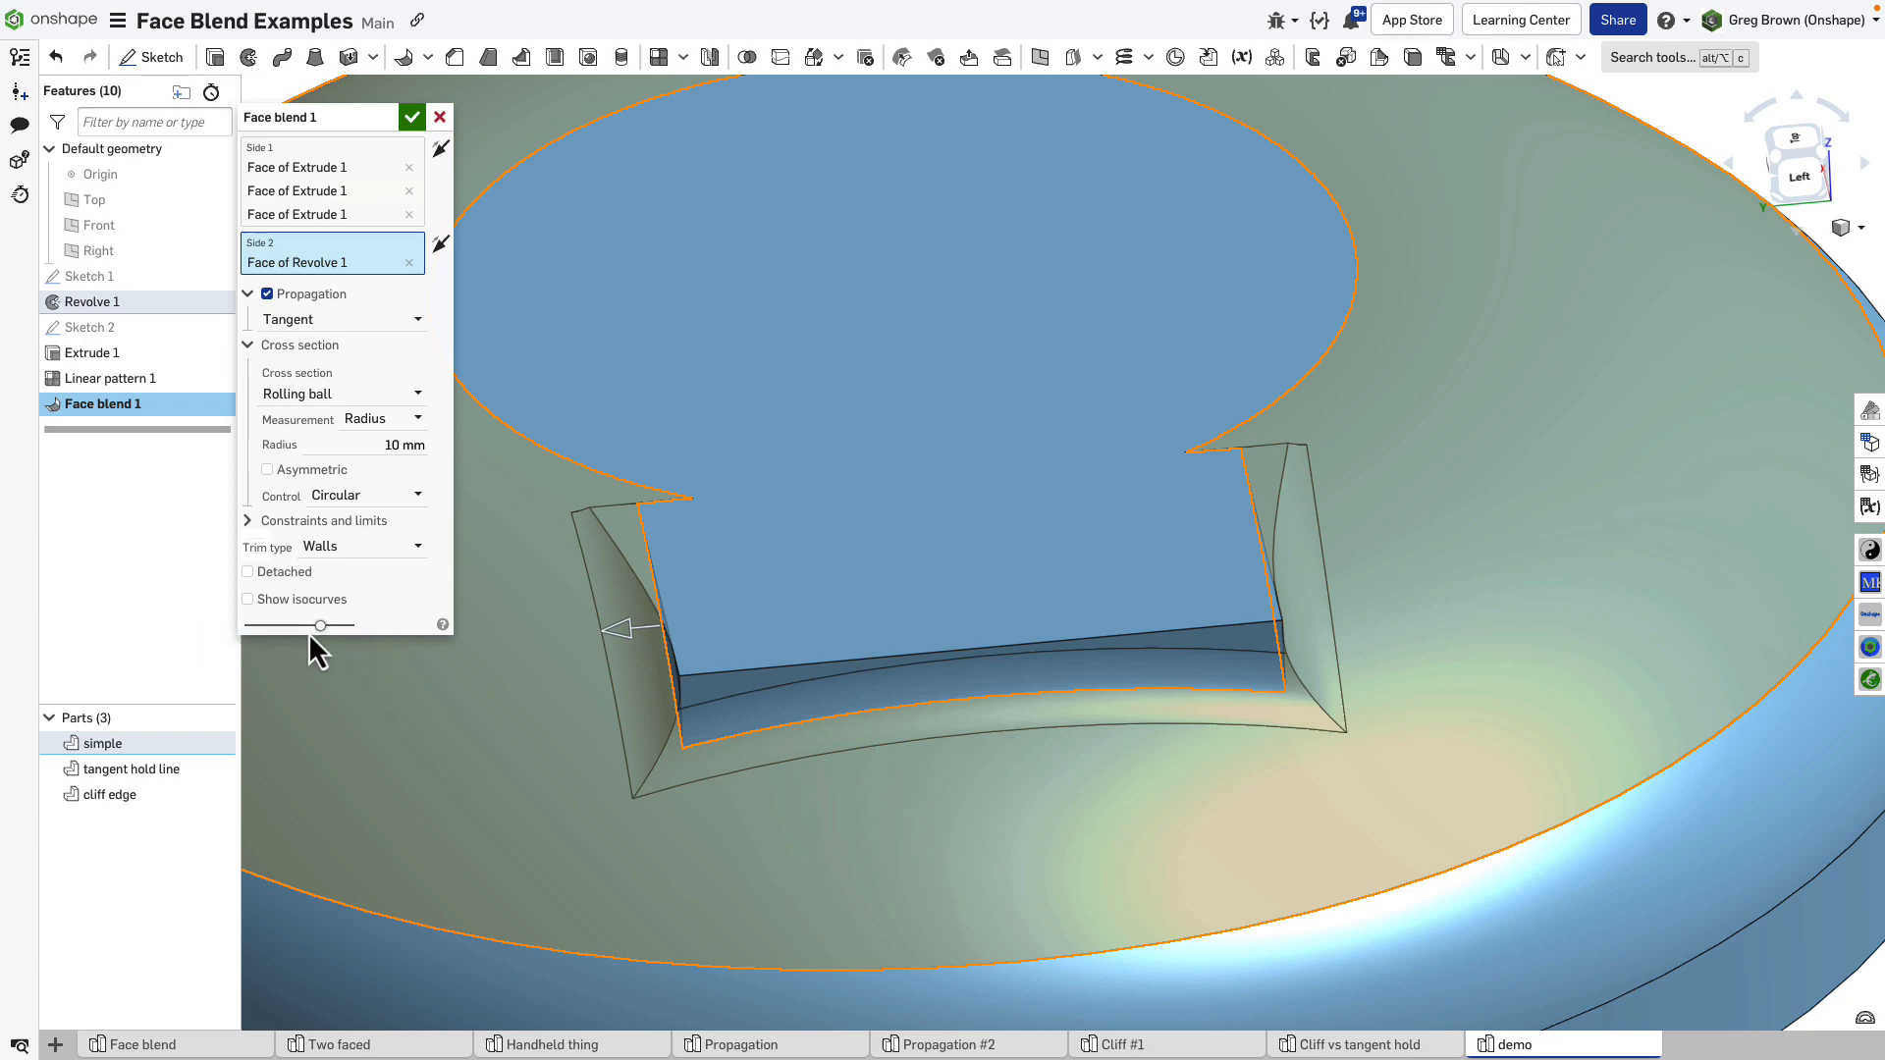
pyautogui.moveTo(321, 625); pyautogui.dragTo(352, 625)
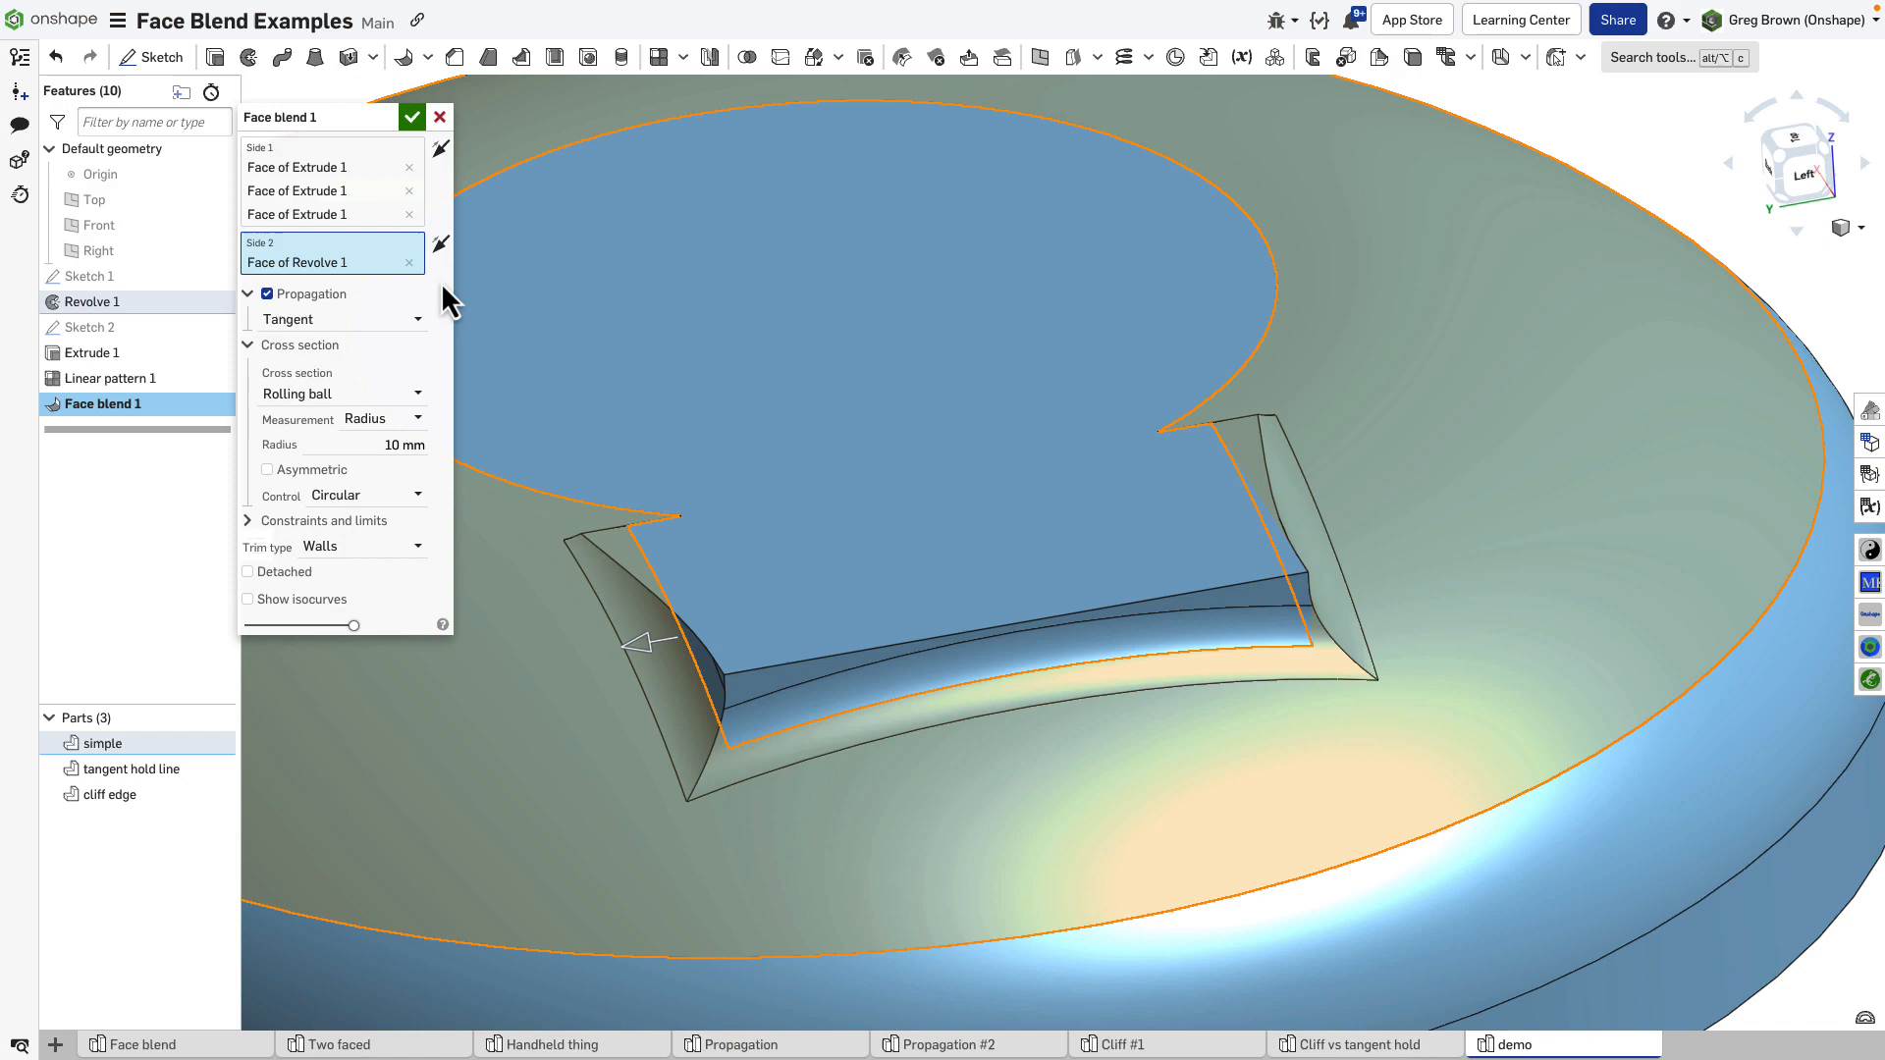
# Accept Face blend 1 on the simple disc.
pyautogui.click(411, 117)
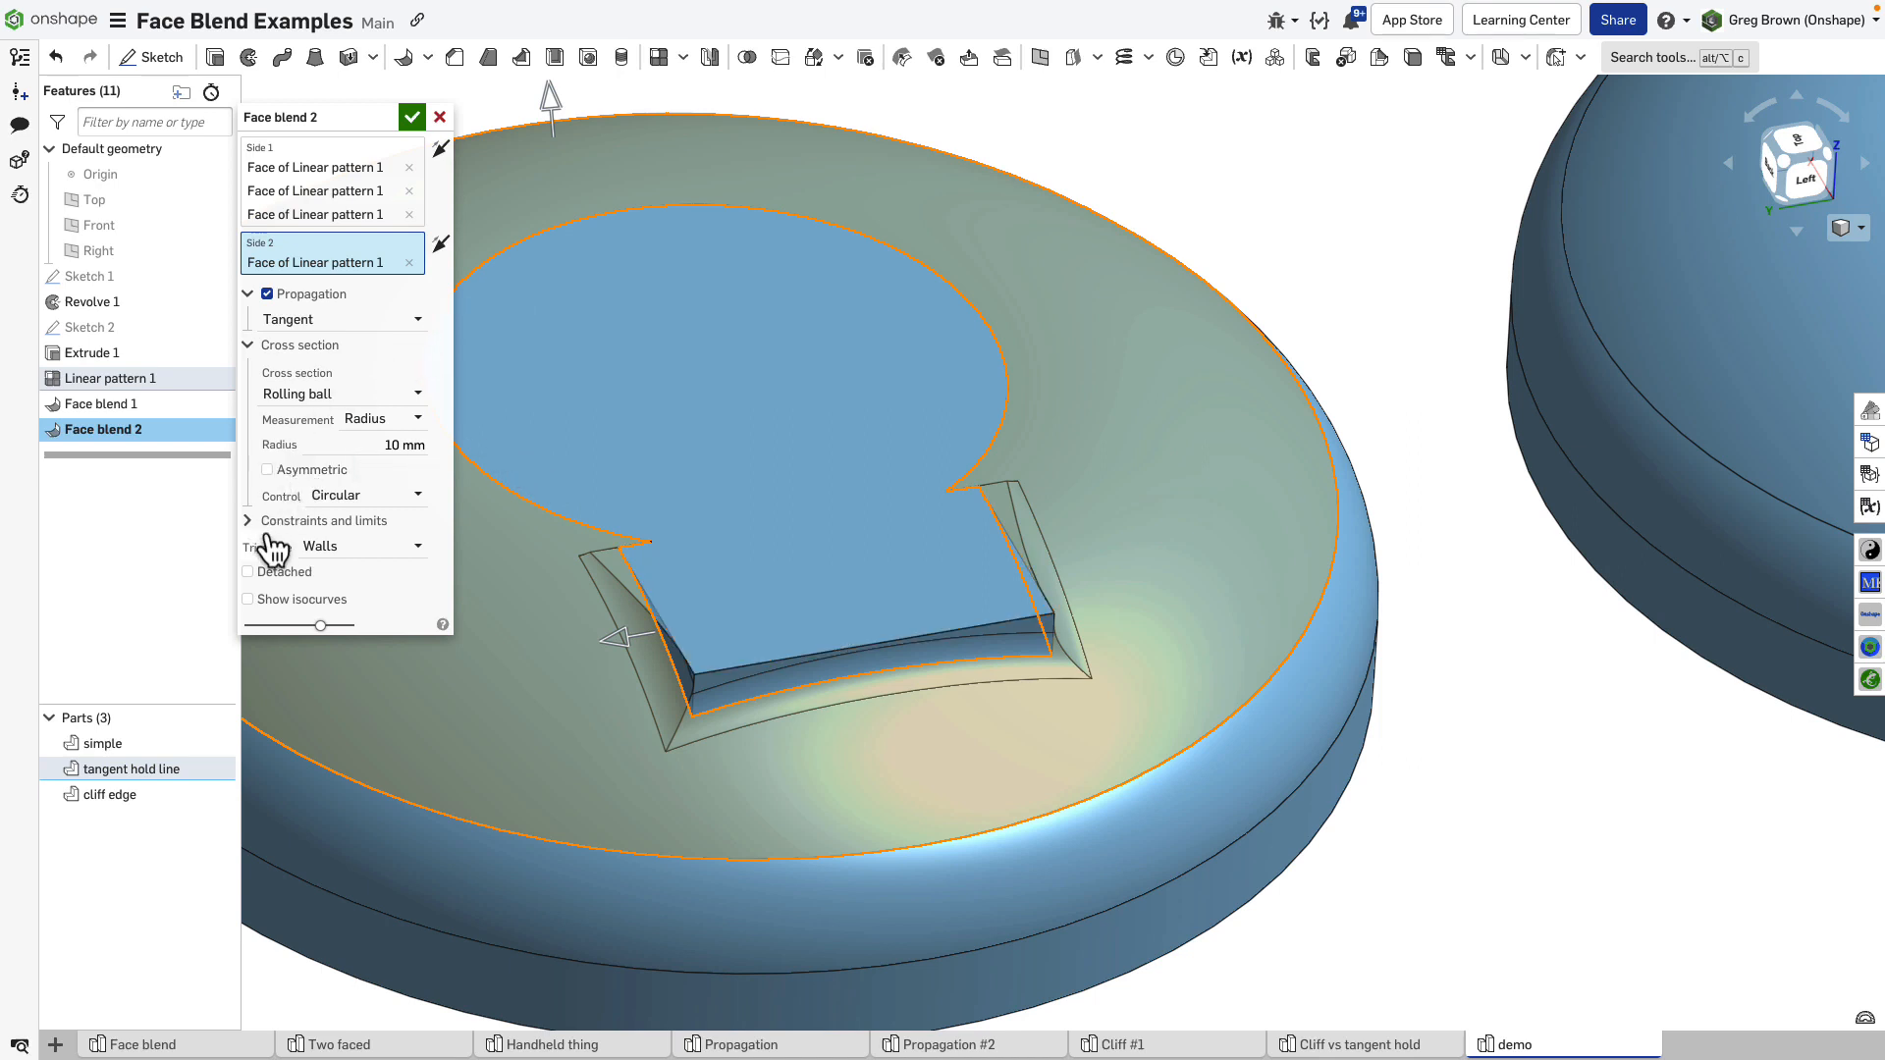
pyautogui.moveTo(311, 469)
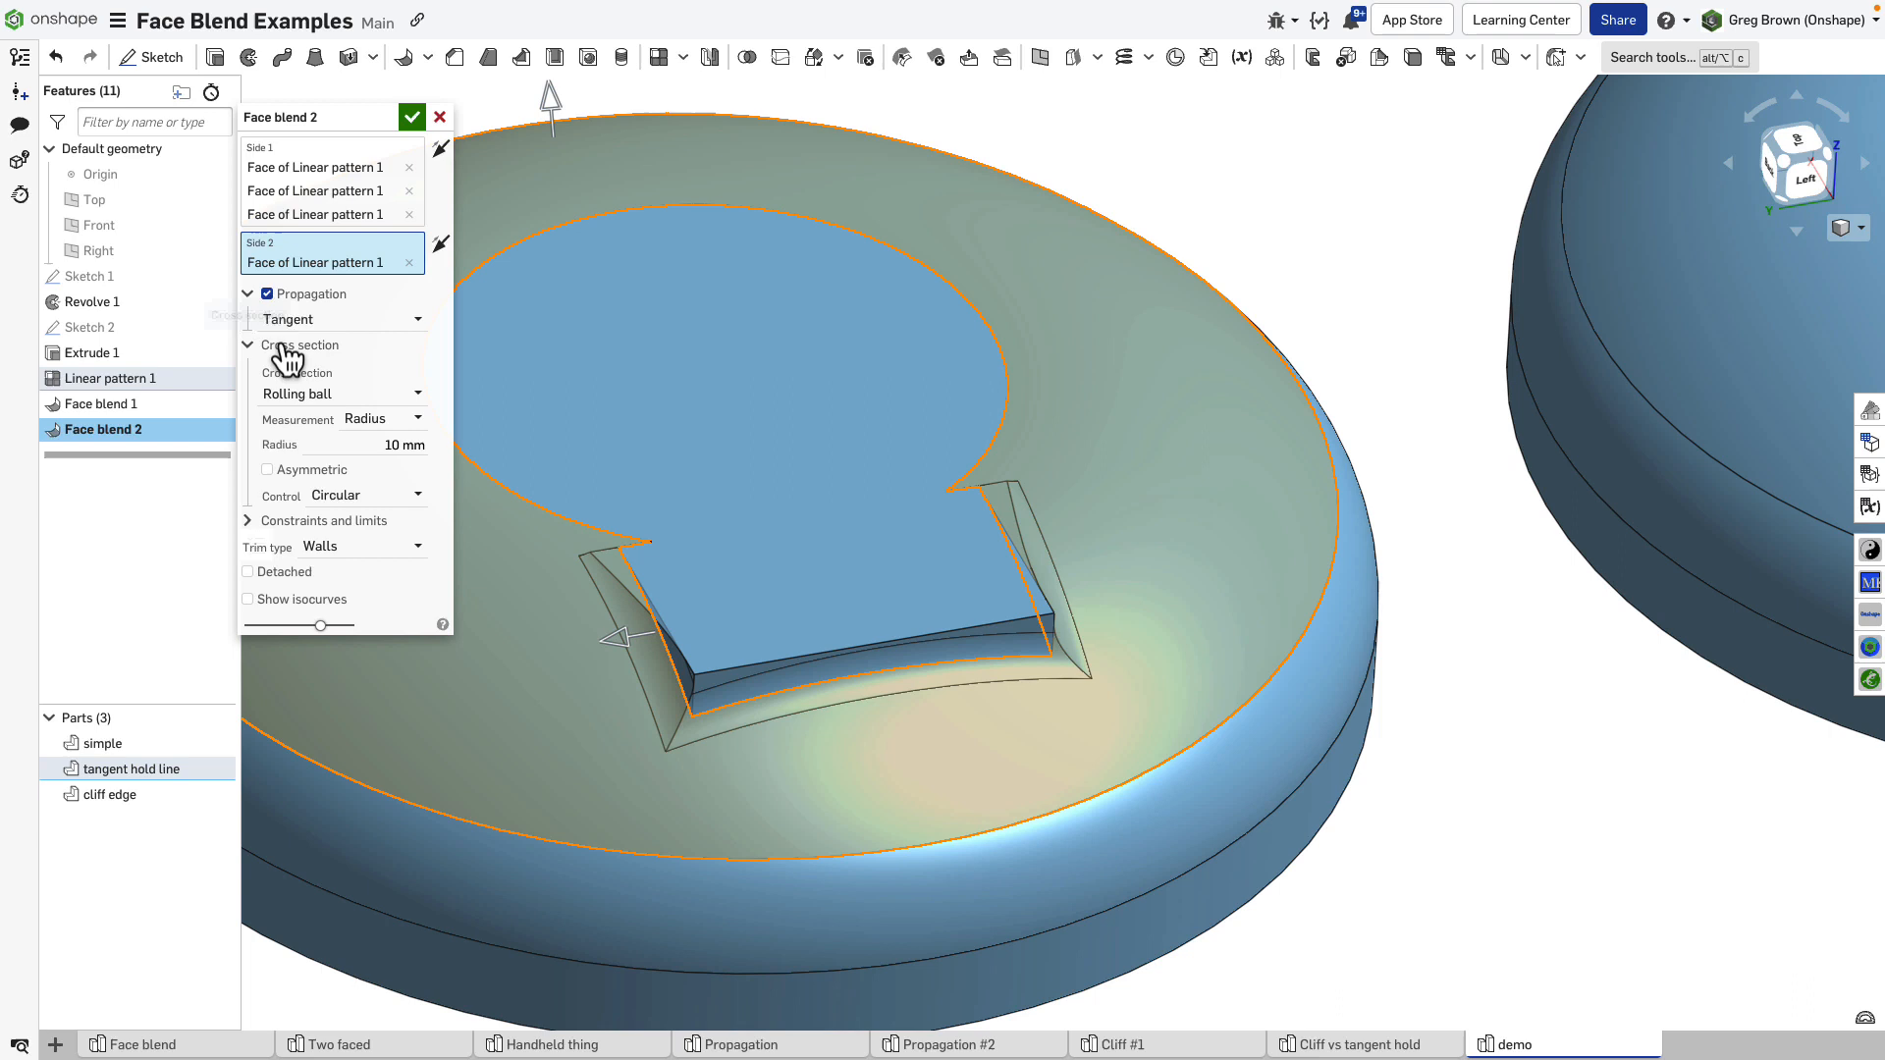
# Enable Tangent hold lines on Face blend 2 and pick the tab's top edges.
pyautogui.click(247, 345)
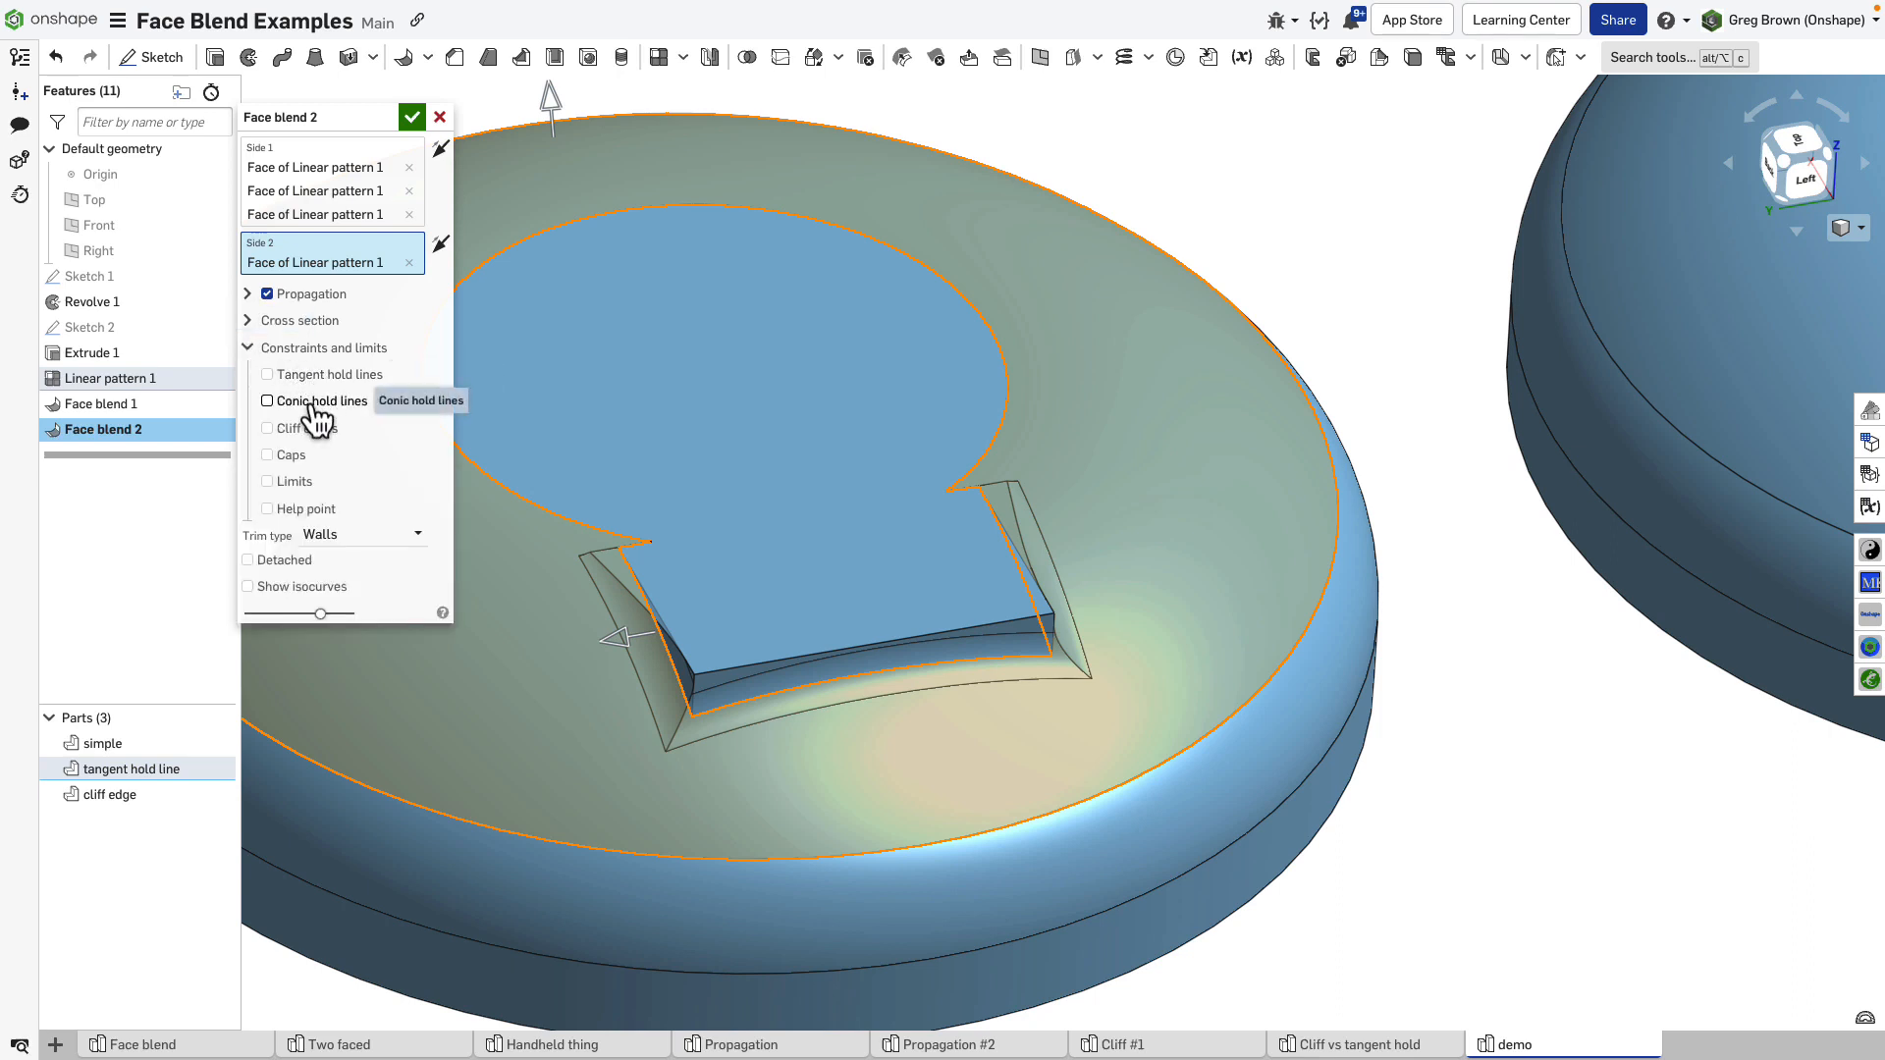
pyautogui.moveTo(322, 374)
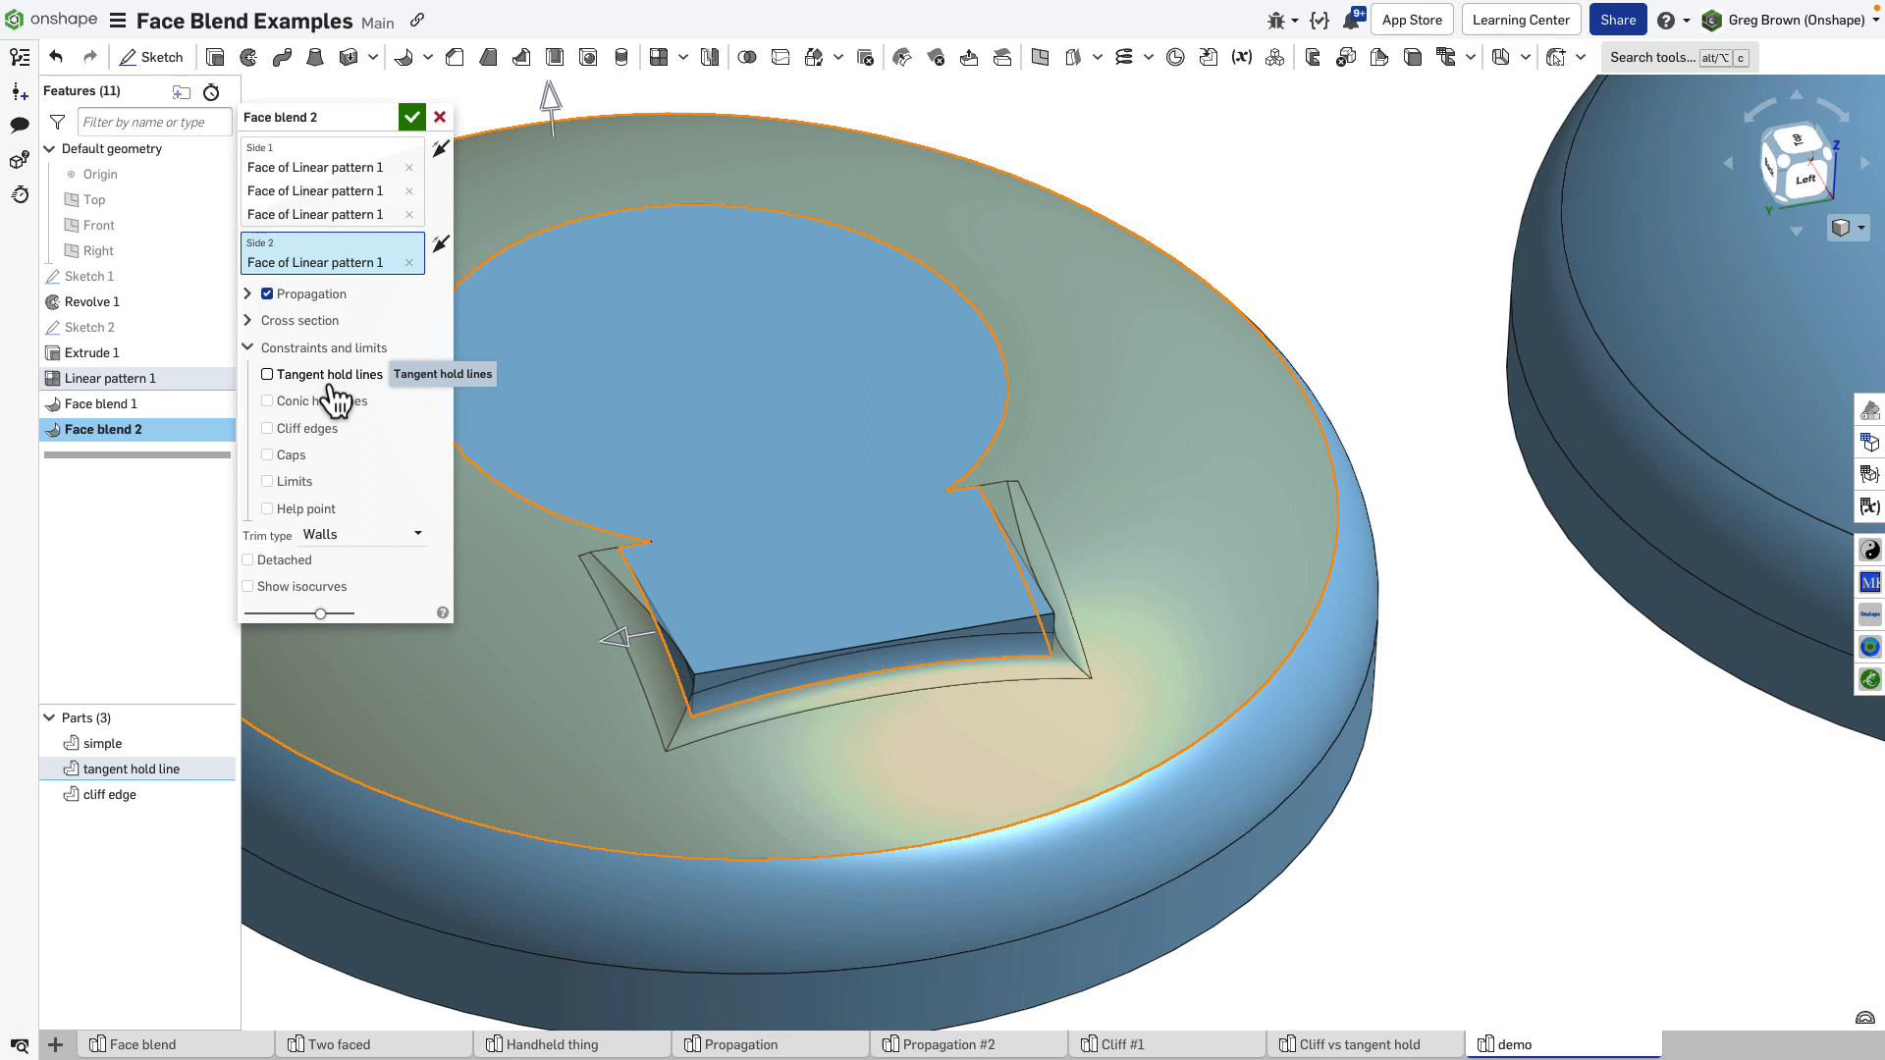
pyautogui.click(267, 374)
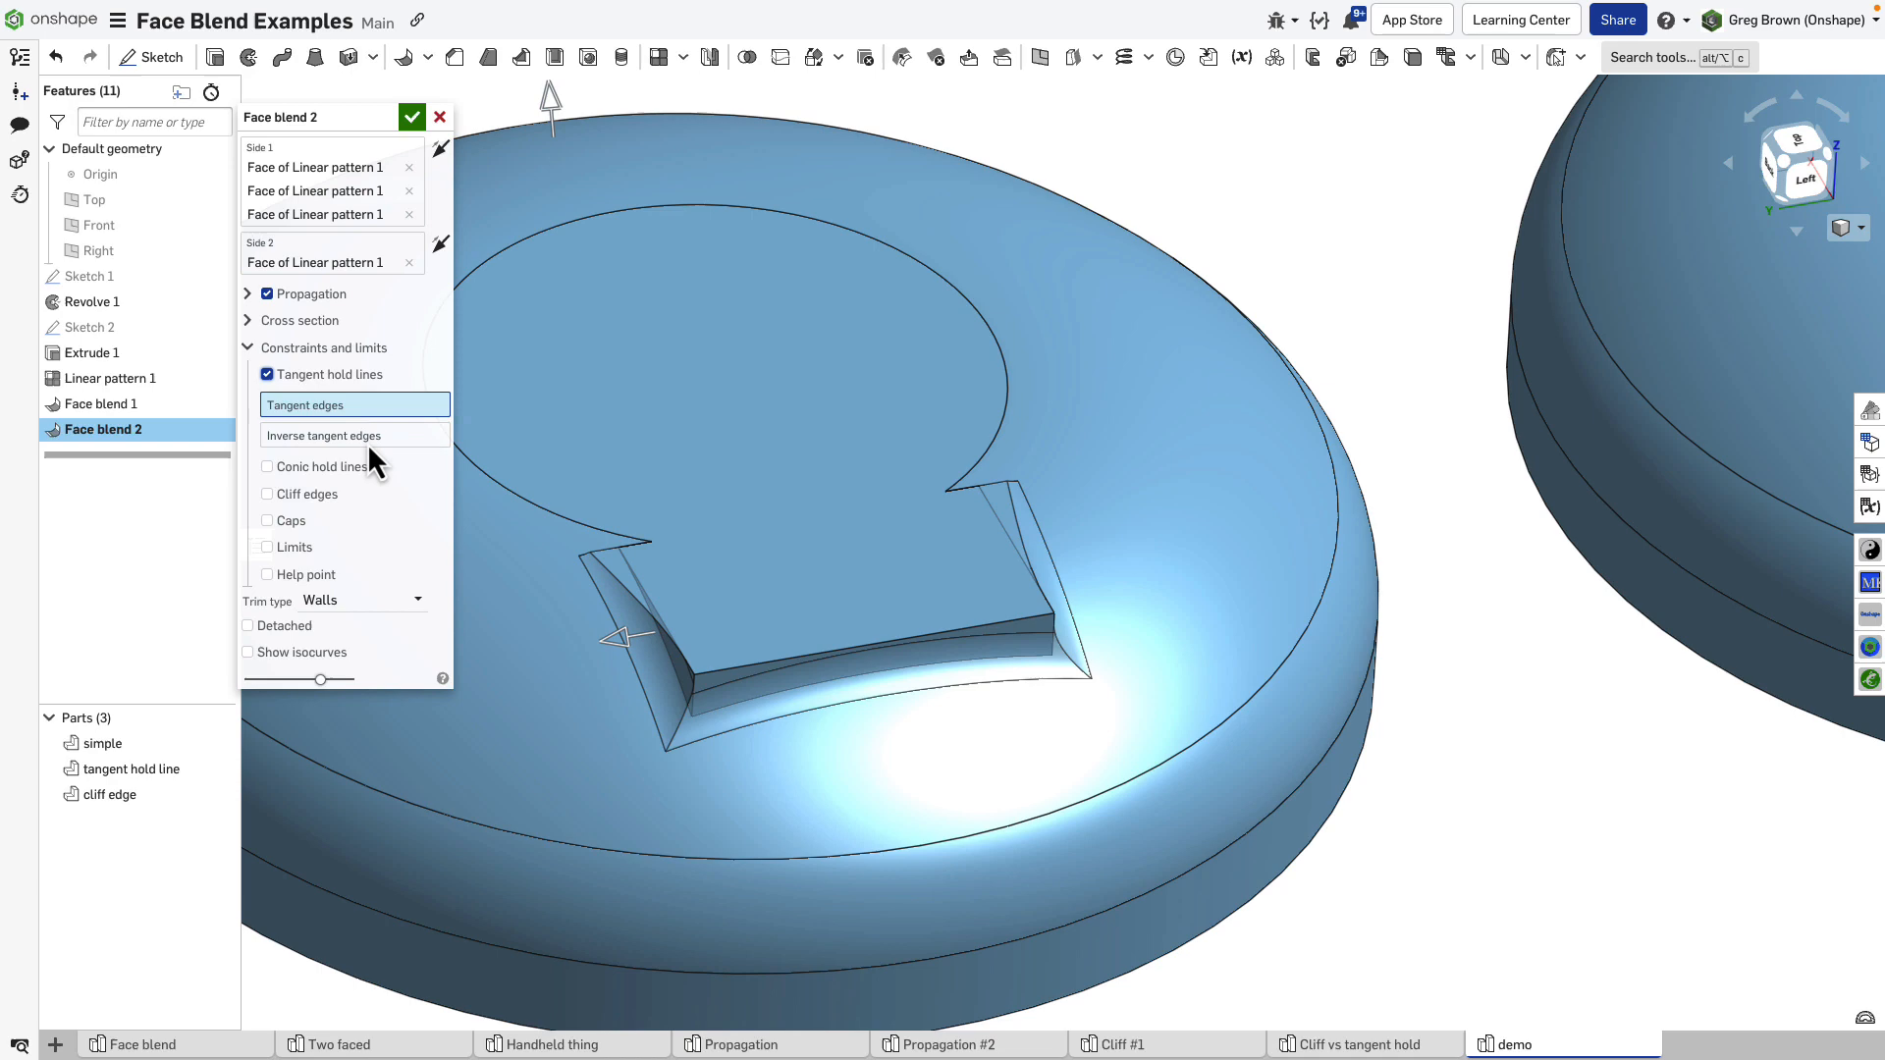
pyautogui.moveTo(429, 529)
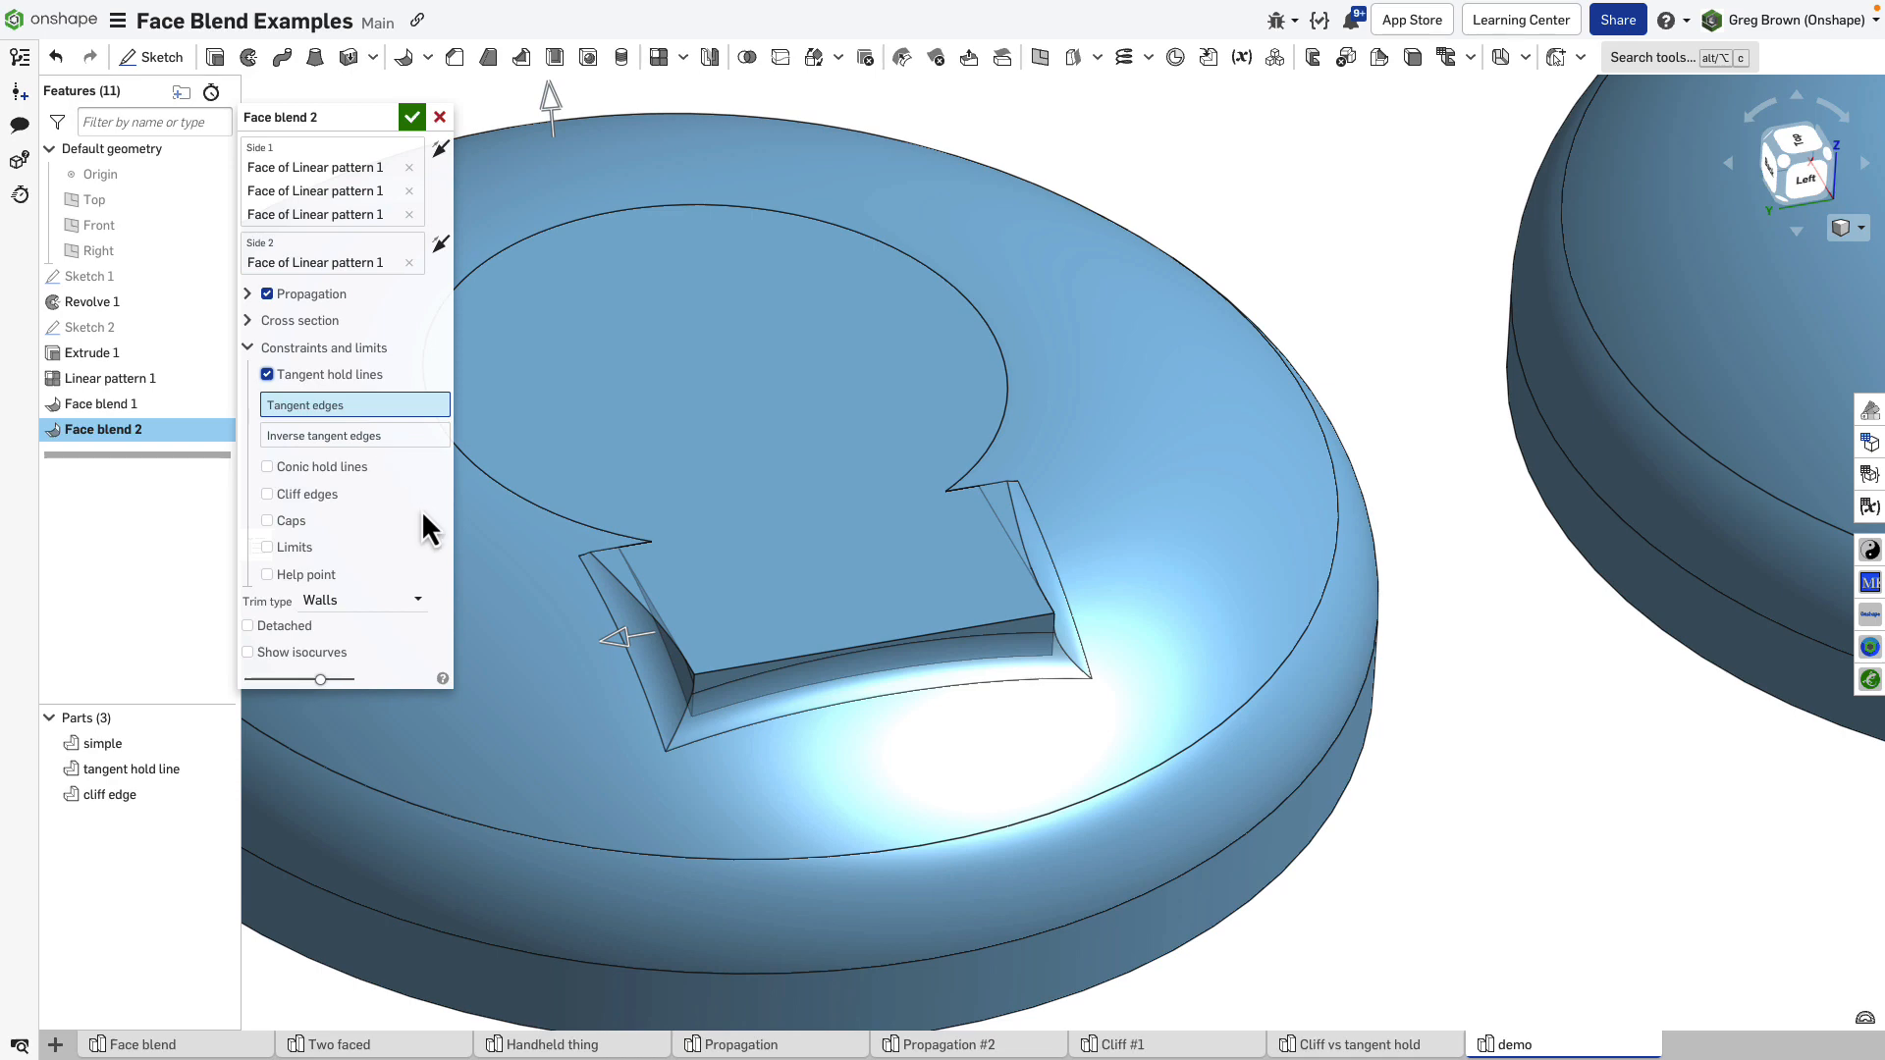
pyautogui.moveTo(543, 658)
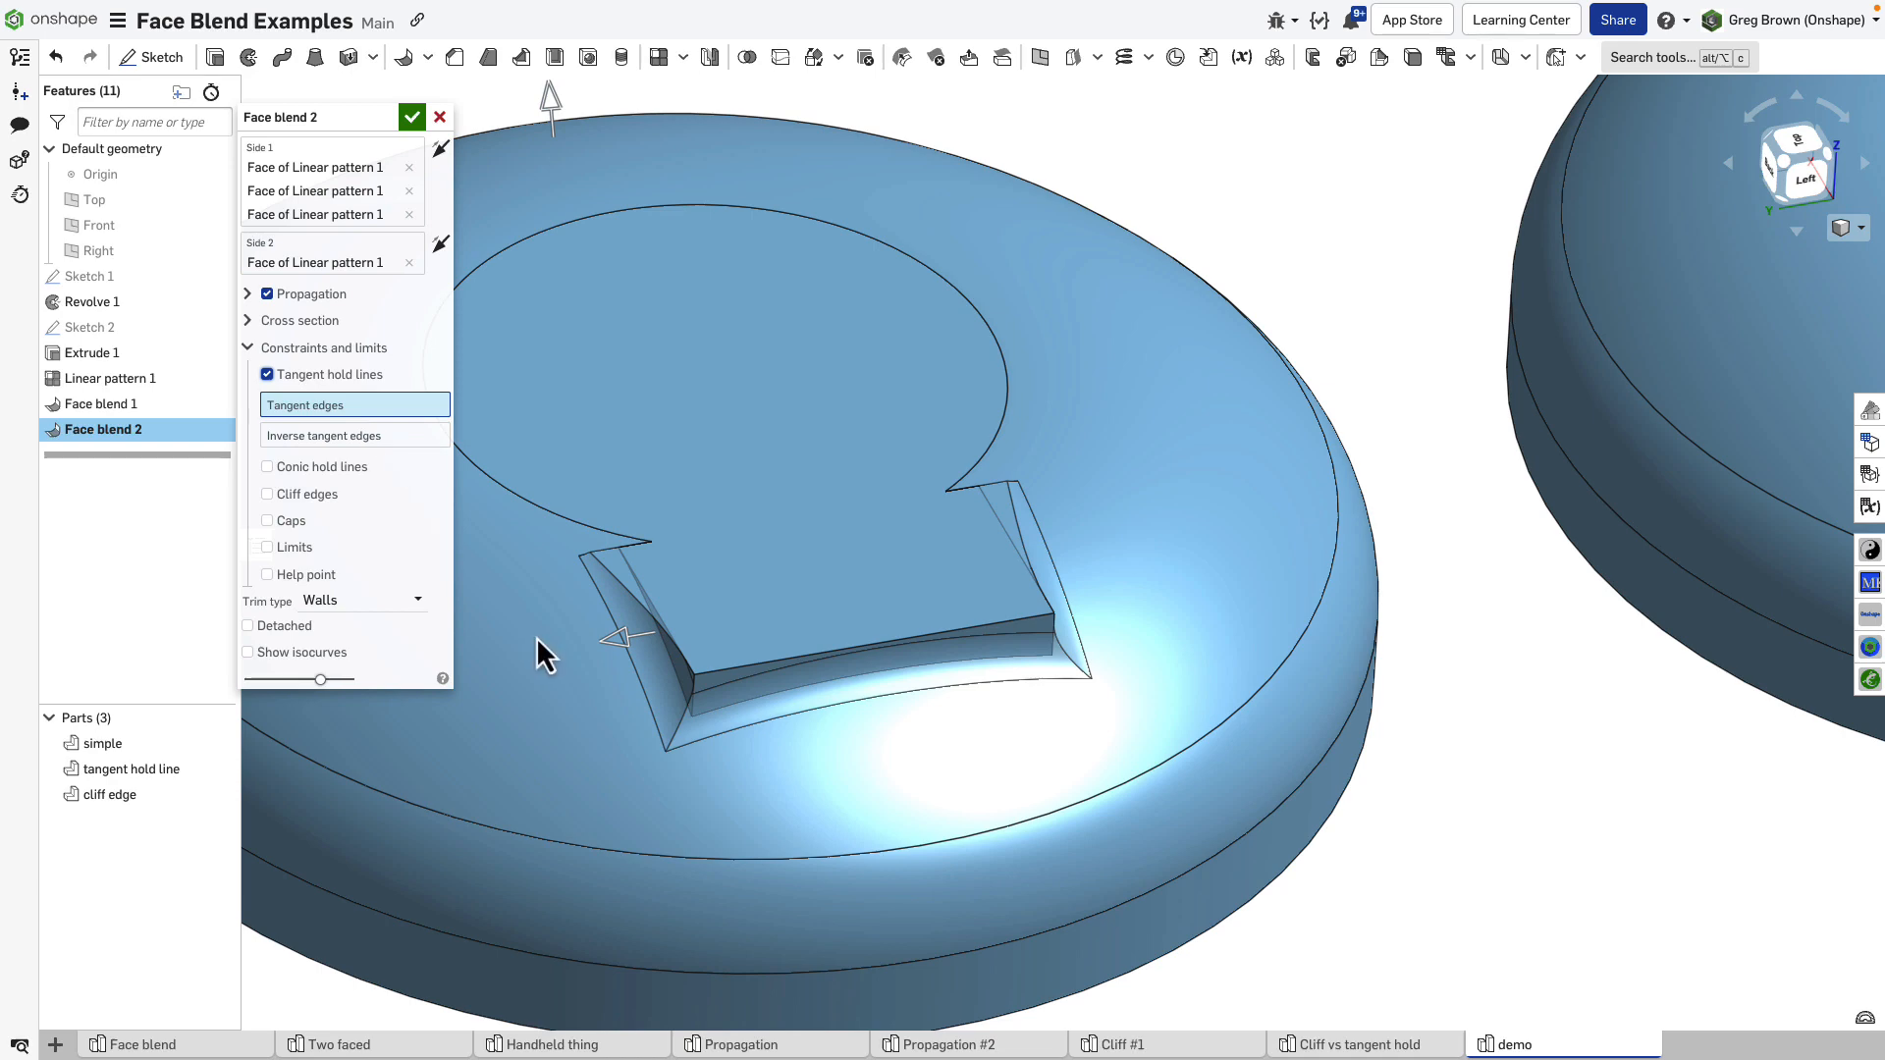
pyautogui.moveTo(649, 708)
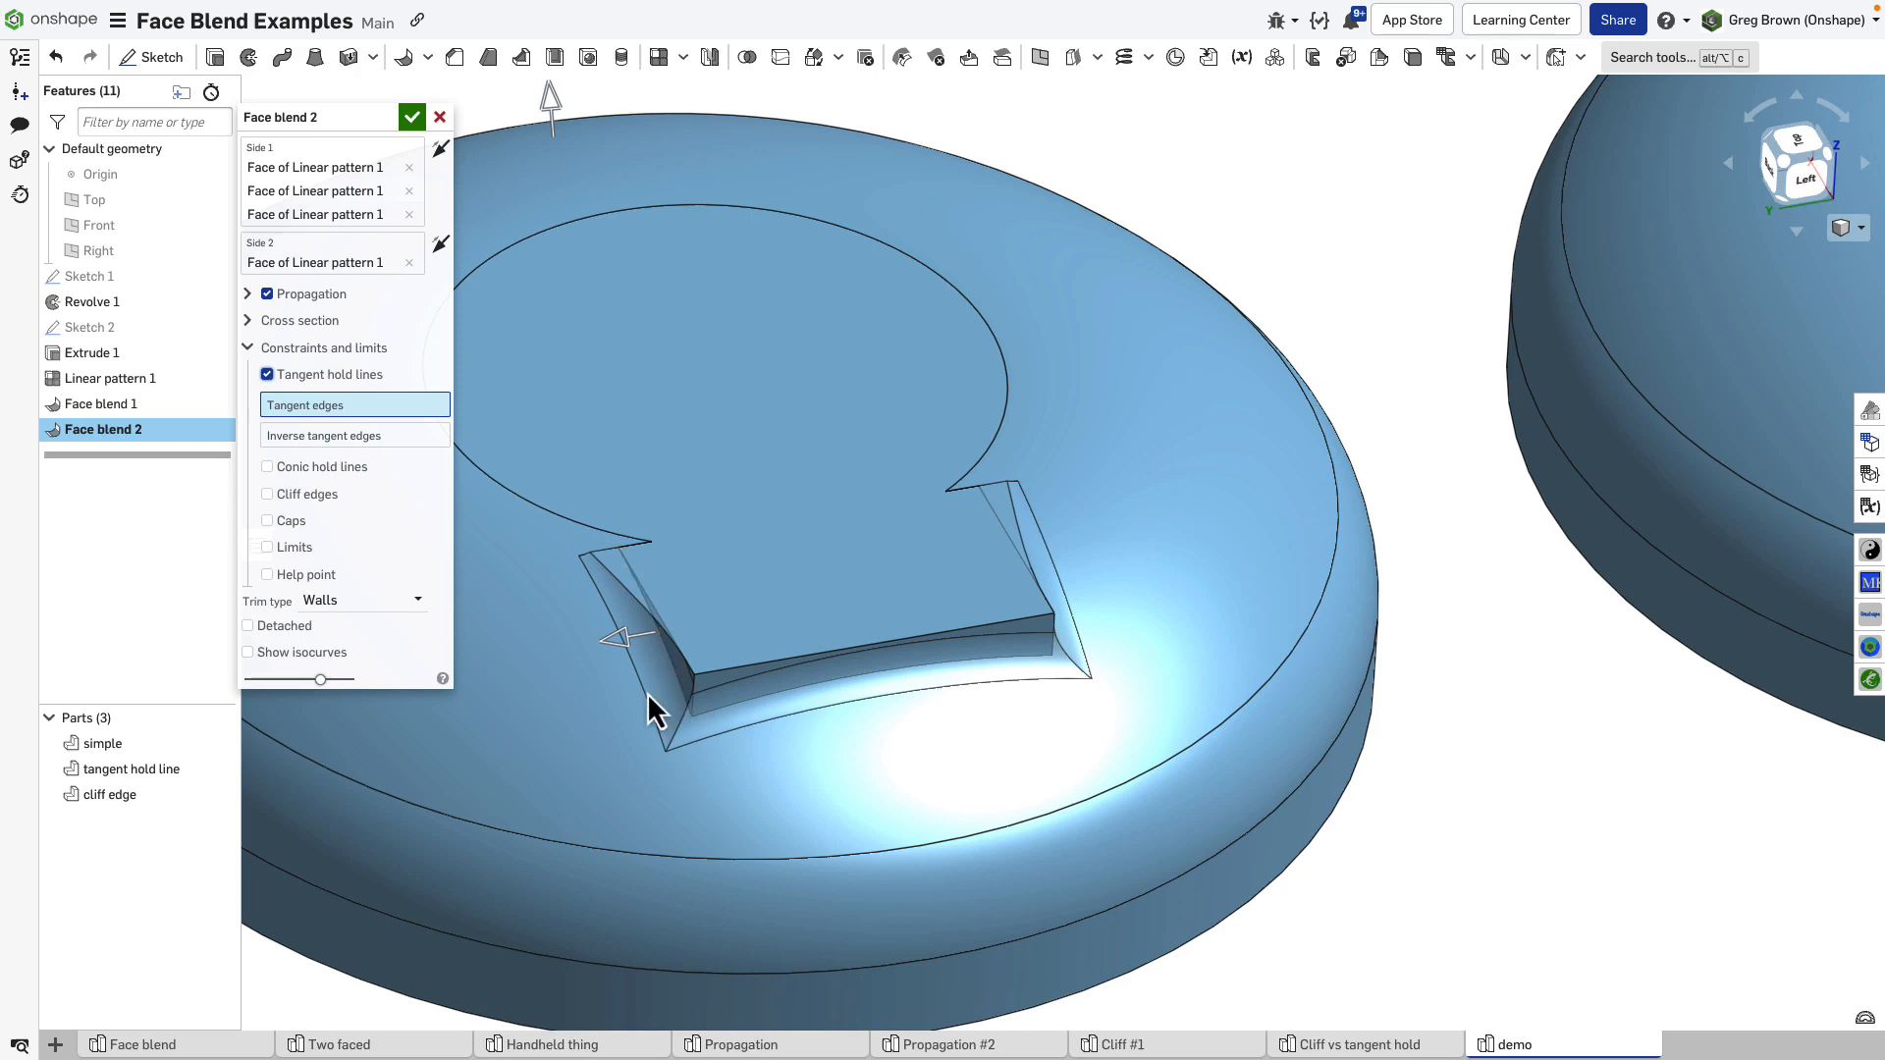
pyautogui.moveTo(665, 701)
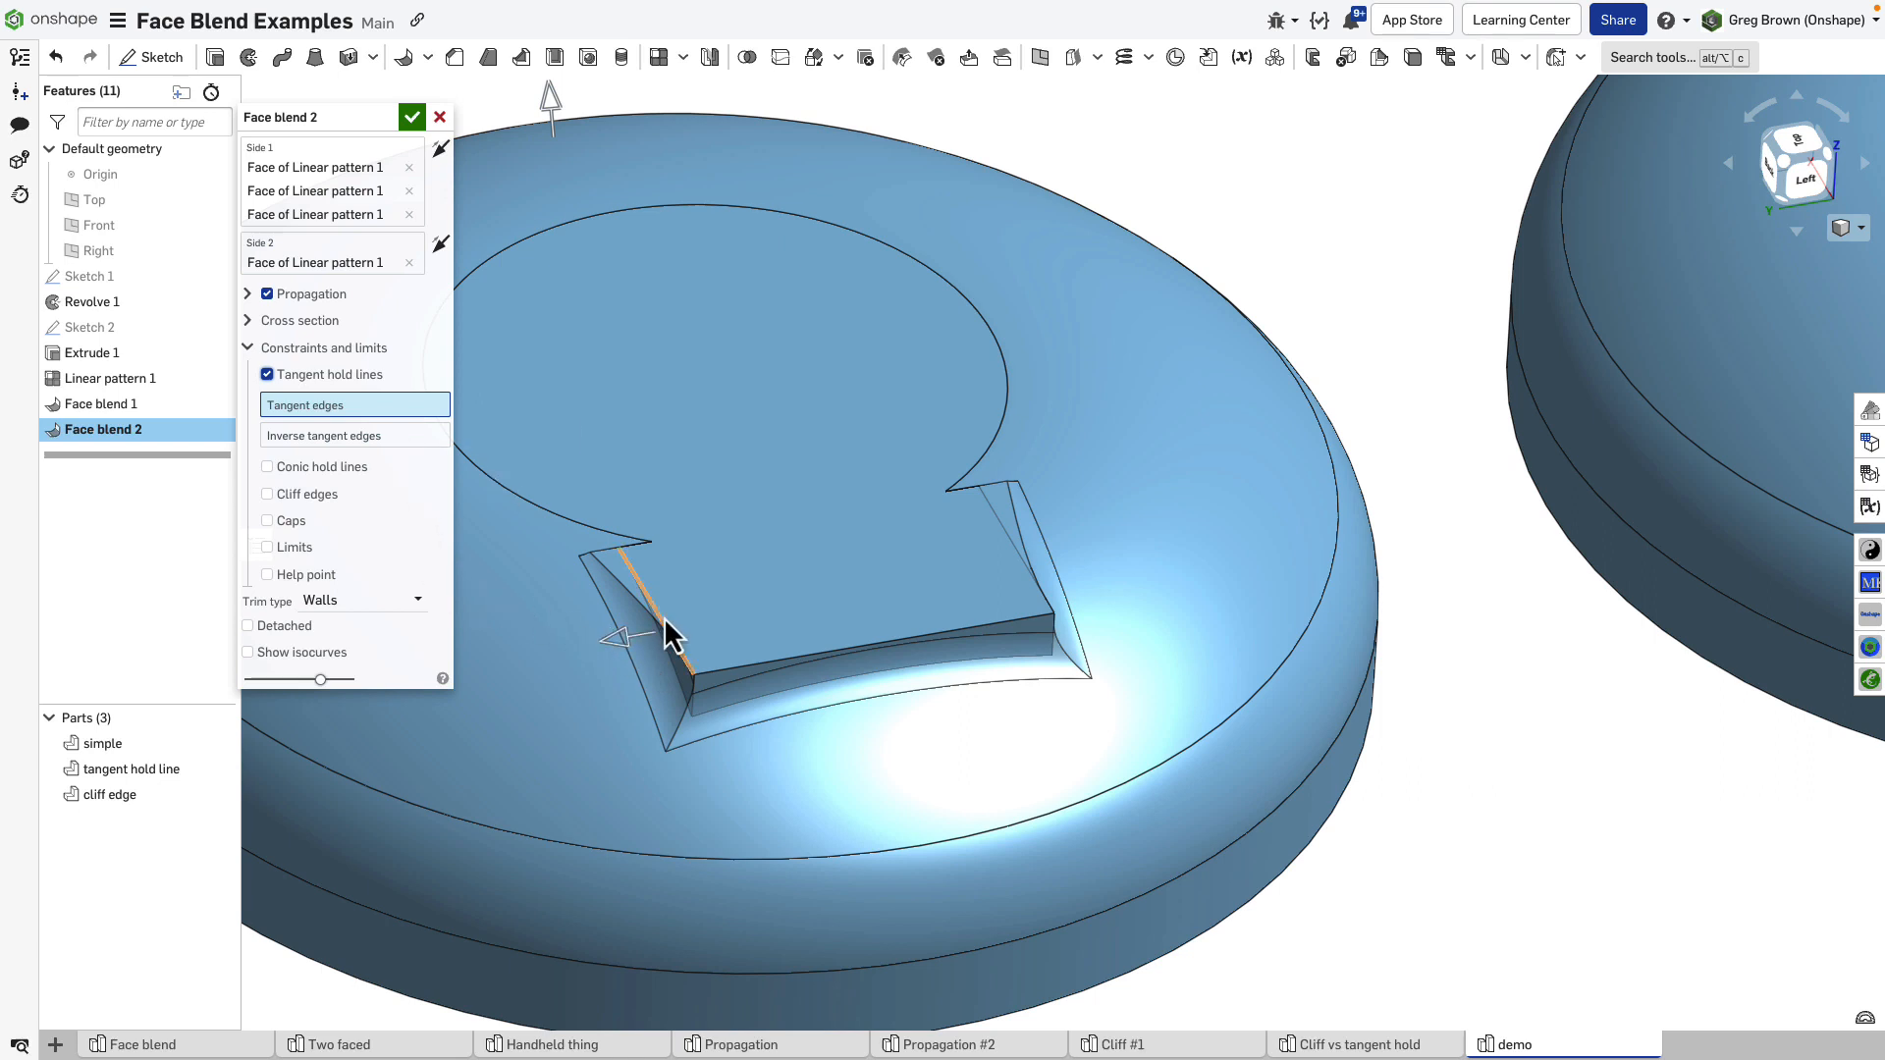
pyautogui.moveTo(659, 619)
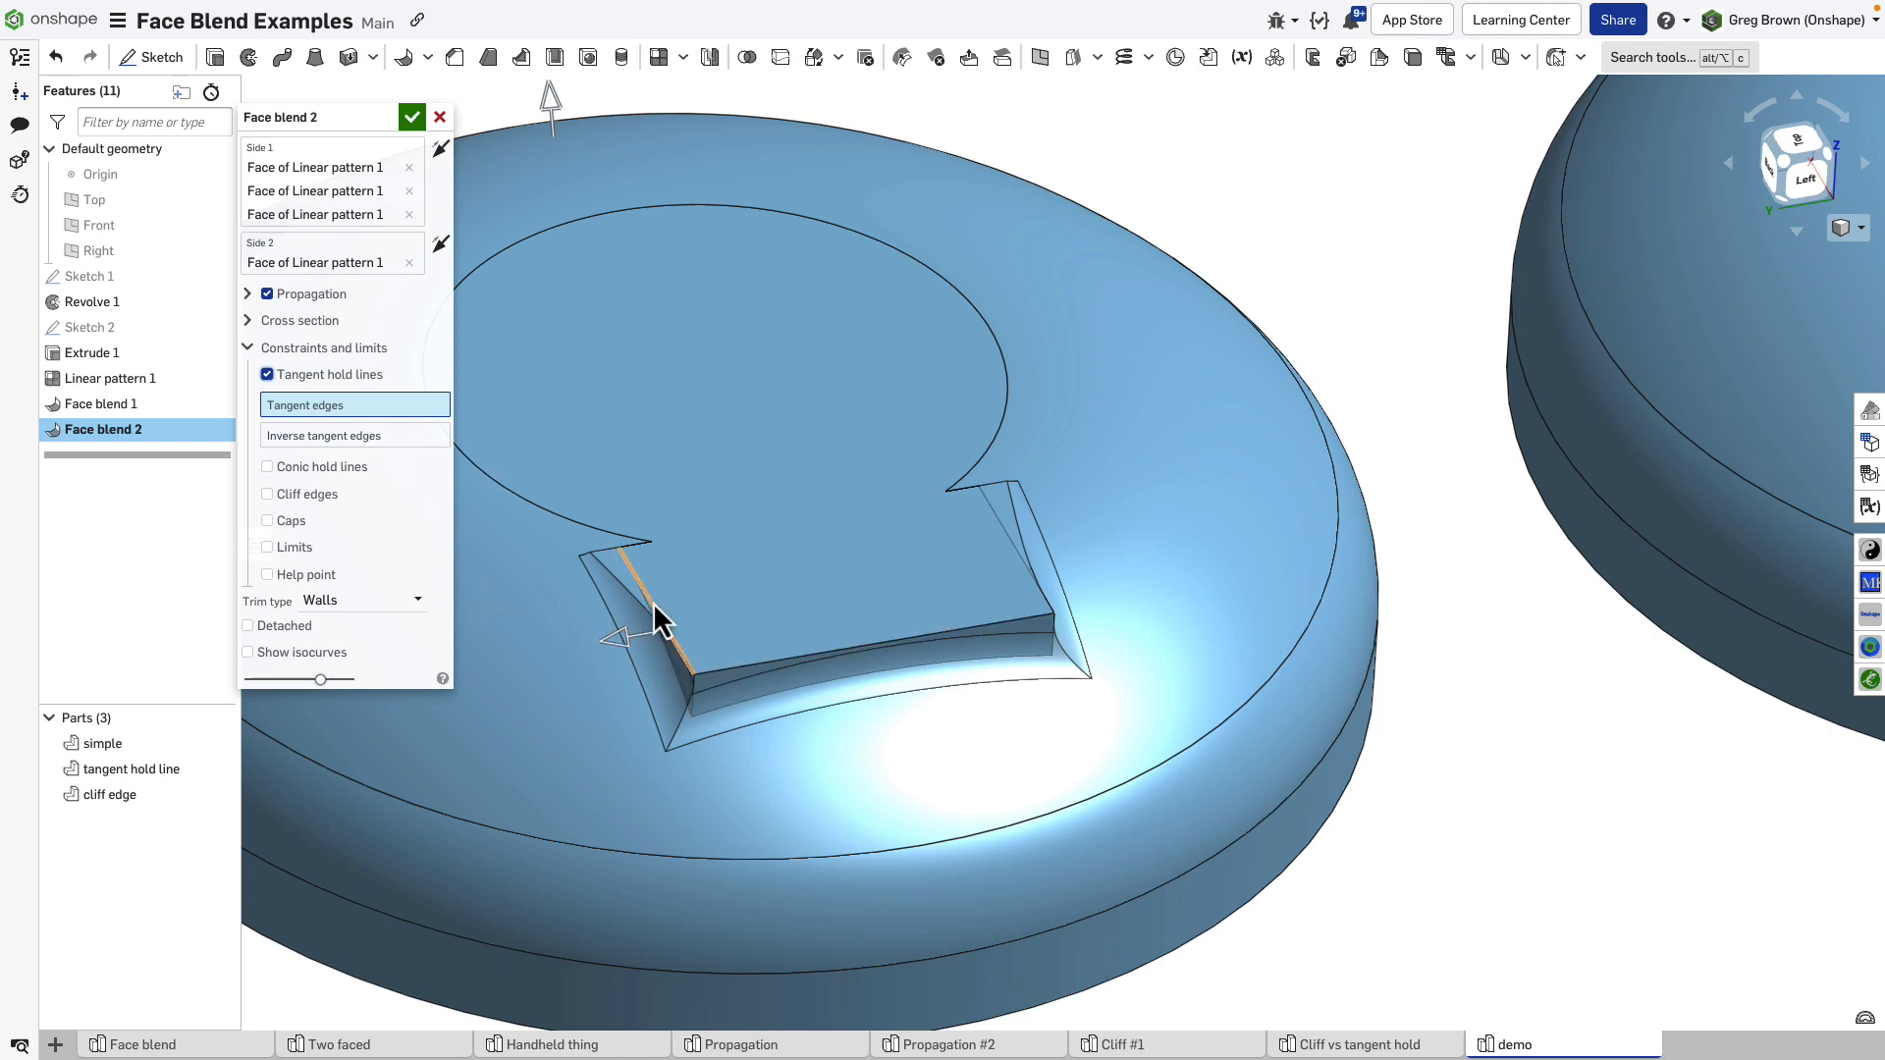
pyautogui.click(1028, 589)
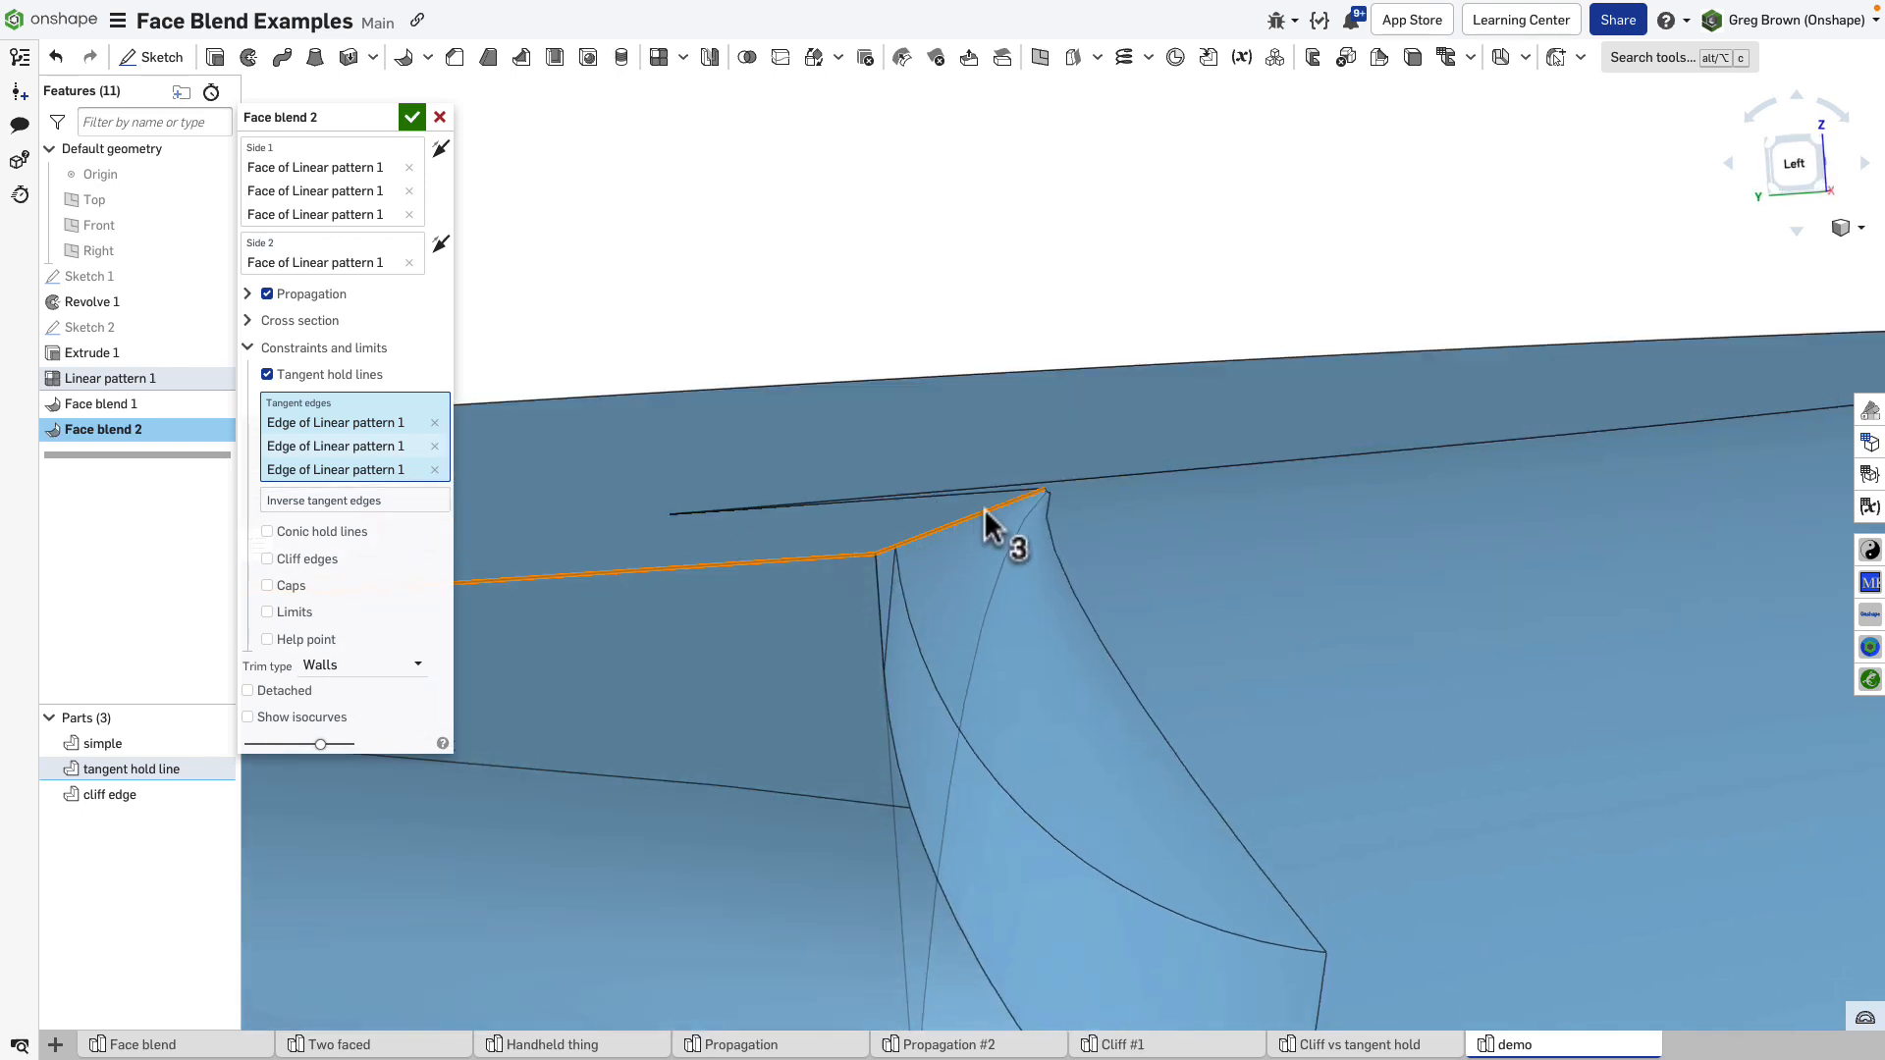
pyautogui.moveTo(958, 643)
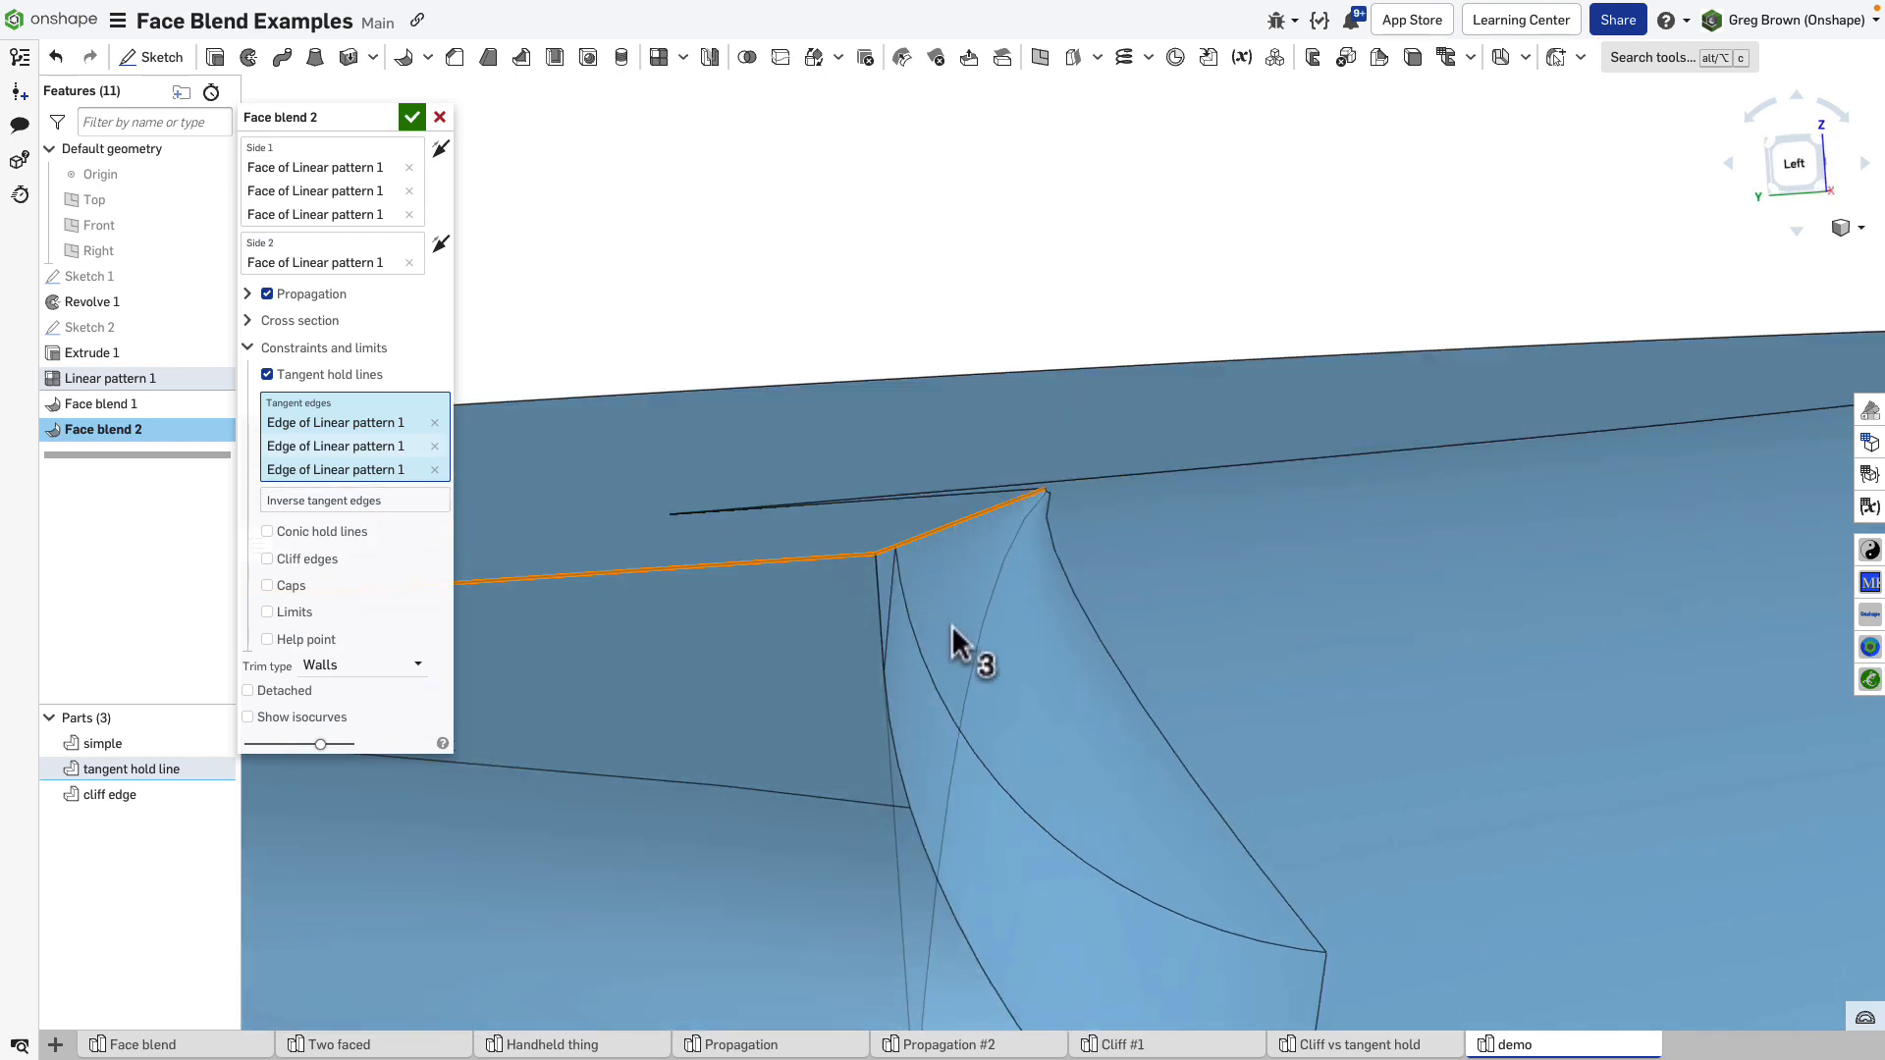
pyautogui.moveTo(956, 607)
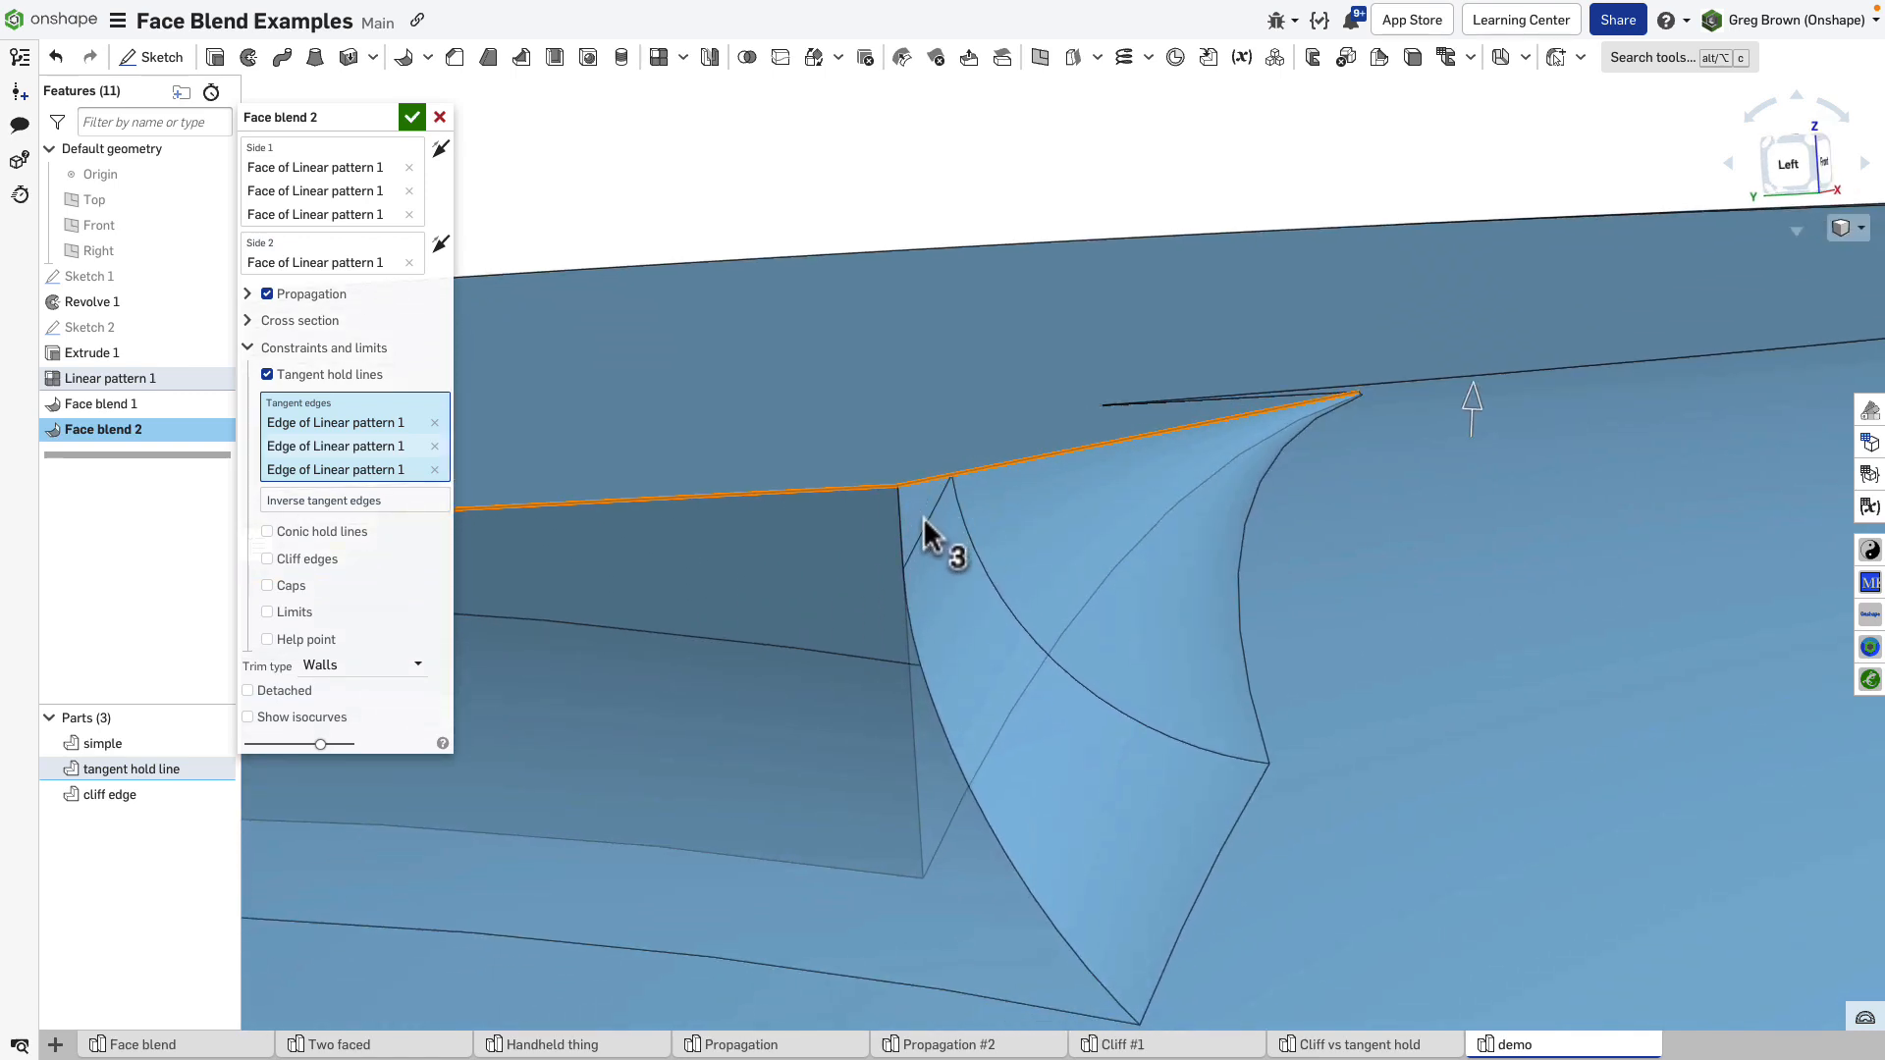
pyautogui.moveTo(971, 539)
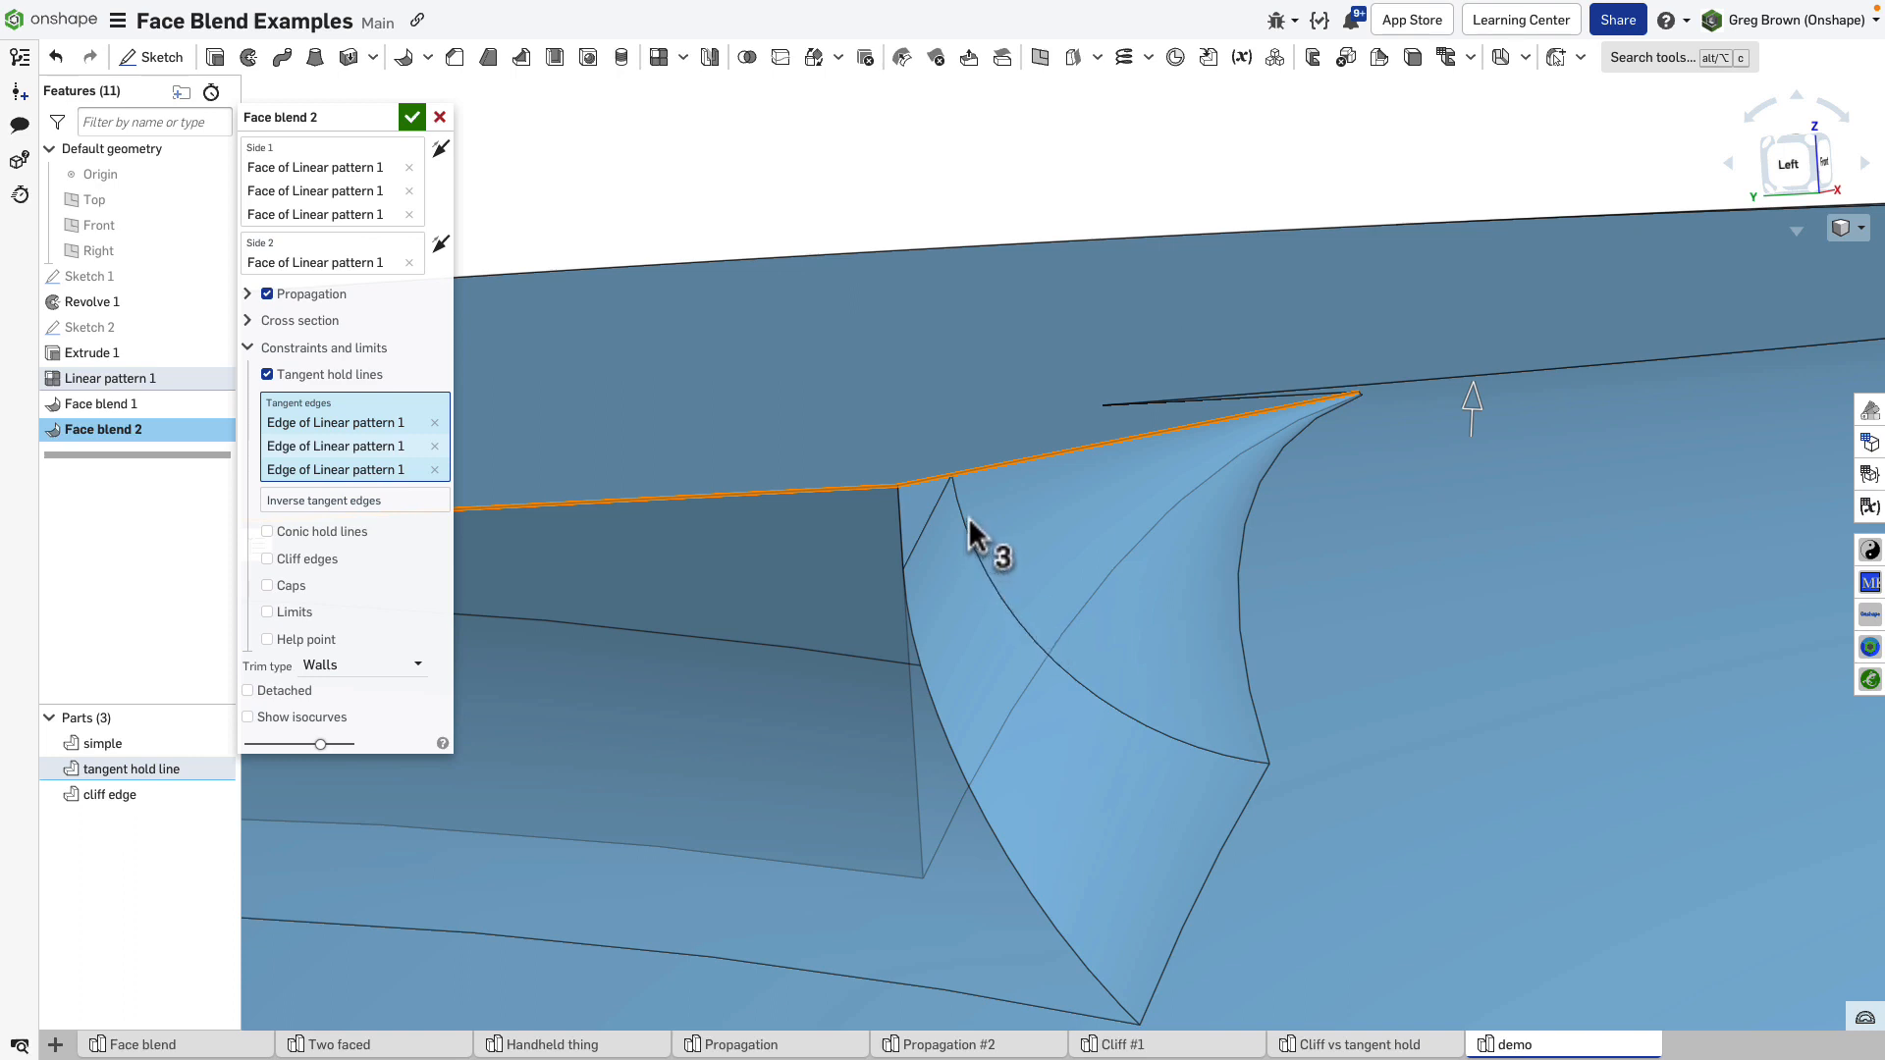
pyautogui.moveTo(932, 535)
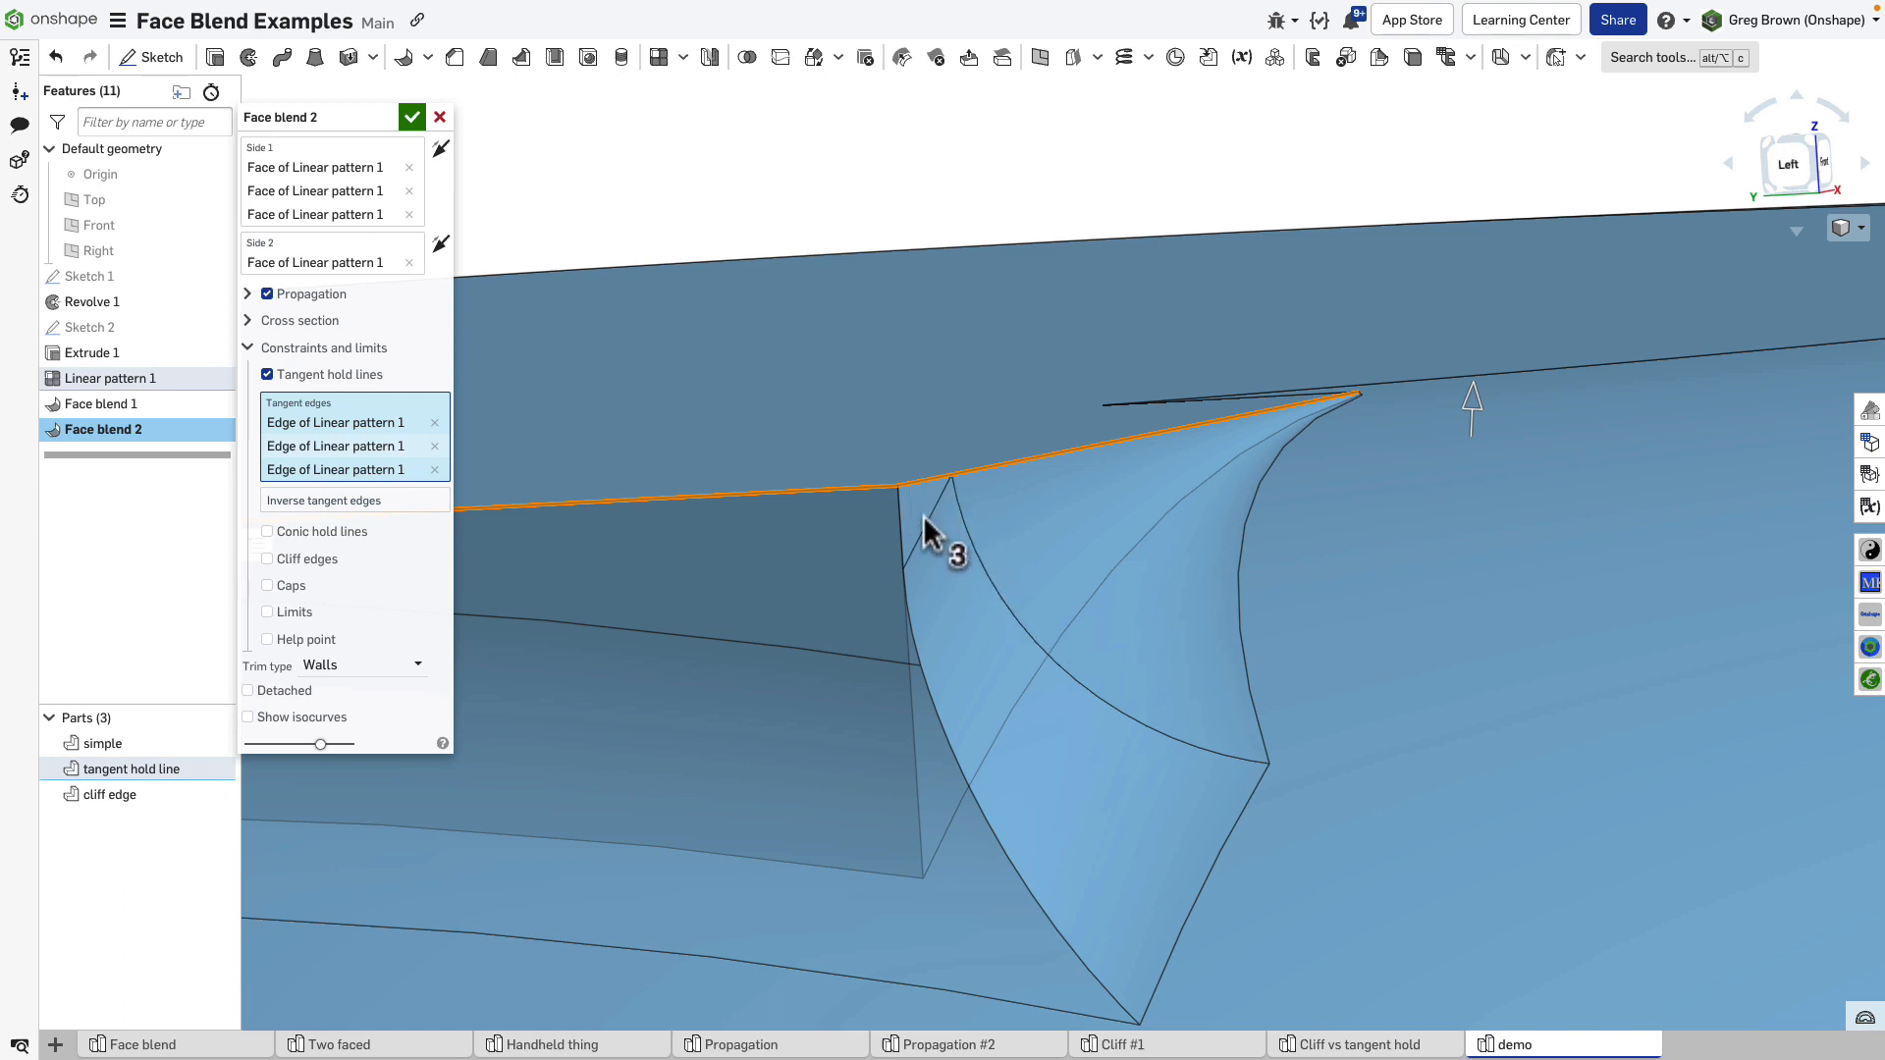
pyautogui.moveTo(343, 399)
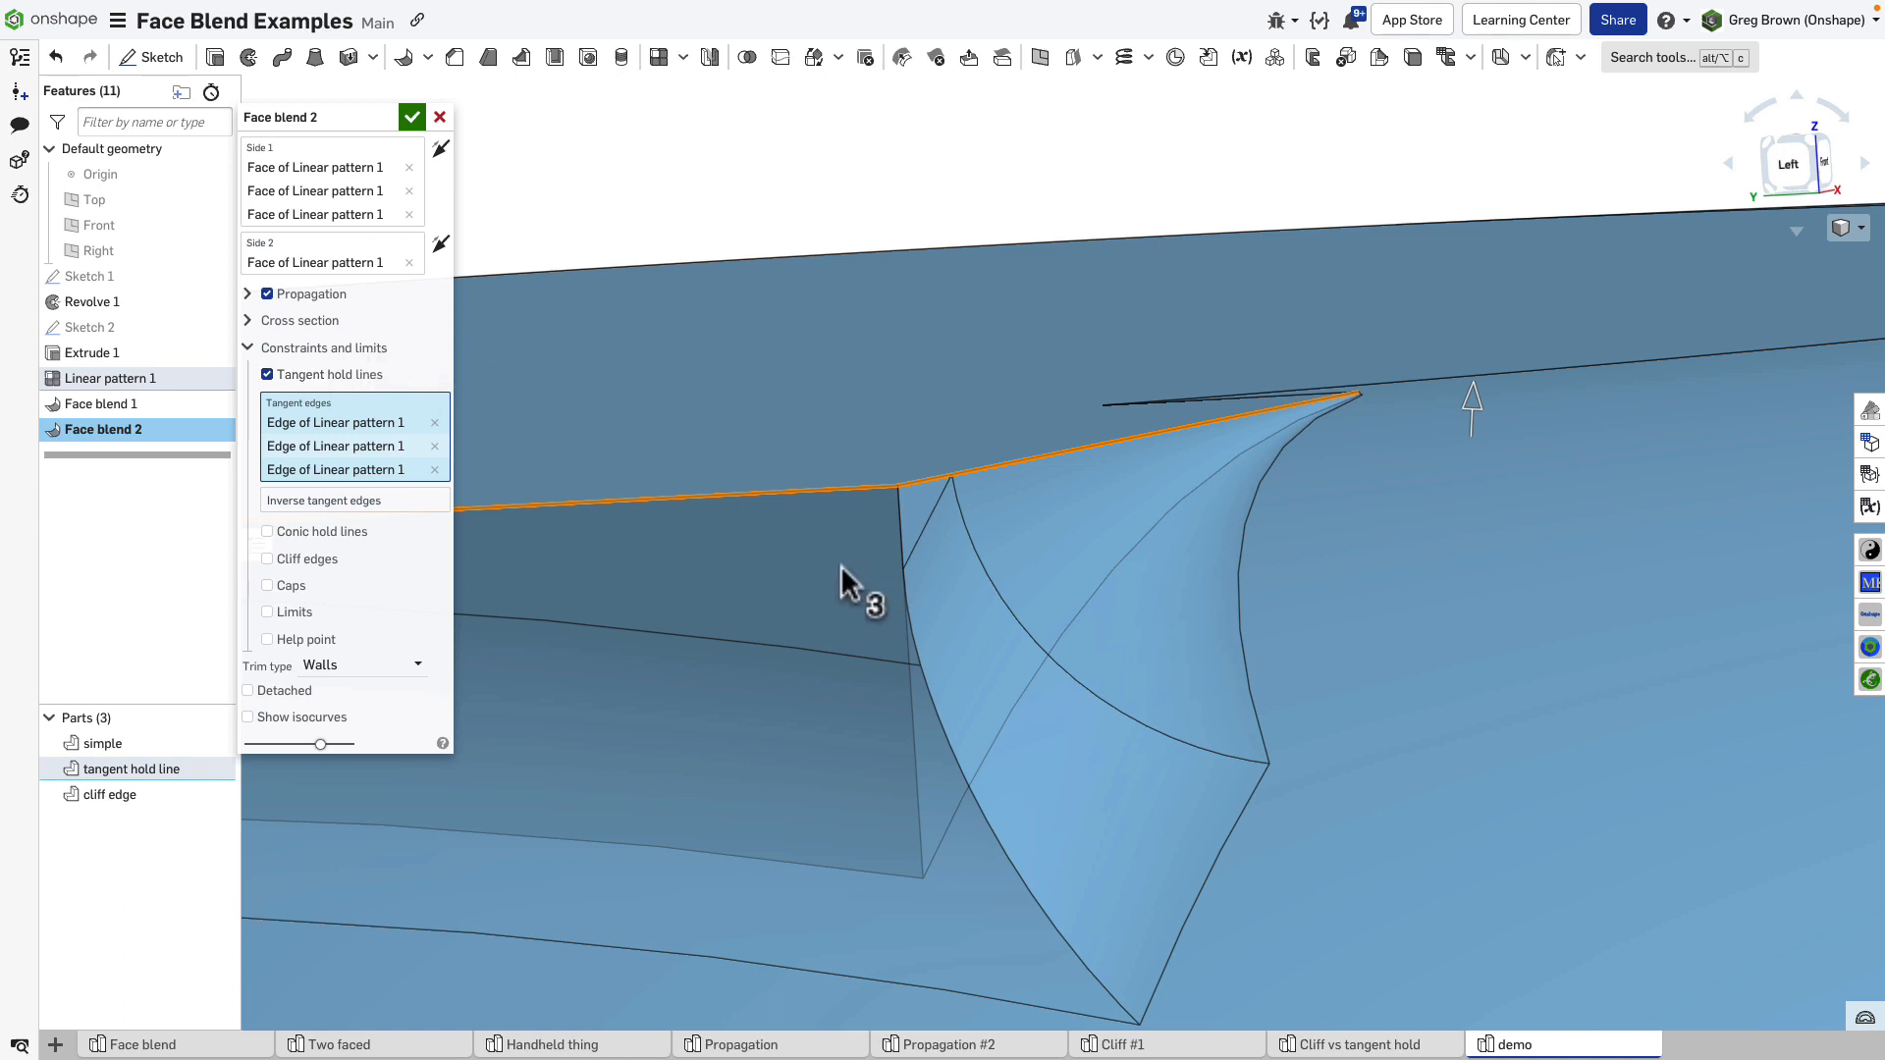
pyautogui.moveTo(935, 510)
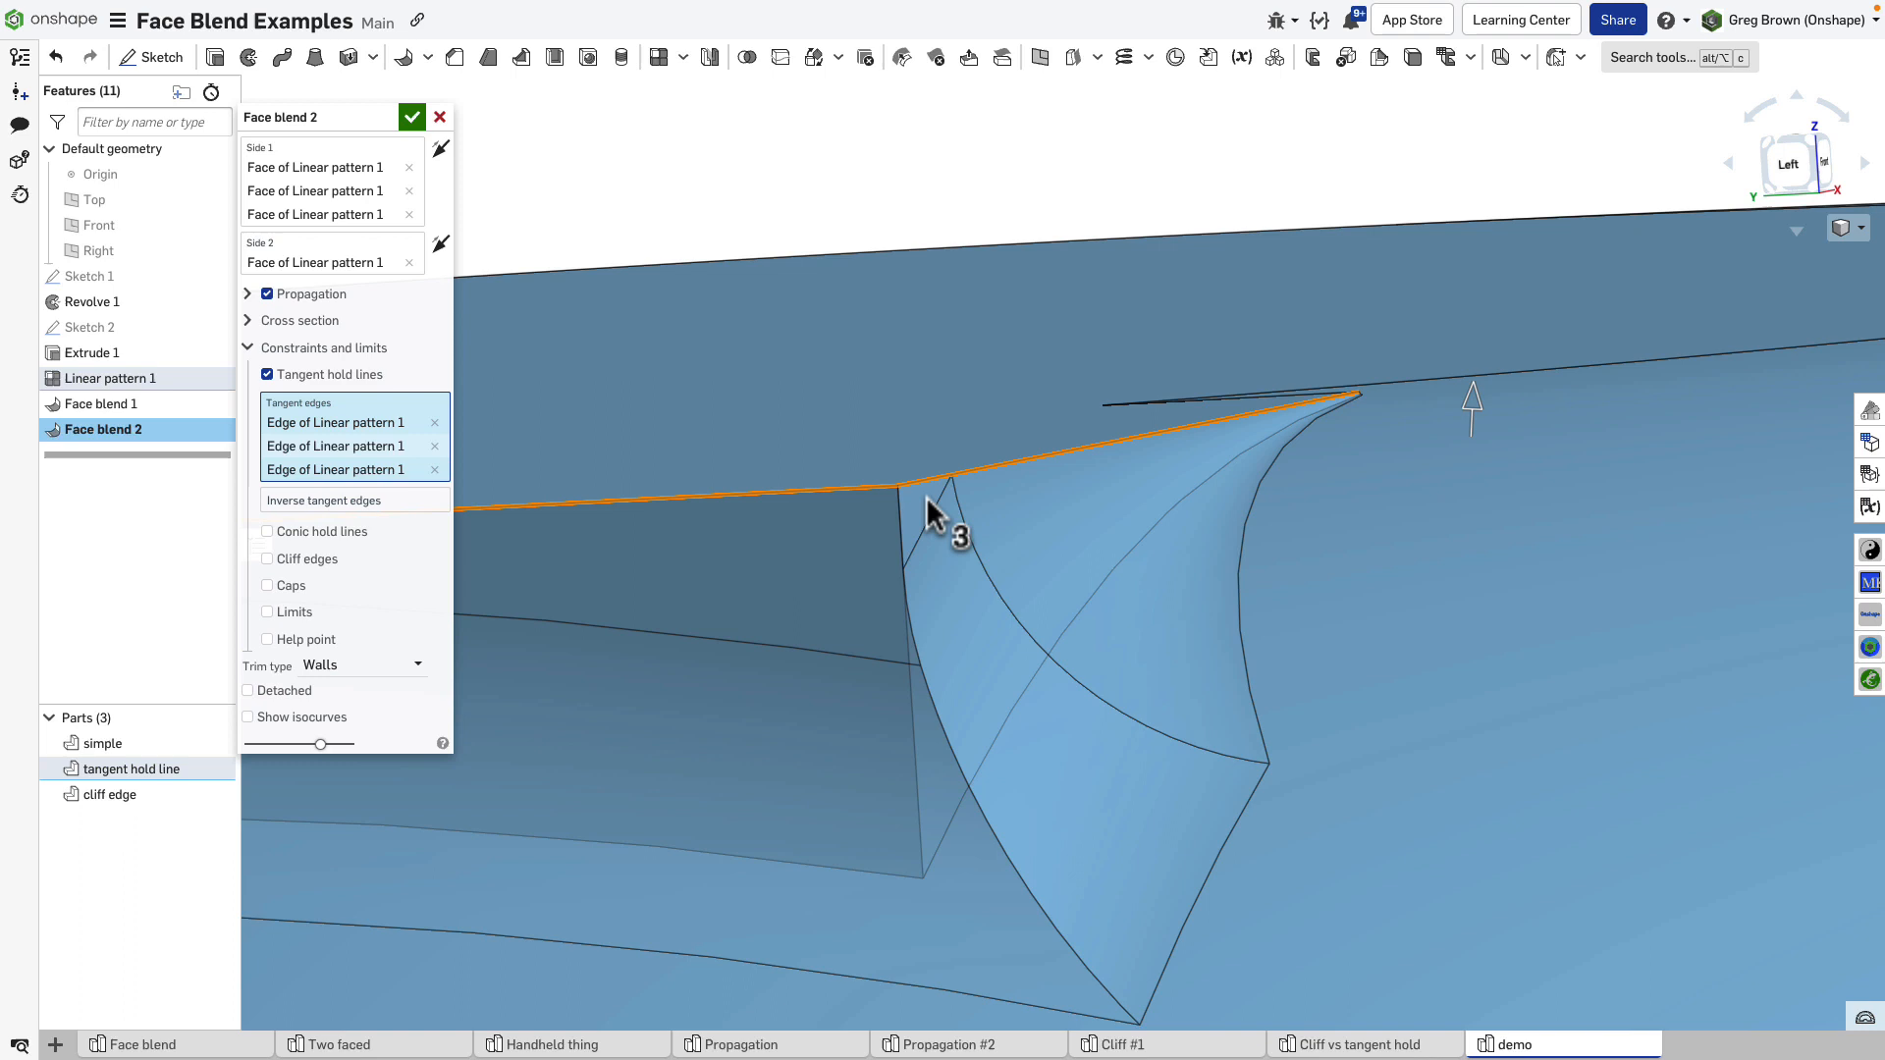
pyautogui.moveTo(997, 733)
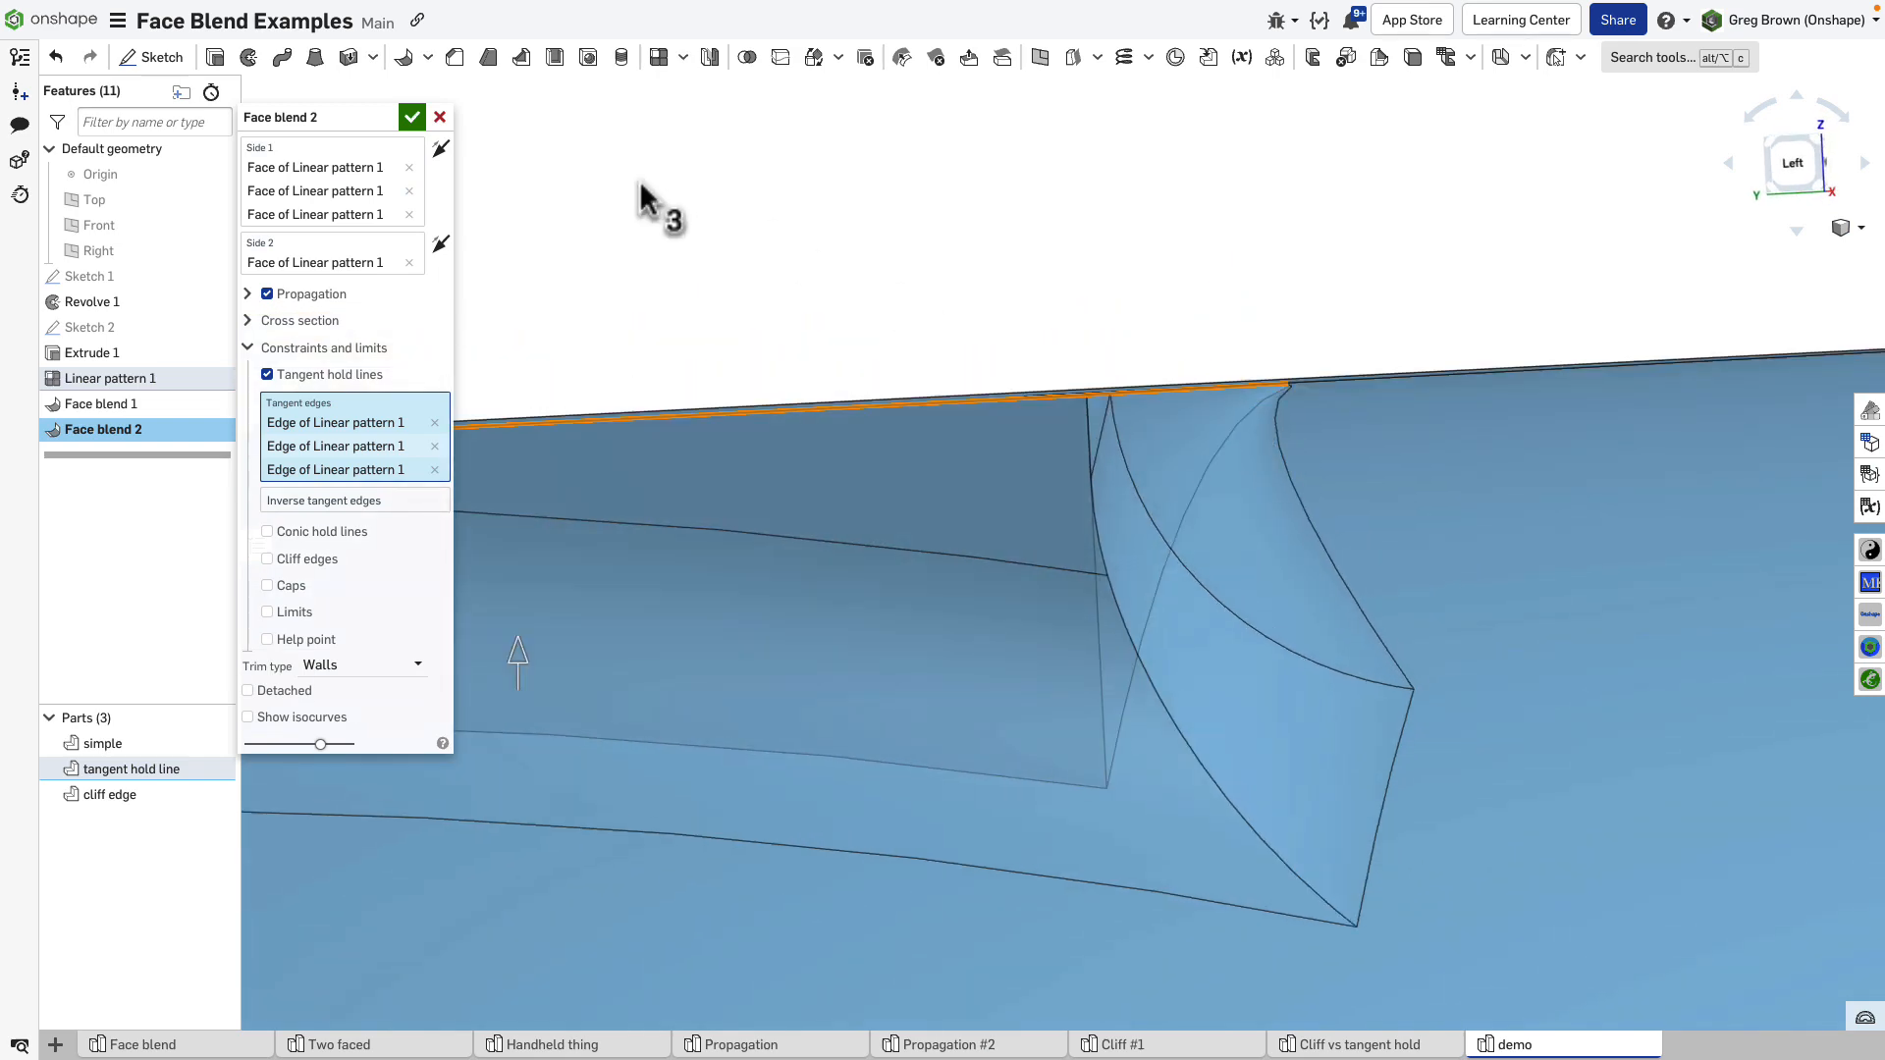
# Confirm Face blend 2 and orbit to inspect the blend along the tab edge.
pyautogui.click(413, 116)
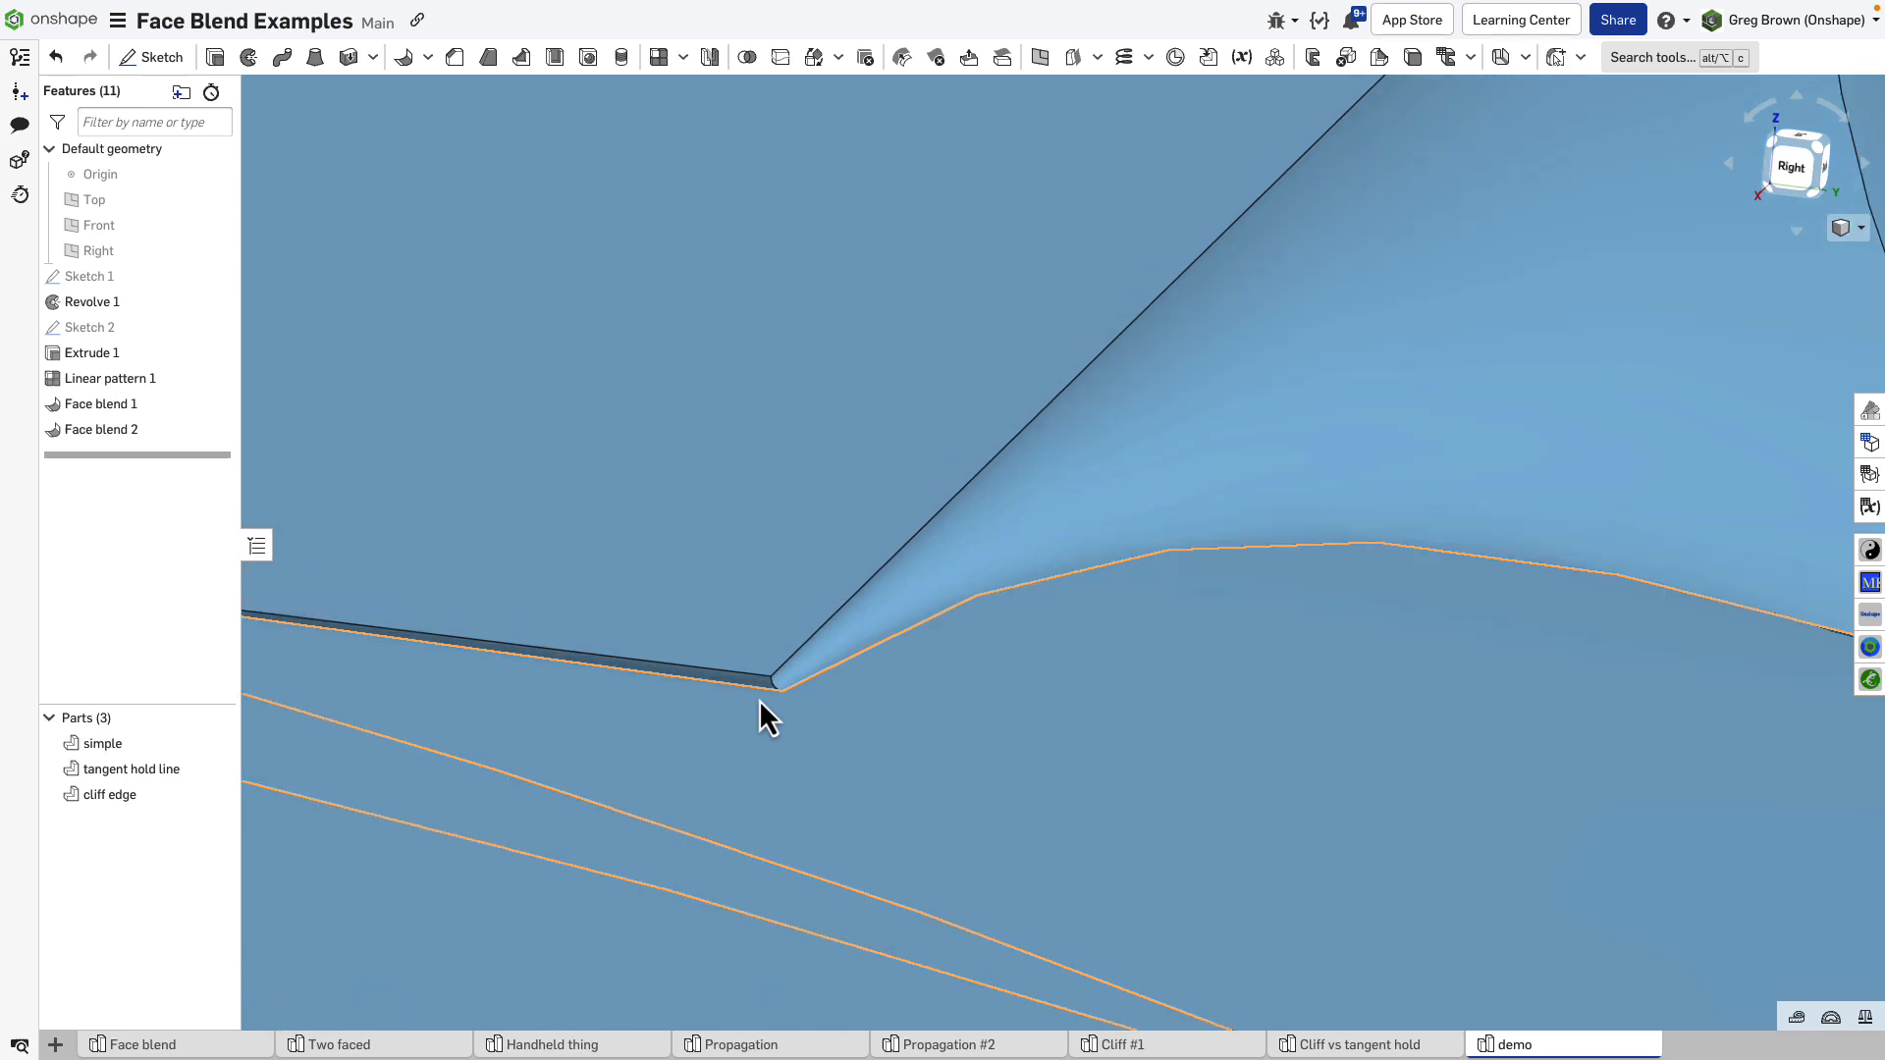
pyautogui.moveTo(766, 716); pyautogui.dragTo(812, 707)
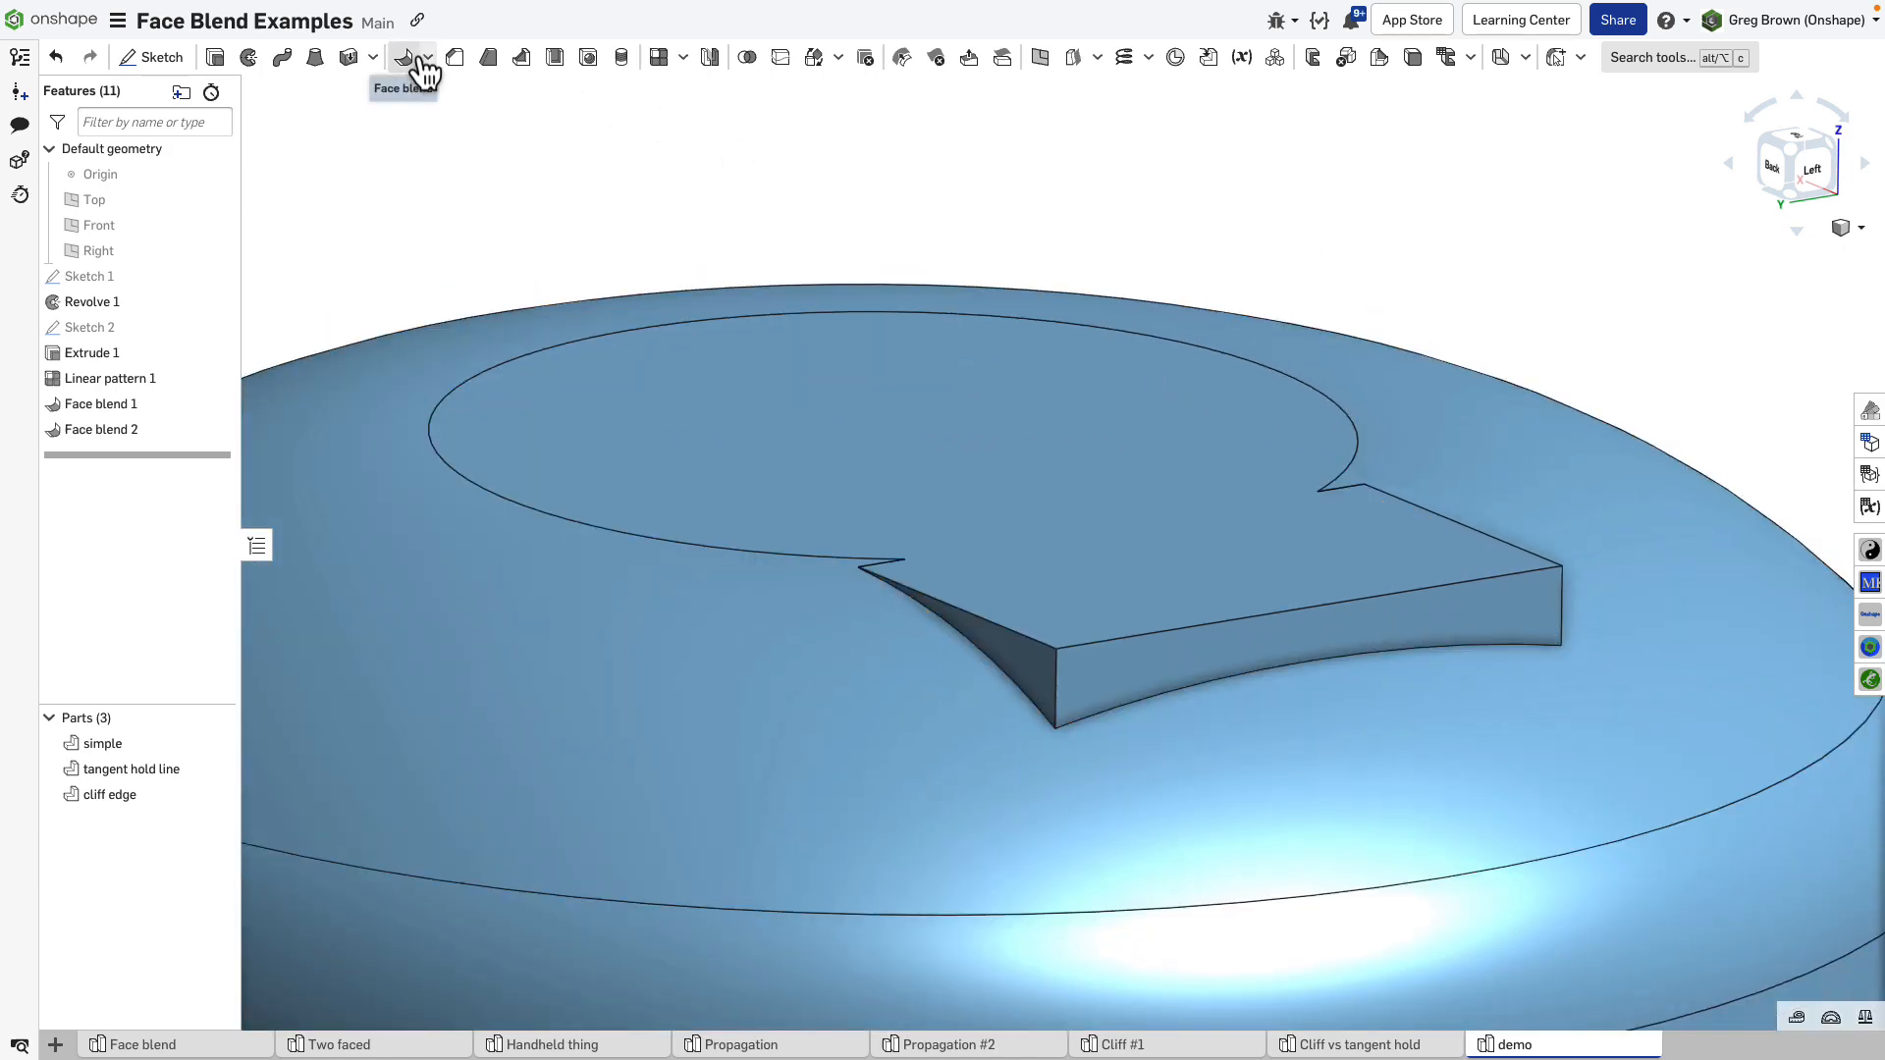
# Start Face blend 3 on the cliff edge disc and expand Constraints and limits.
pyautogui.click(404, 57)
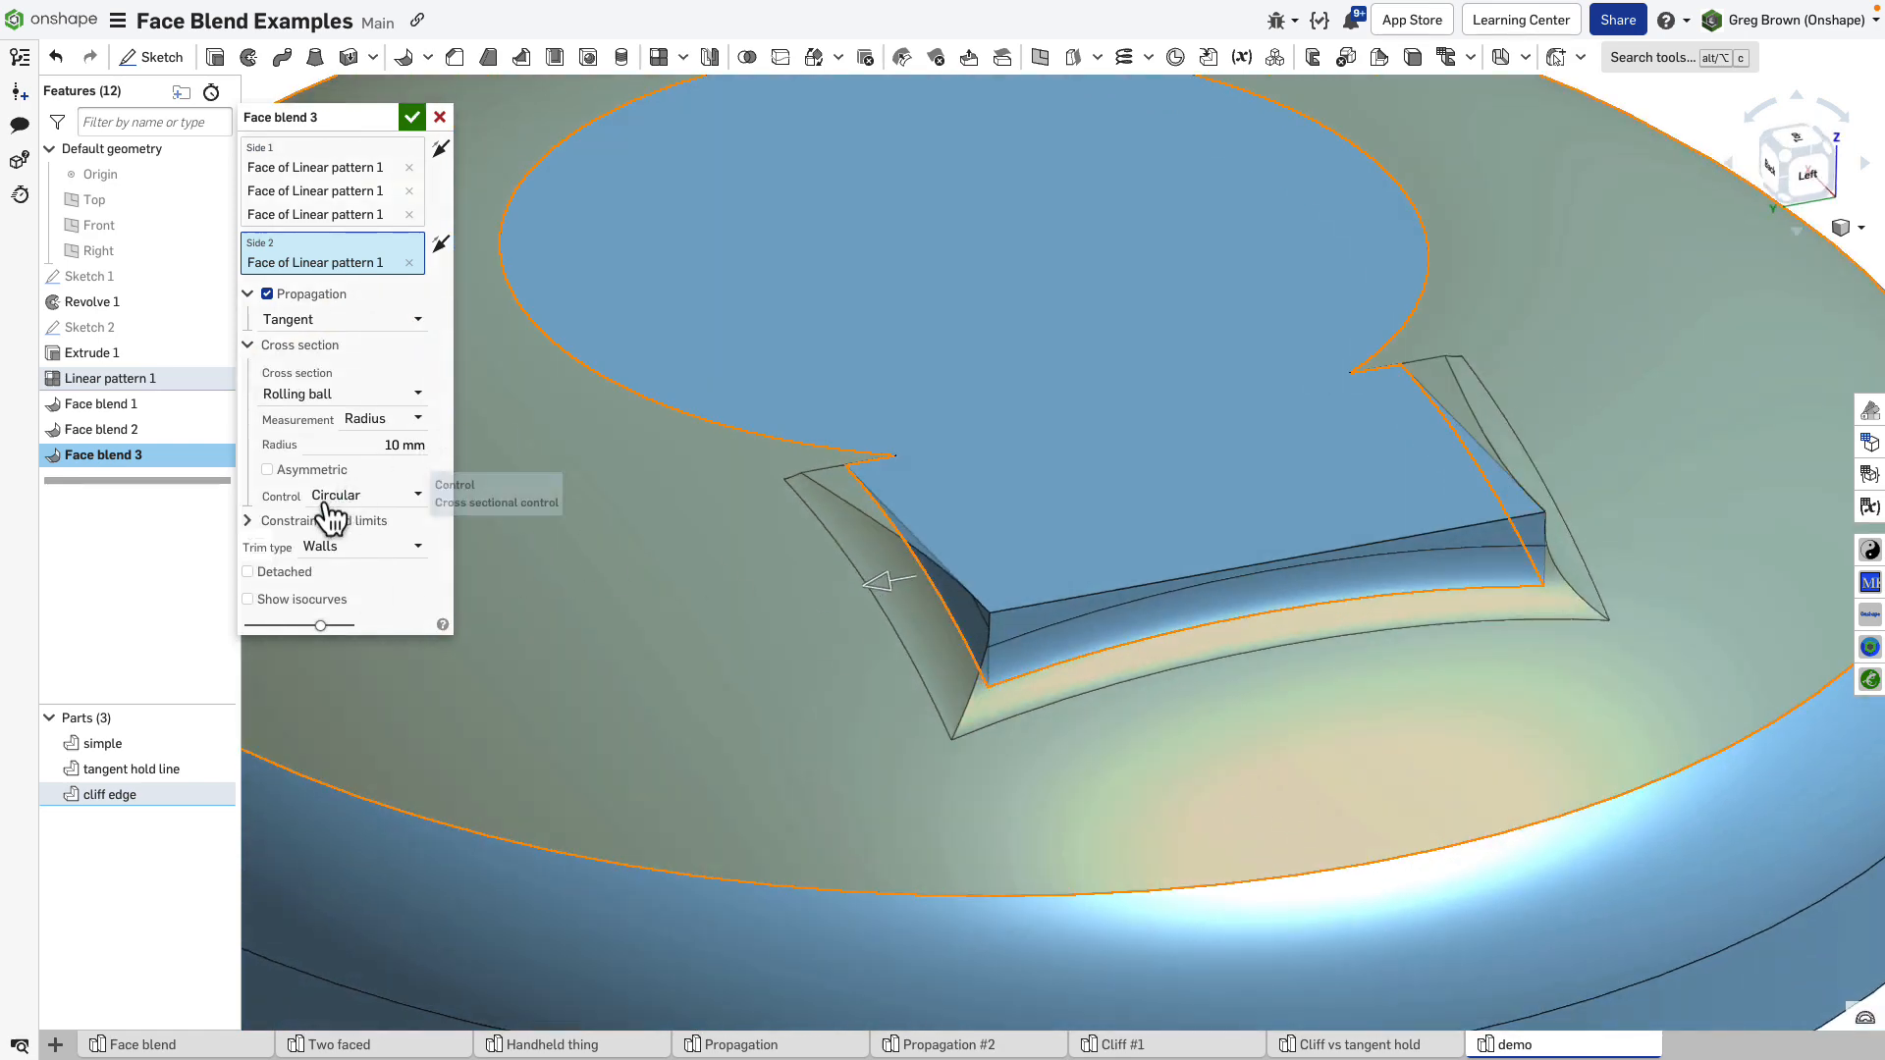
pyautogui.click(249, 520)
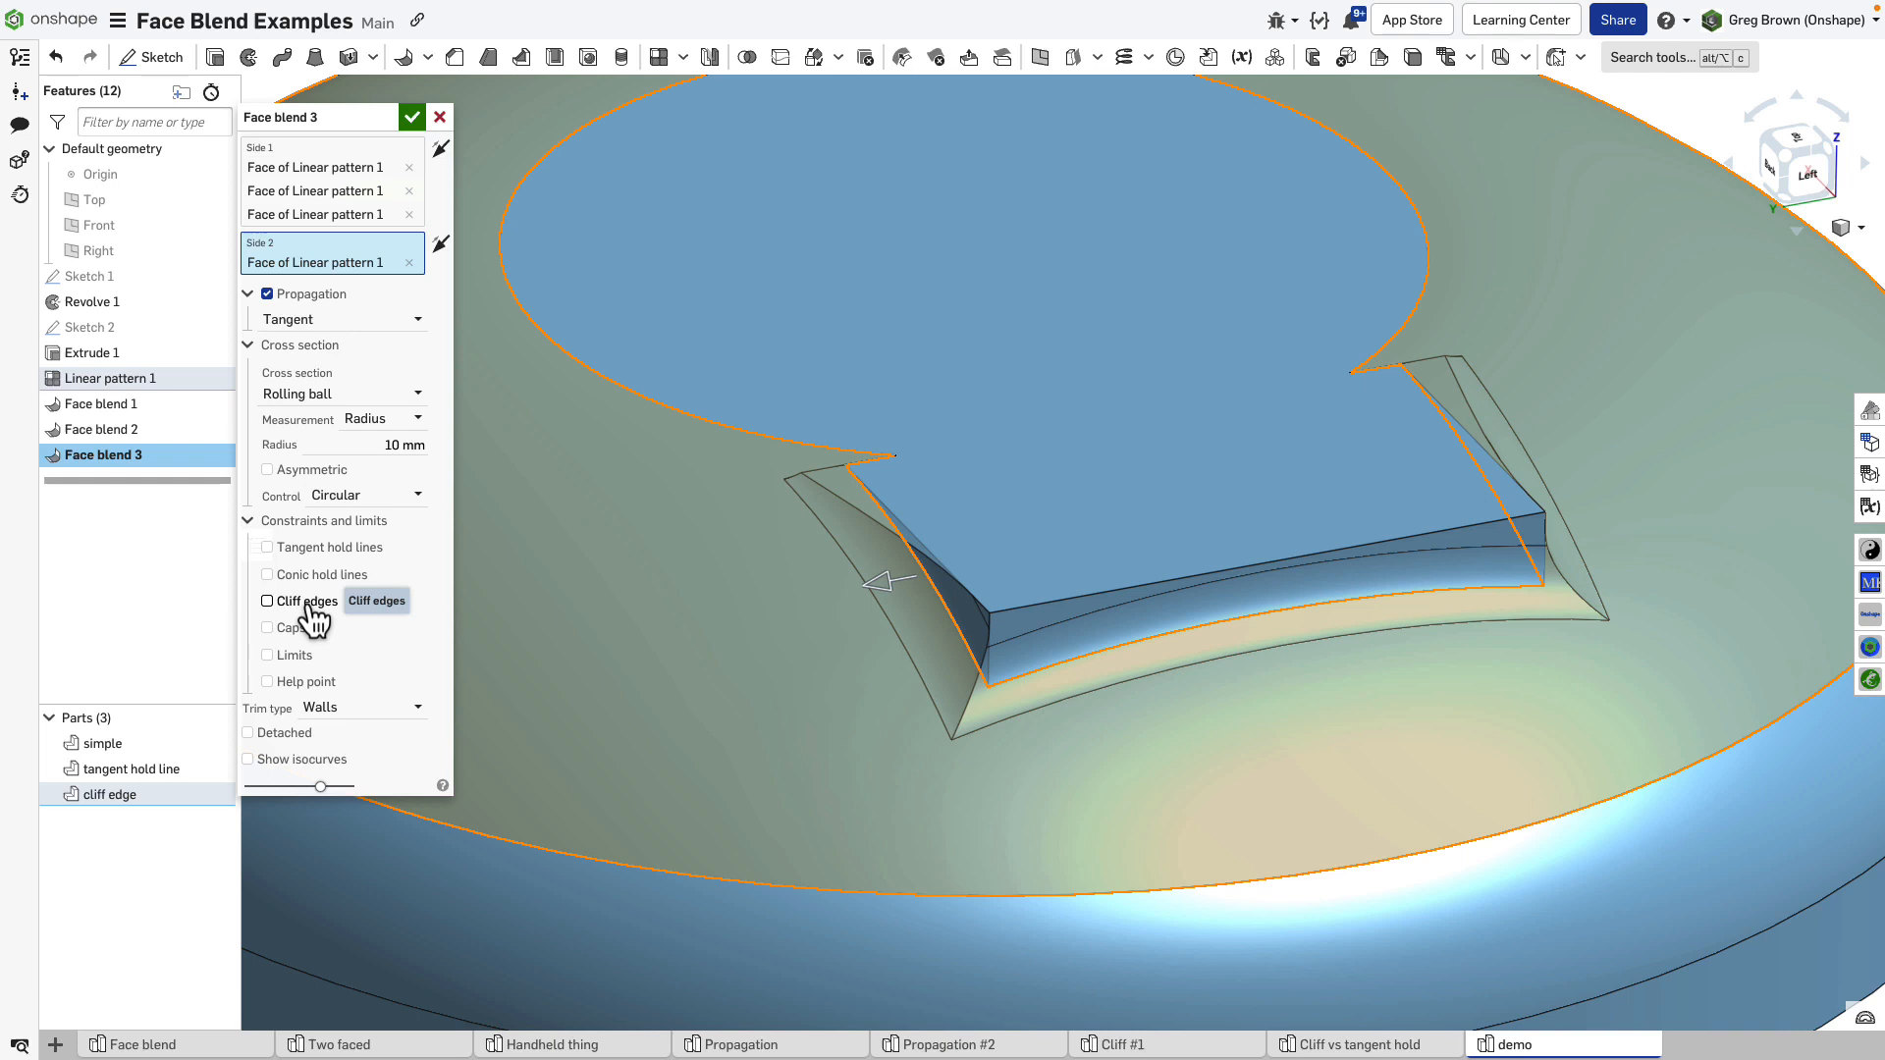
# Turn on Cliff edges for Face blend 3.
pyautogui.click(267, 601)
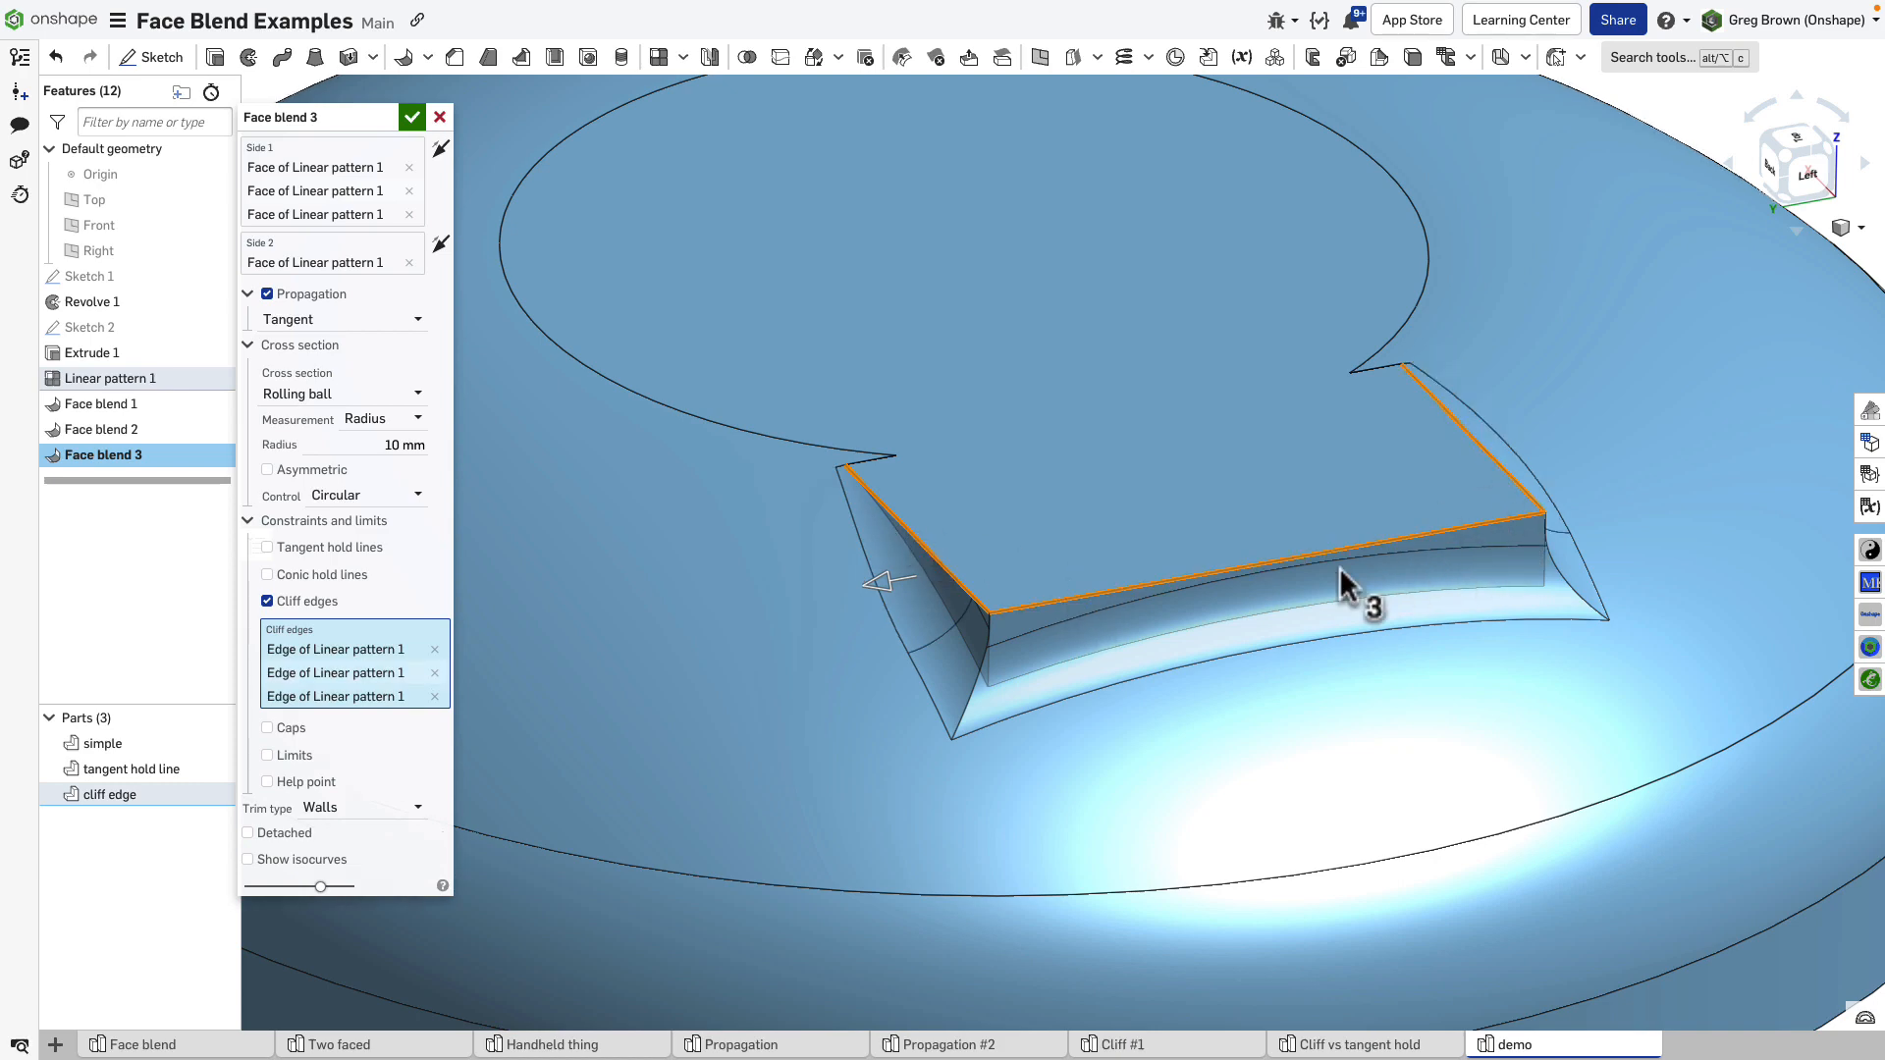
pyautogui.moveTo(1257, 601)
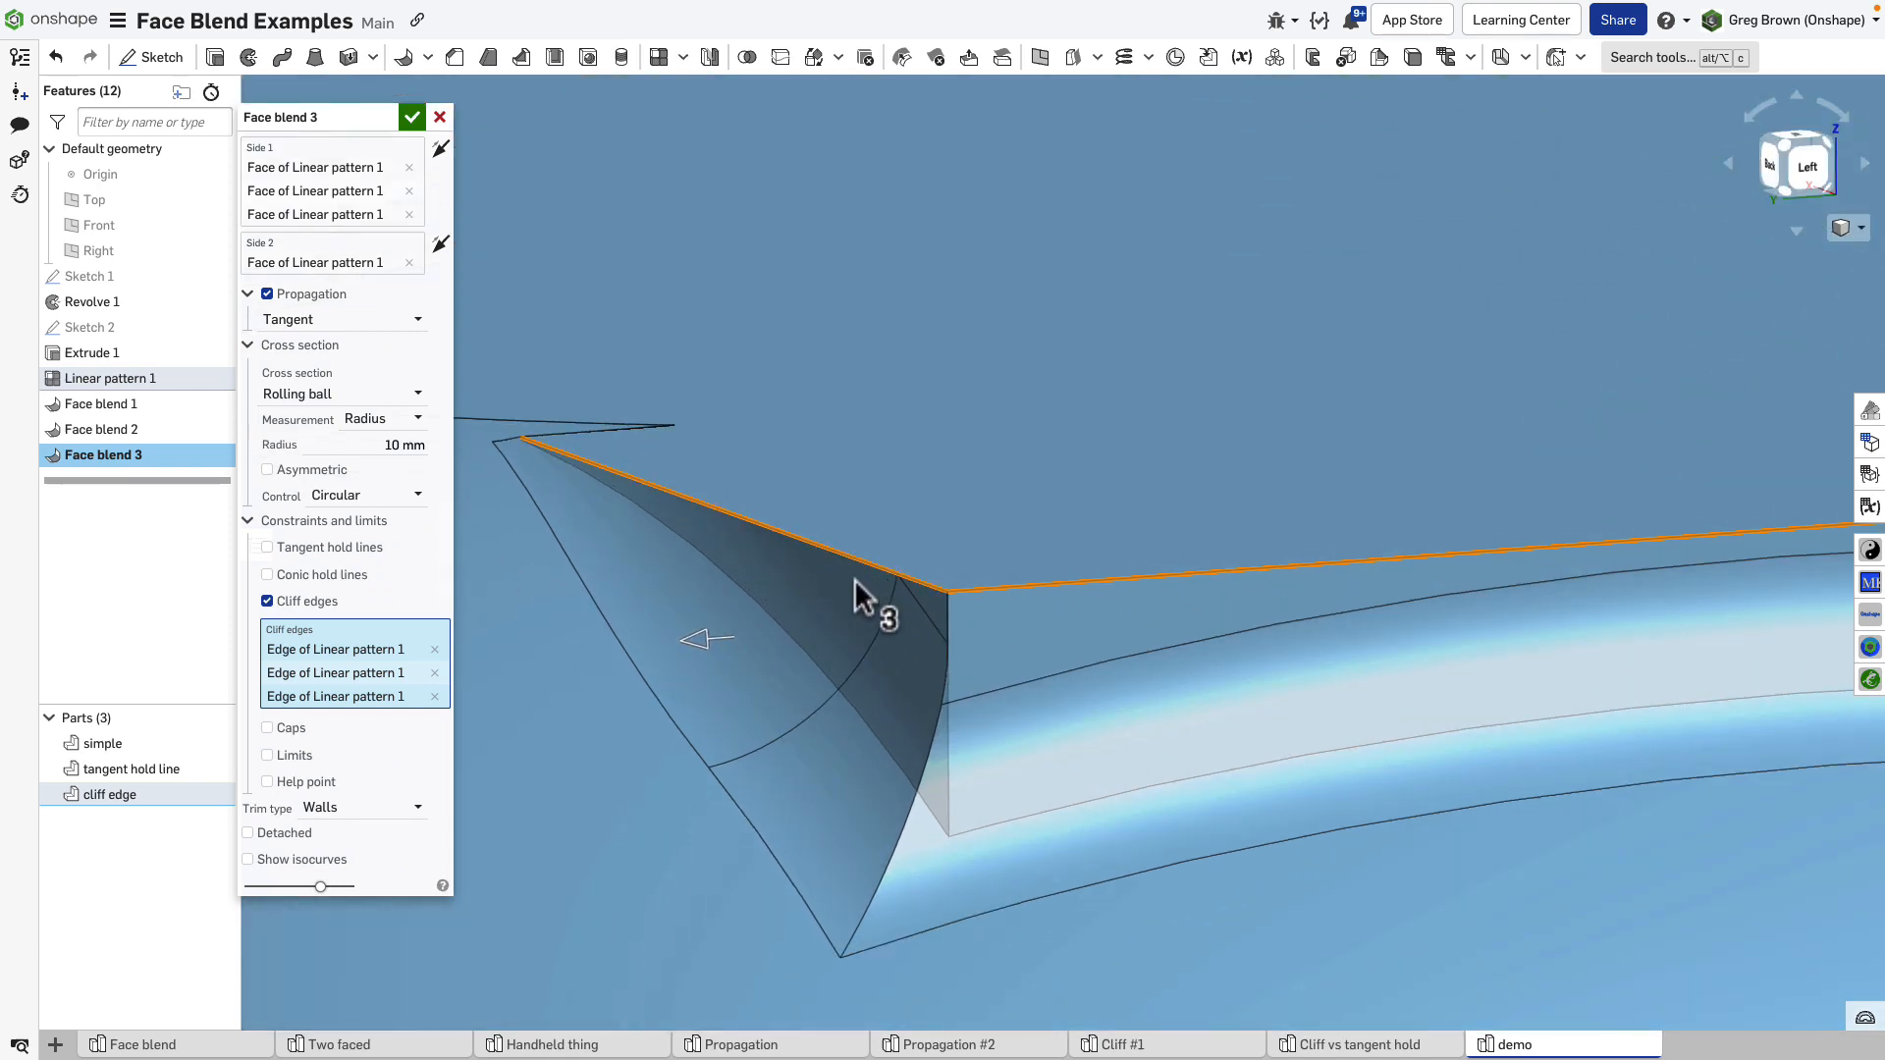
pyautogui.moveTo(818, 589)
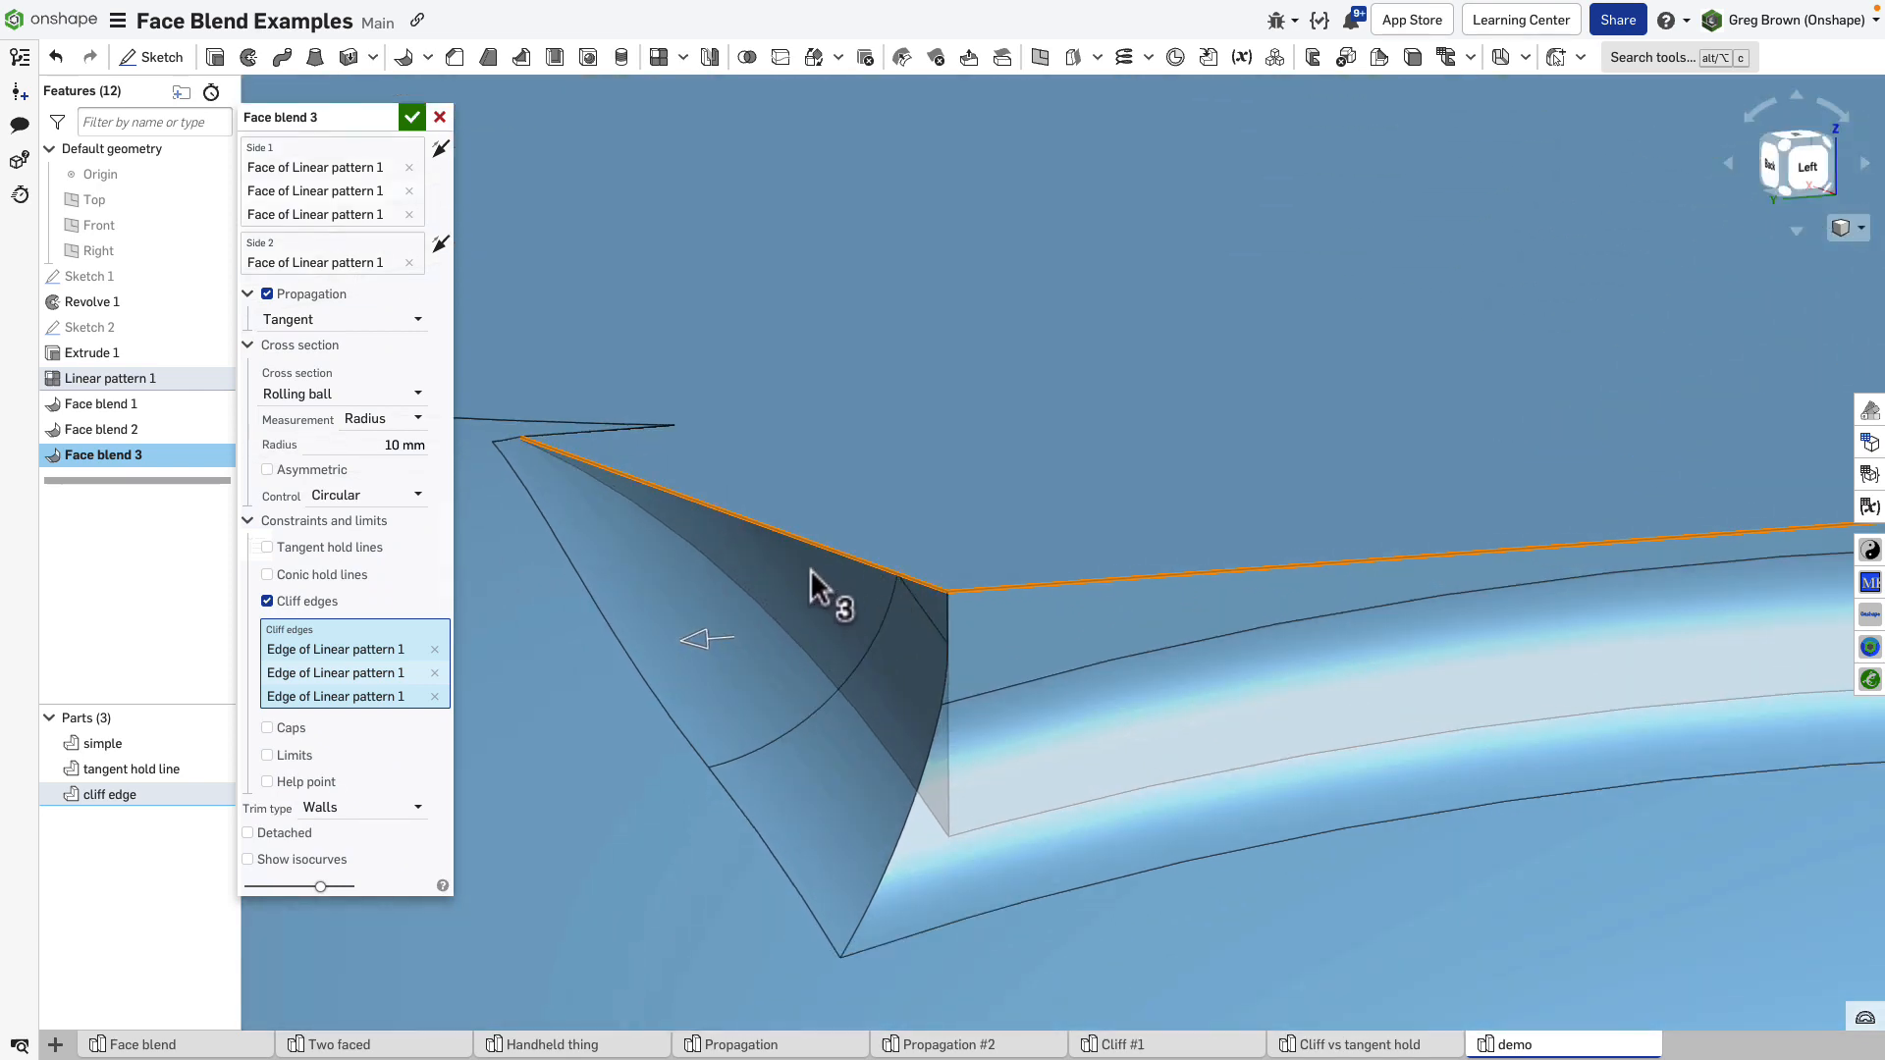
pyautogui.moveTo(733, 529)
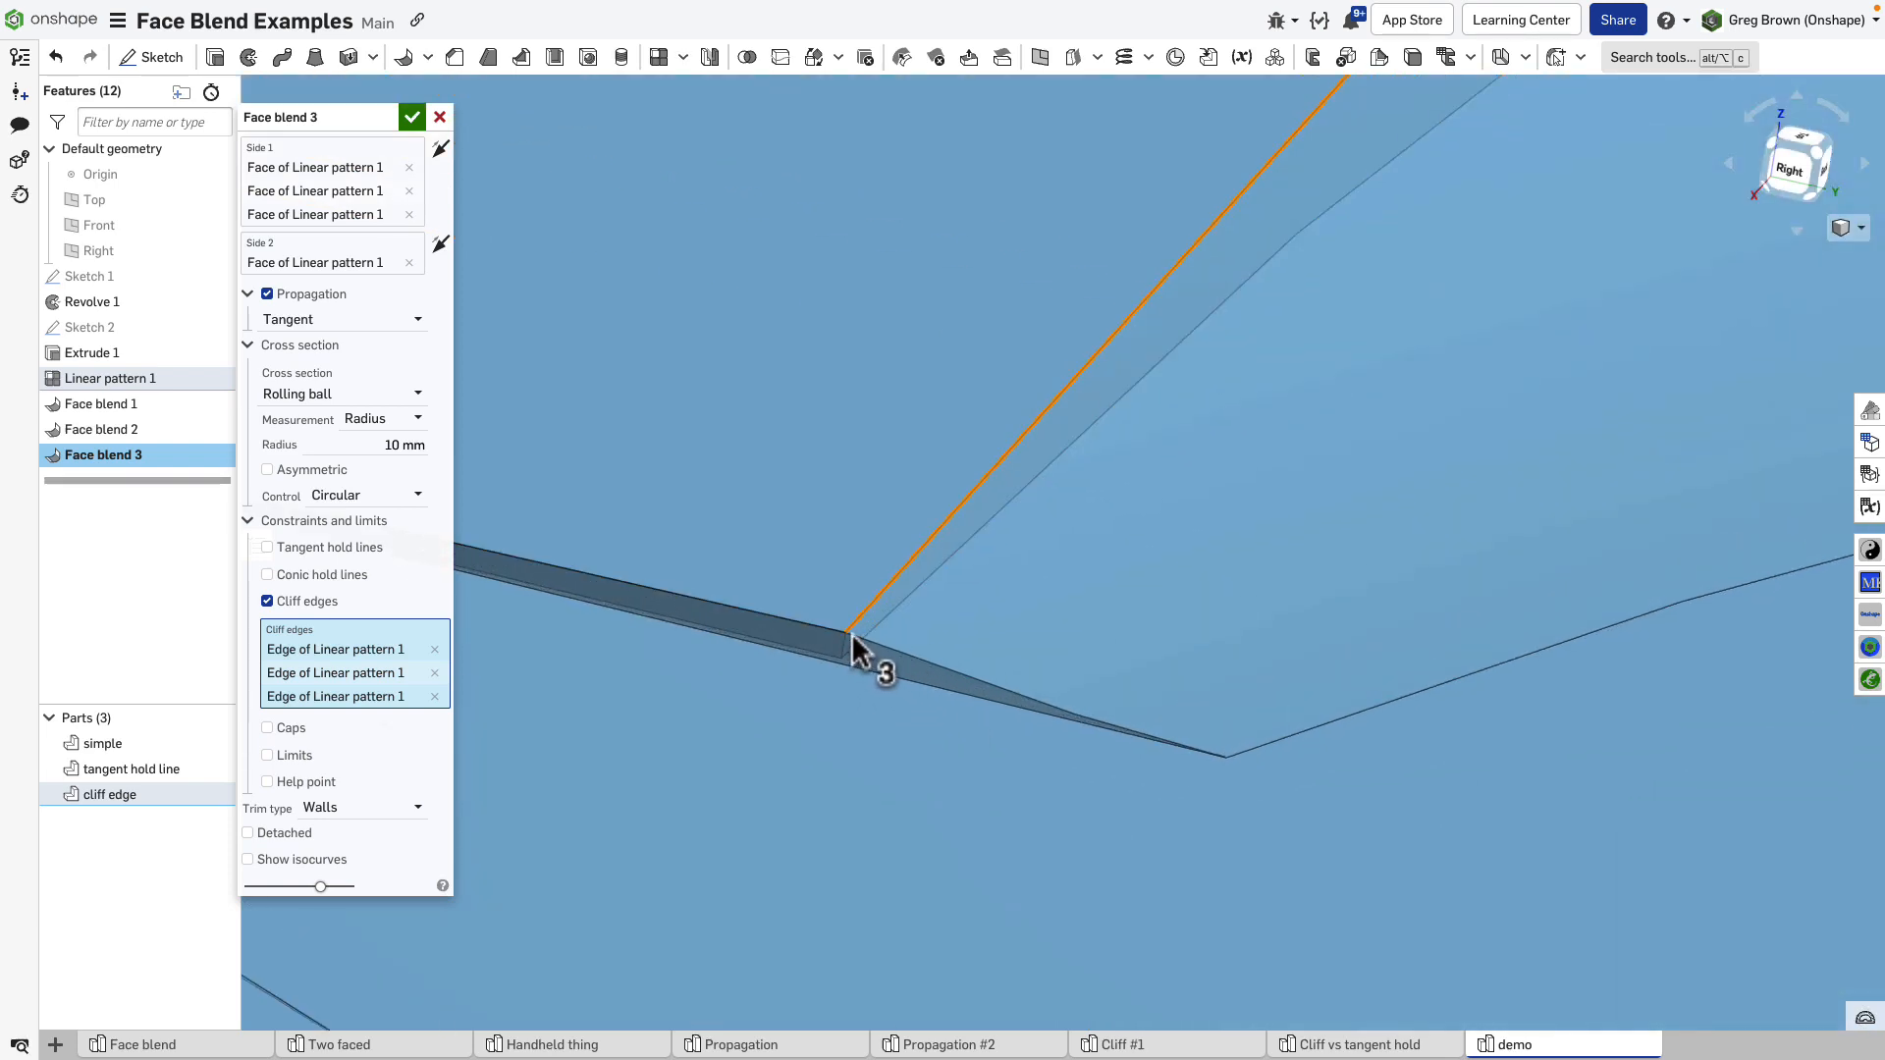
pyautogui.moveTo(971, 697)
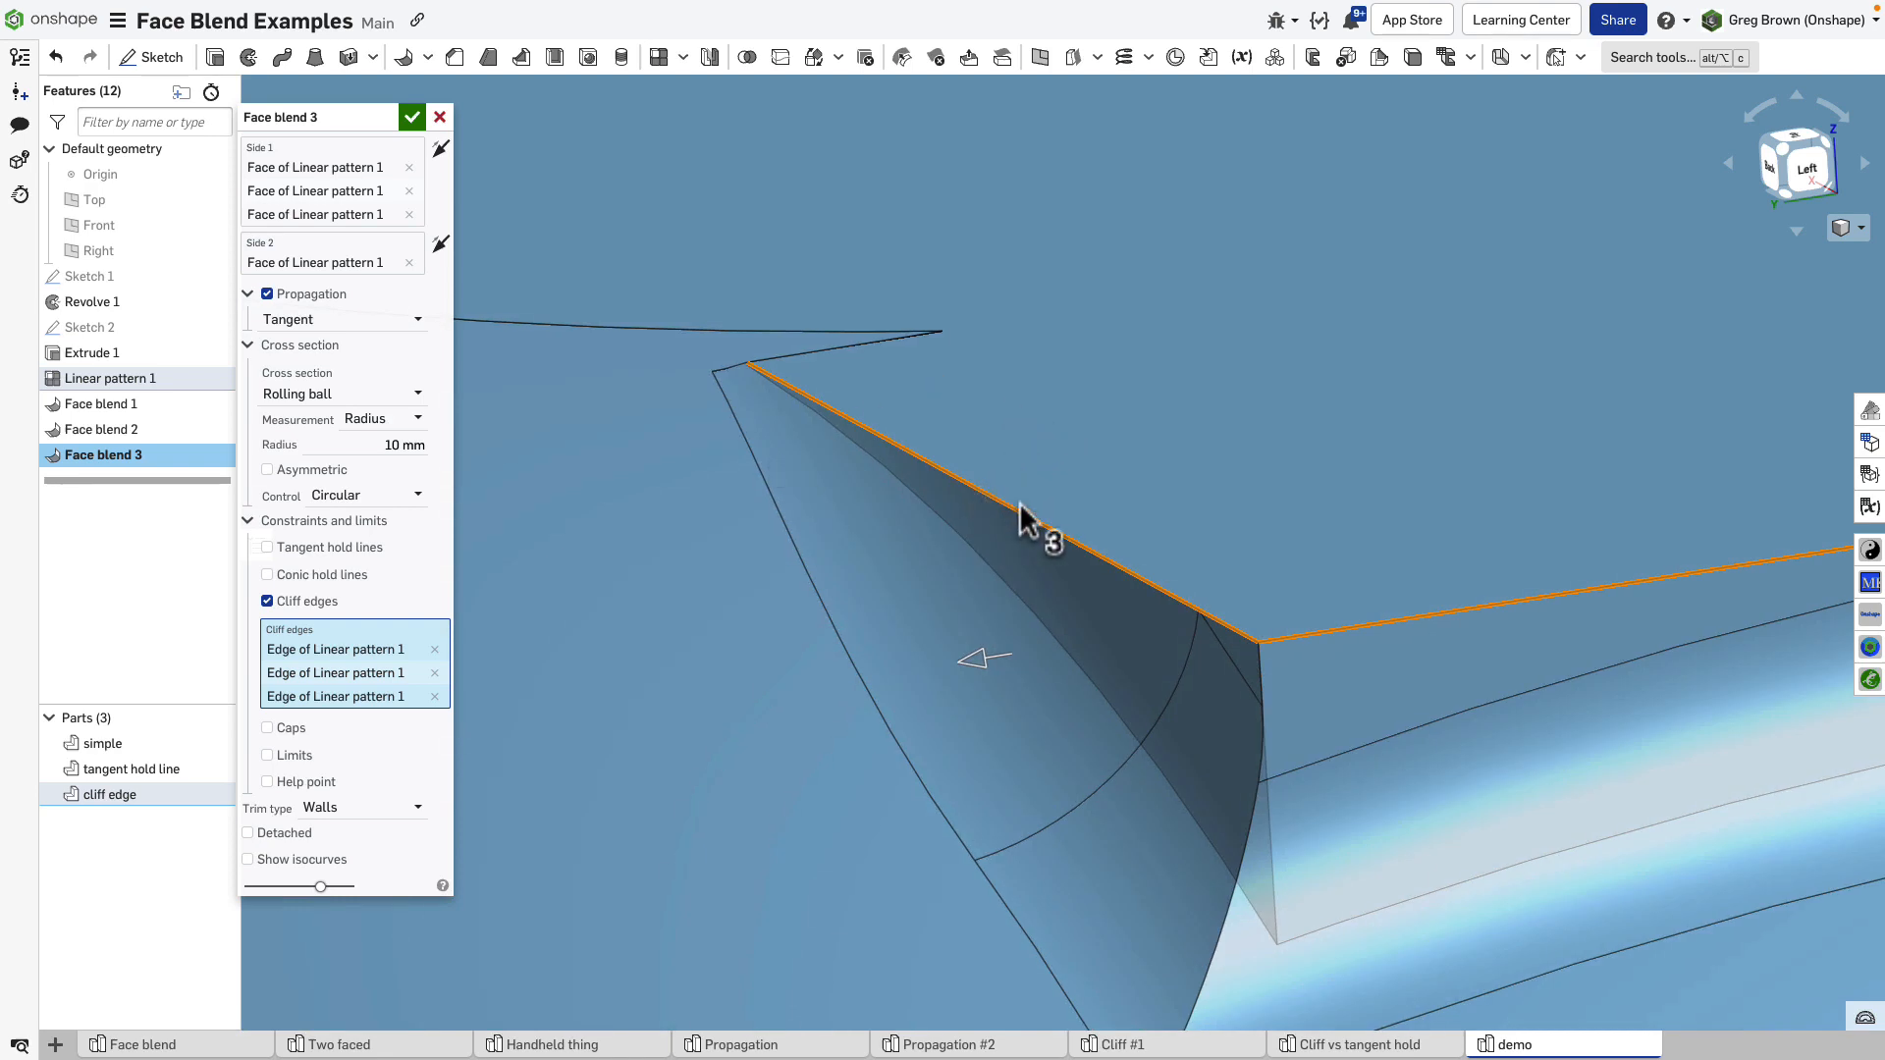
pyautogui.moveTo(1092, 676)
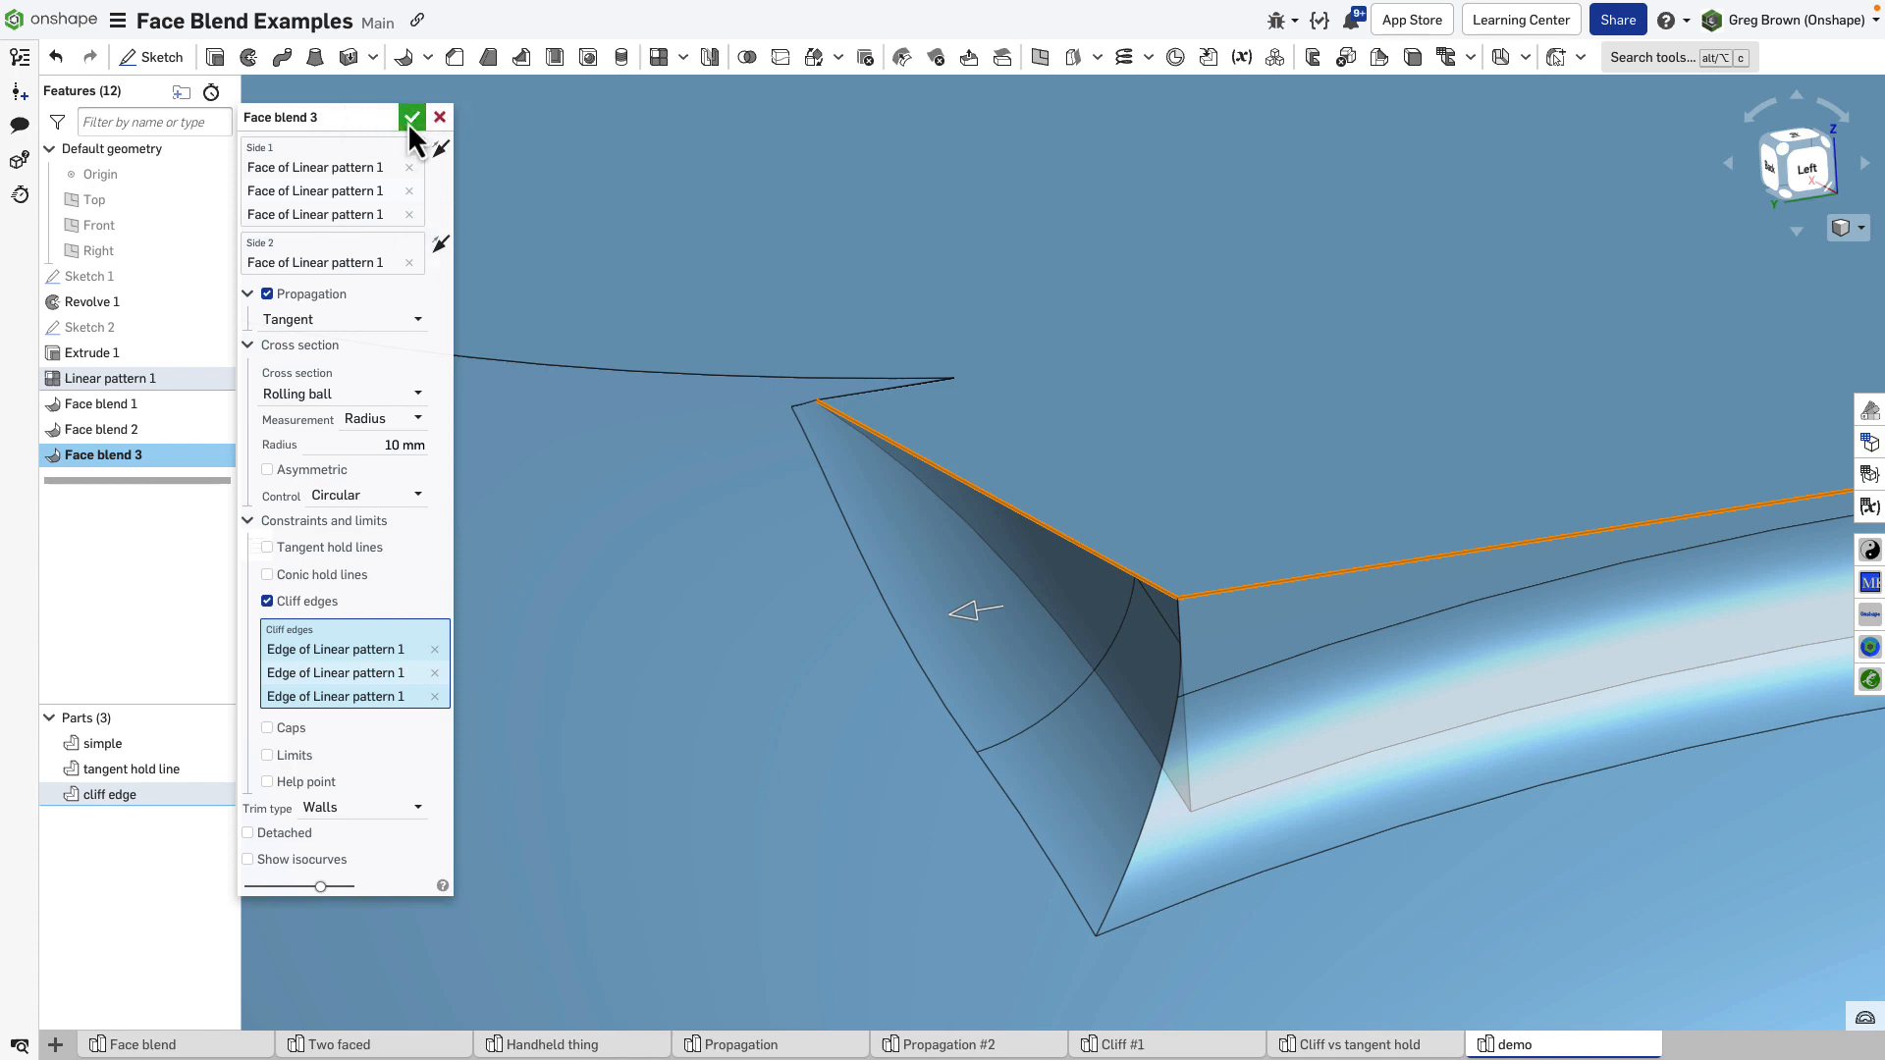
# Accept Face blend 3 and turn on the curvature analysis display.
pyautogui.click(412, 117)
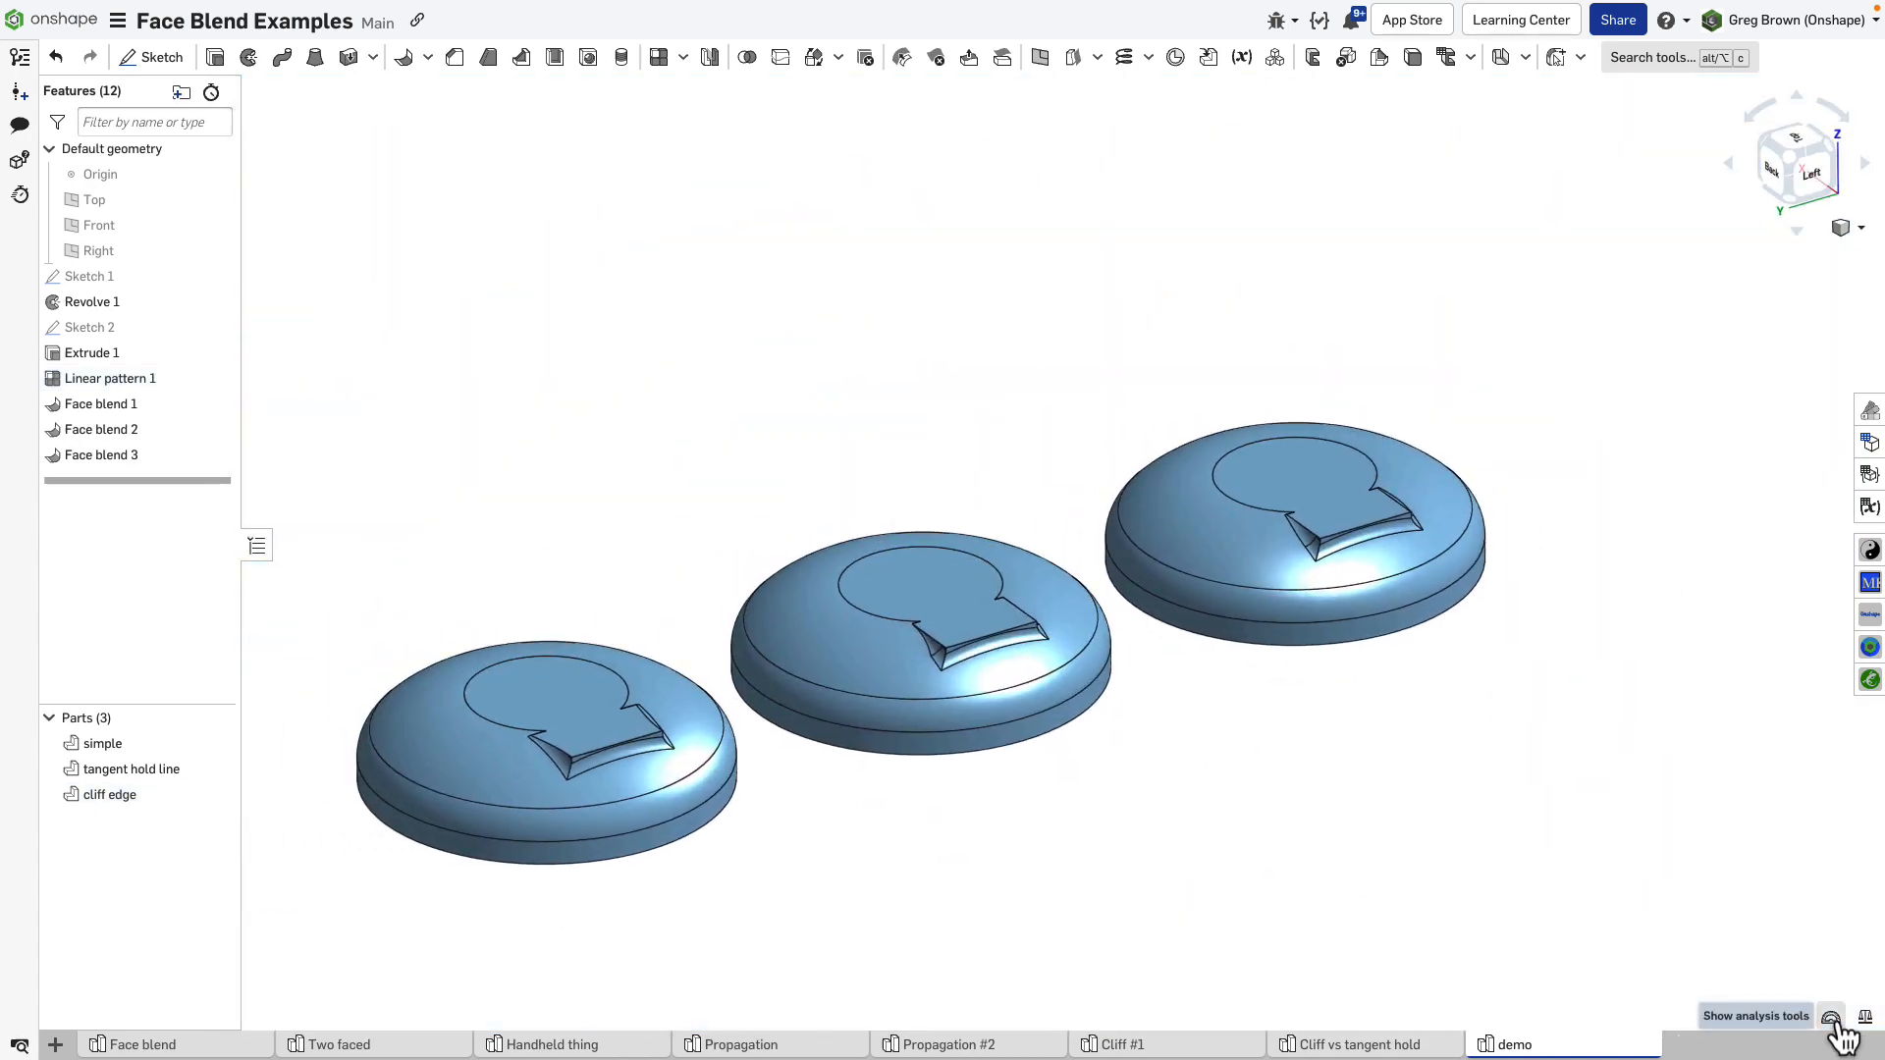
pyautogui.click(1846, 1018)
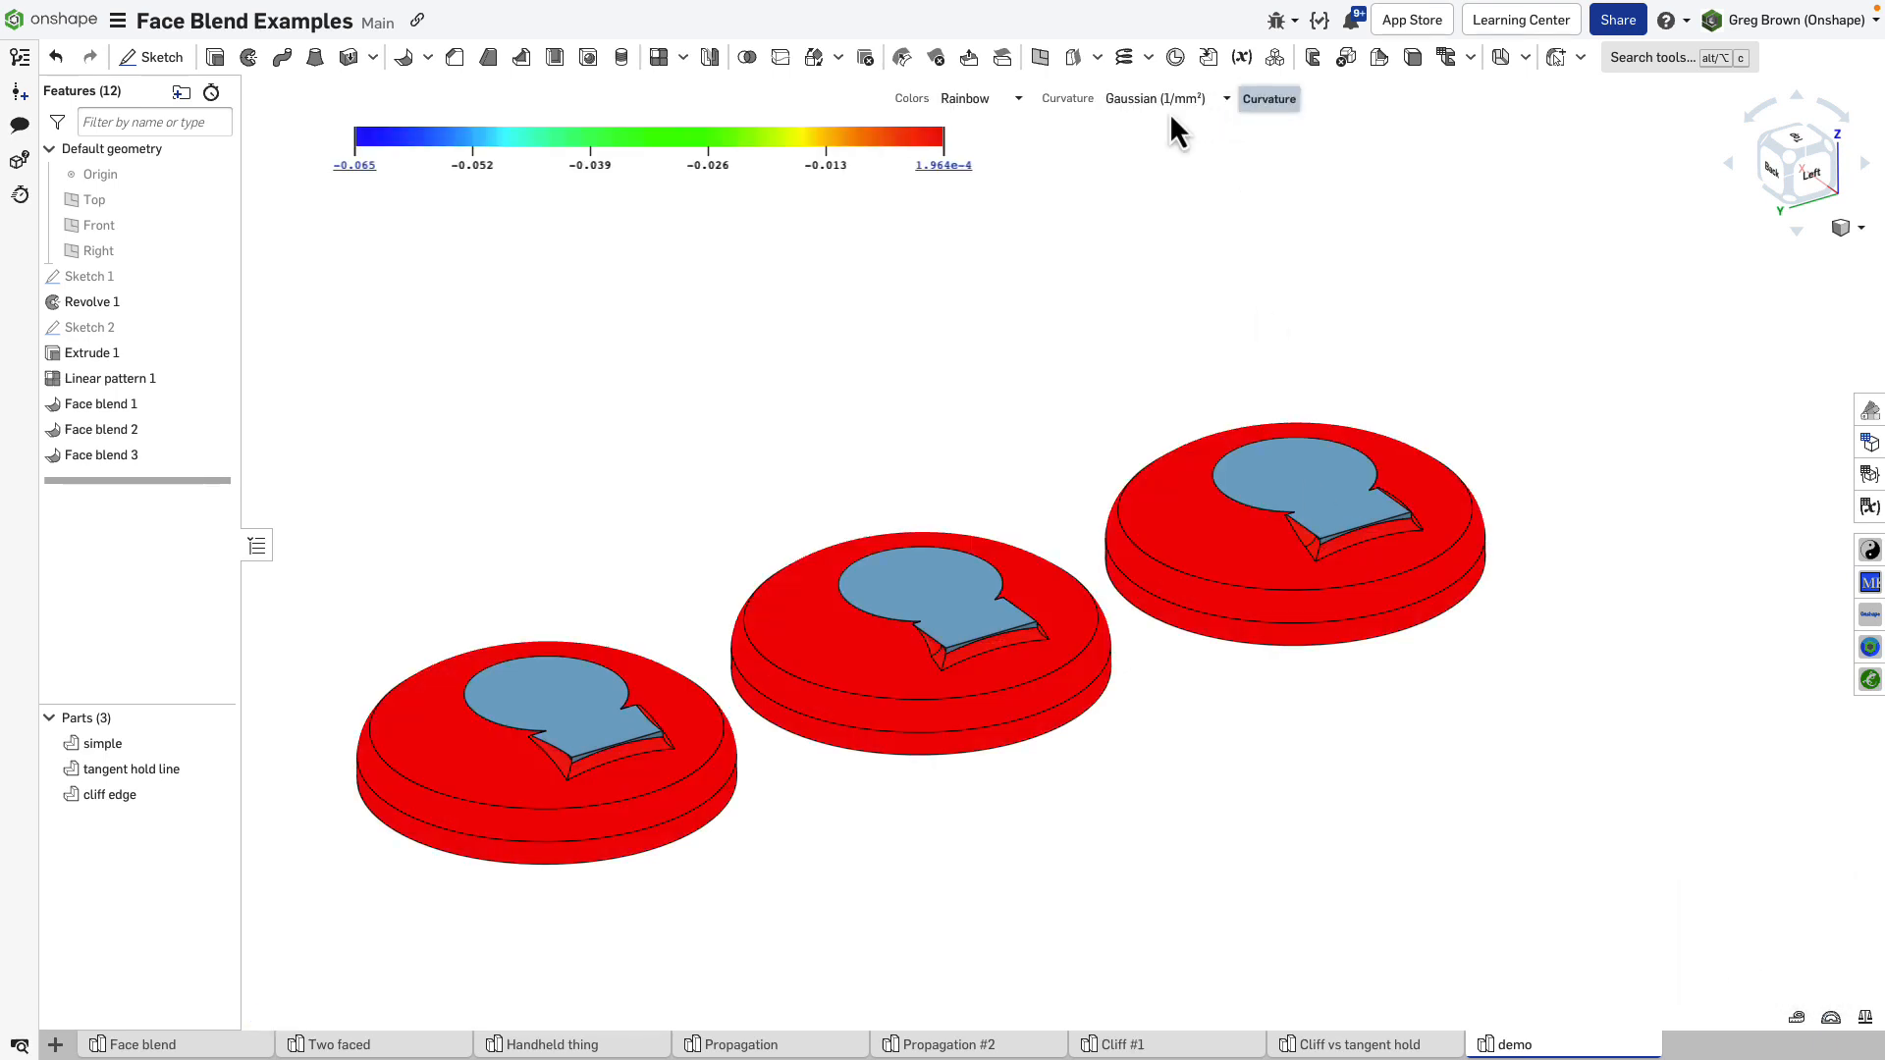
# Switch the curvature map to Min radius (mm) and set the scale's upper value to 150.
pyautogui.click(949, 165)
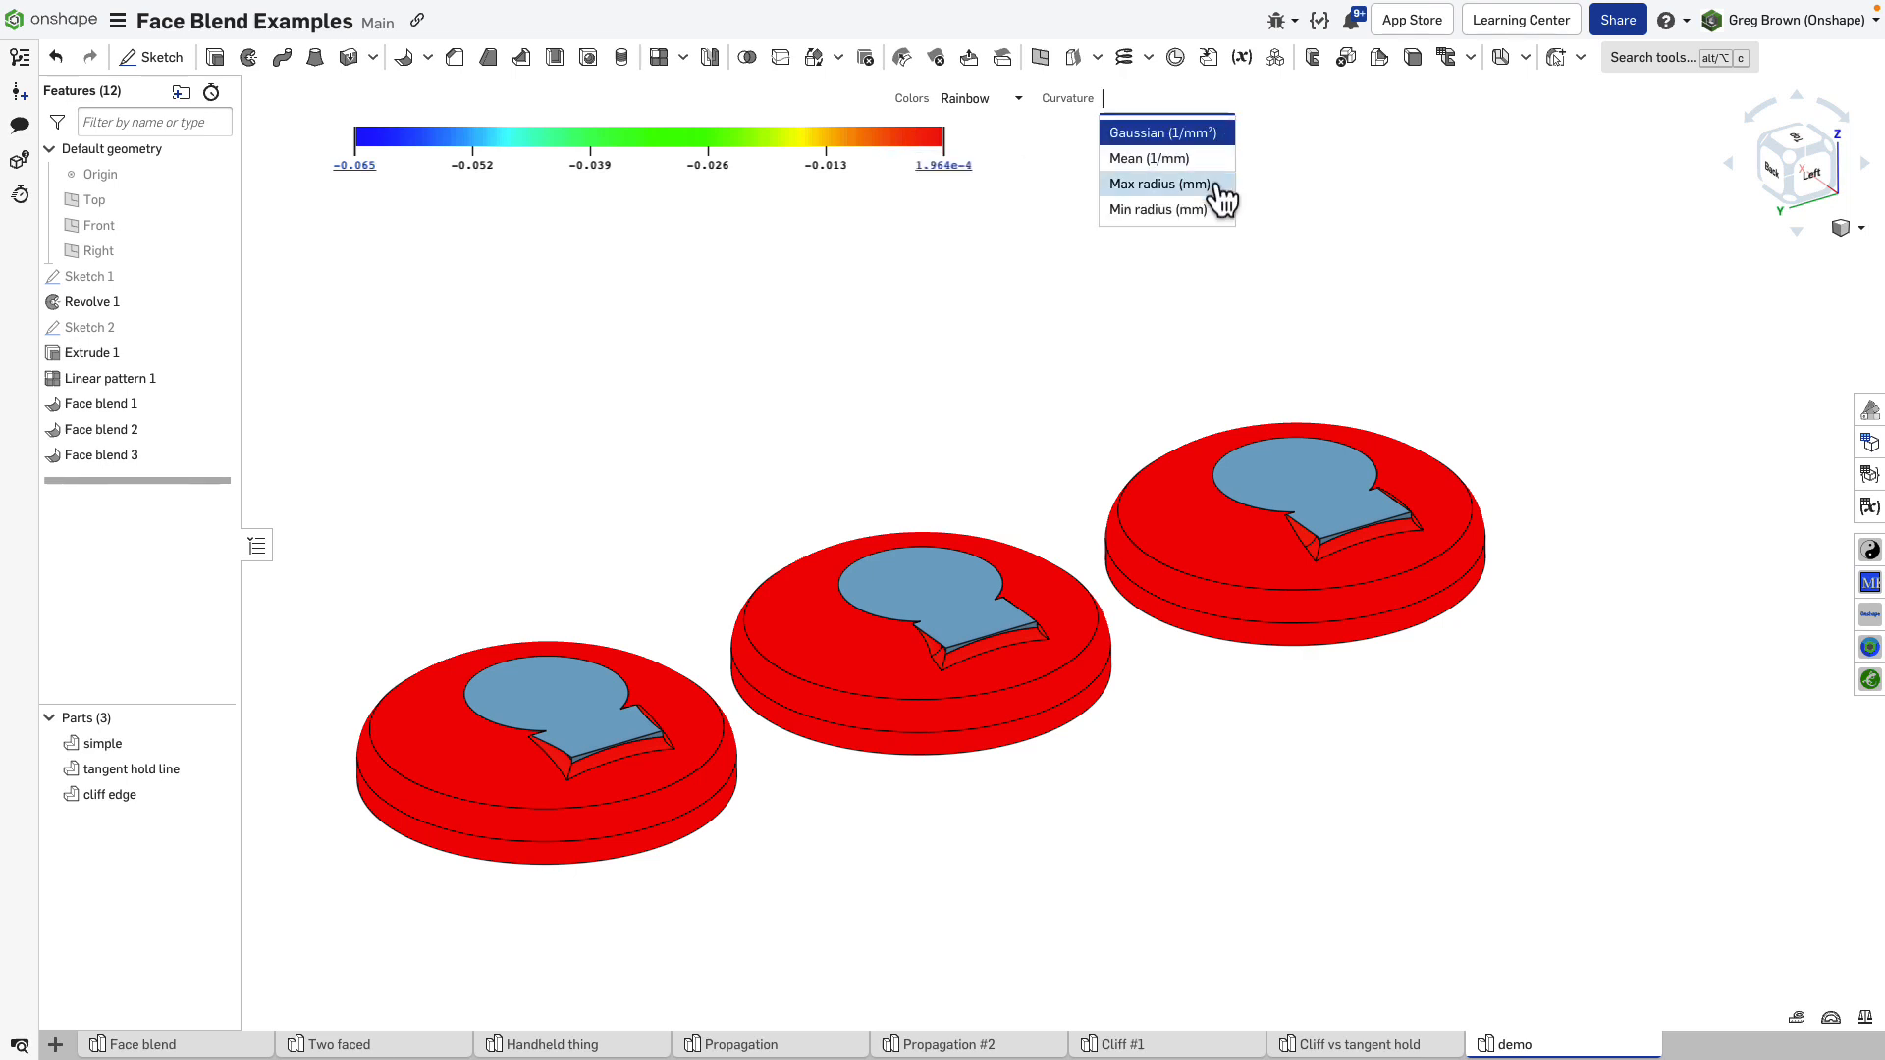
pyautogui.click(1156, 209)
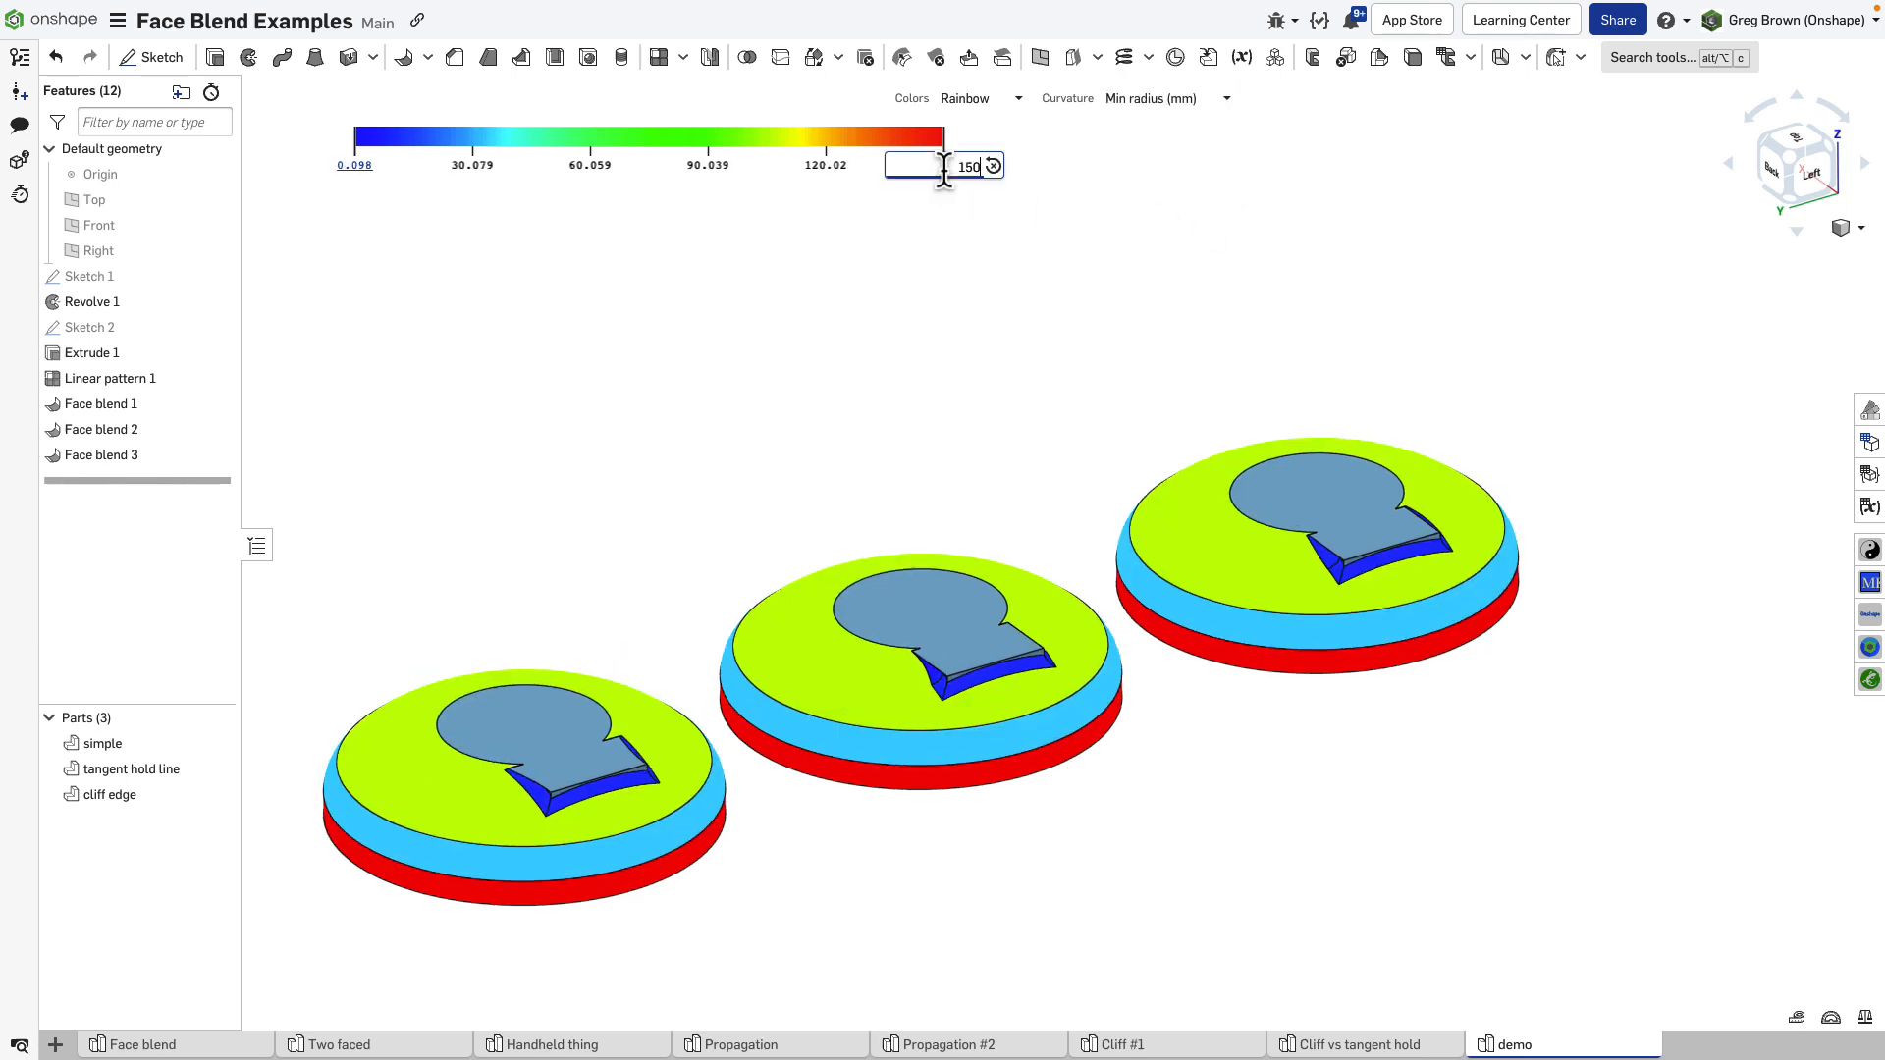
pyautogui.write('150')
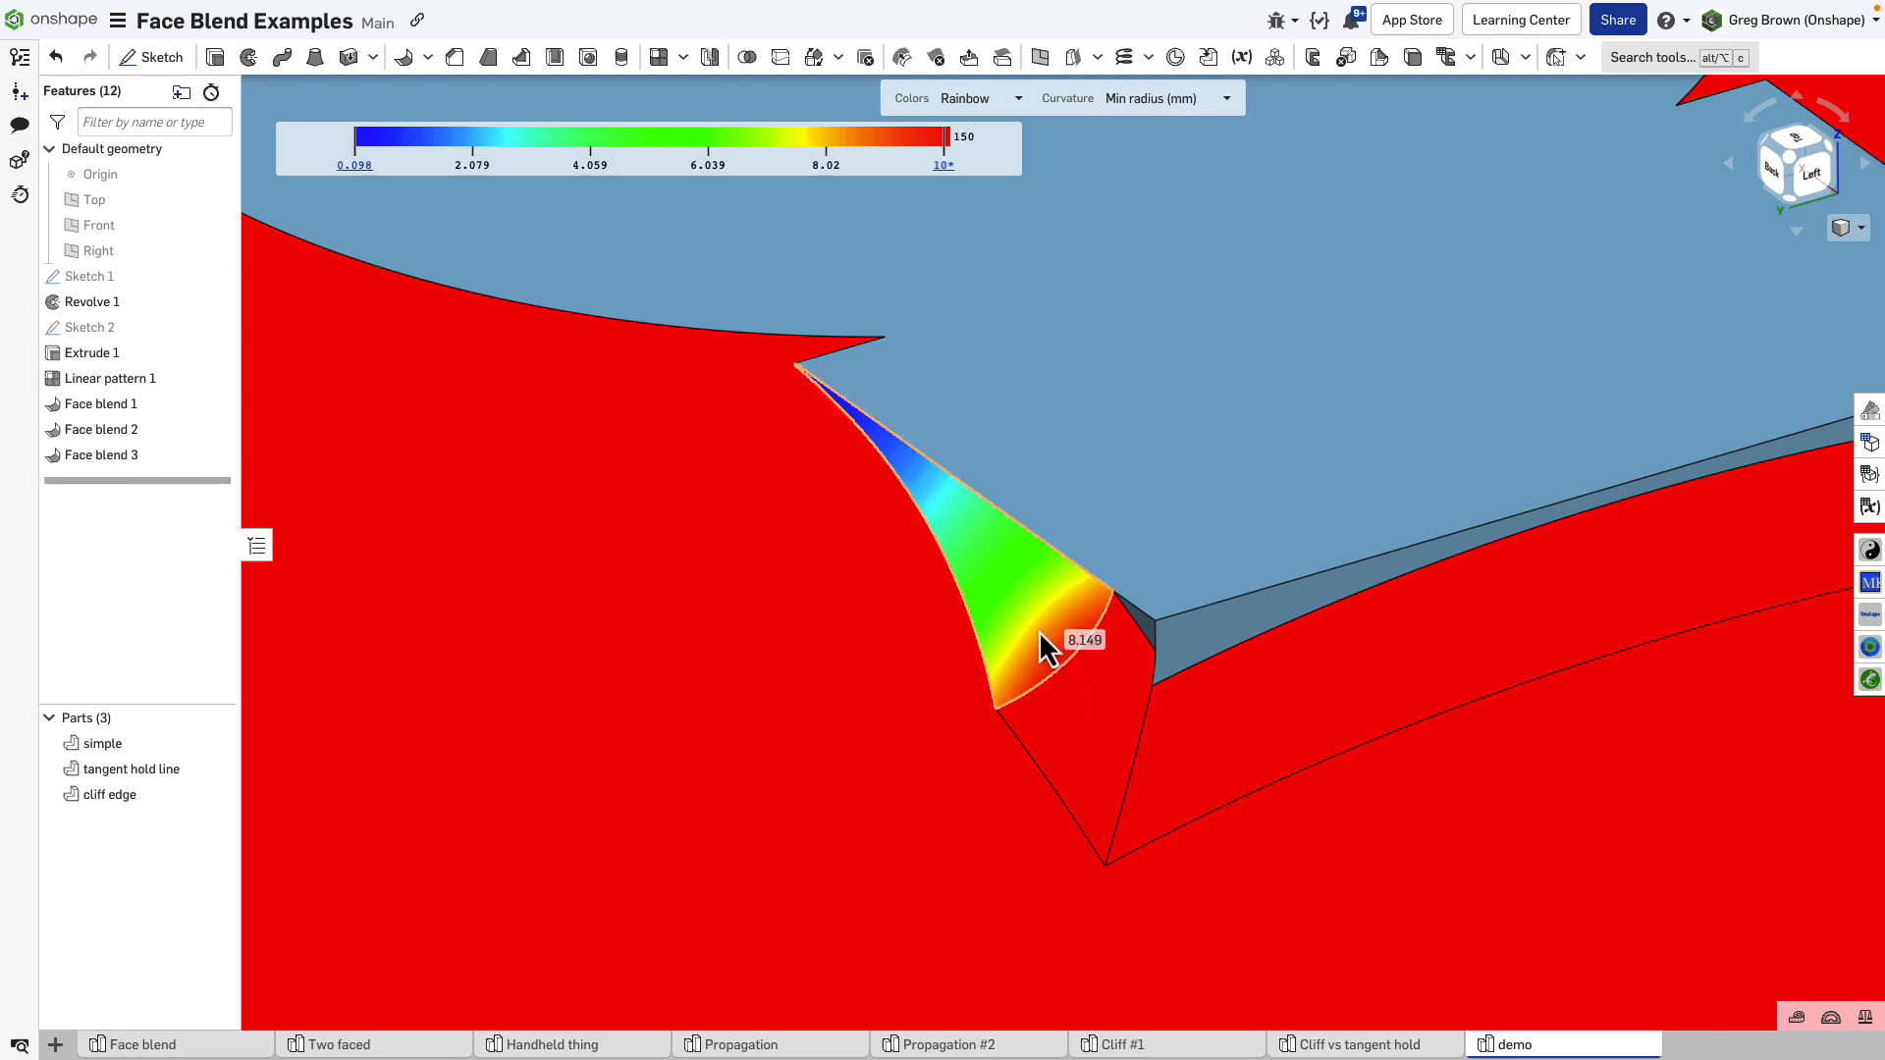
pyautogui.moveTo(920, 493)
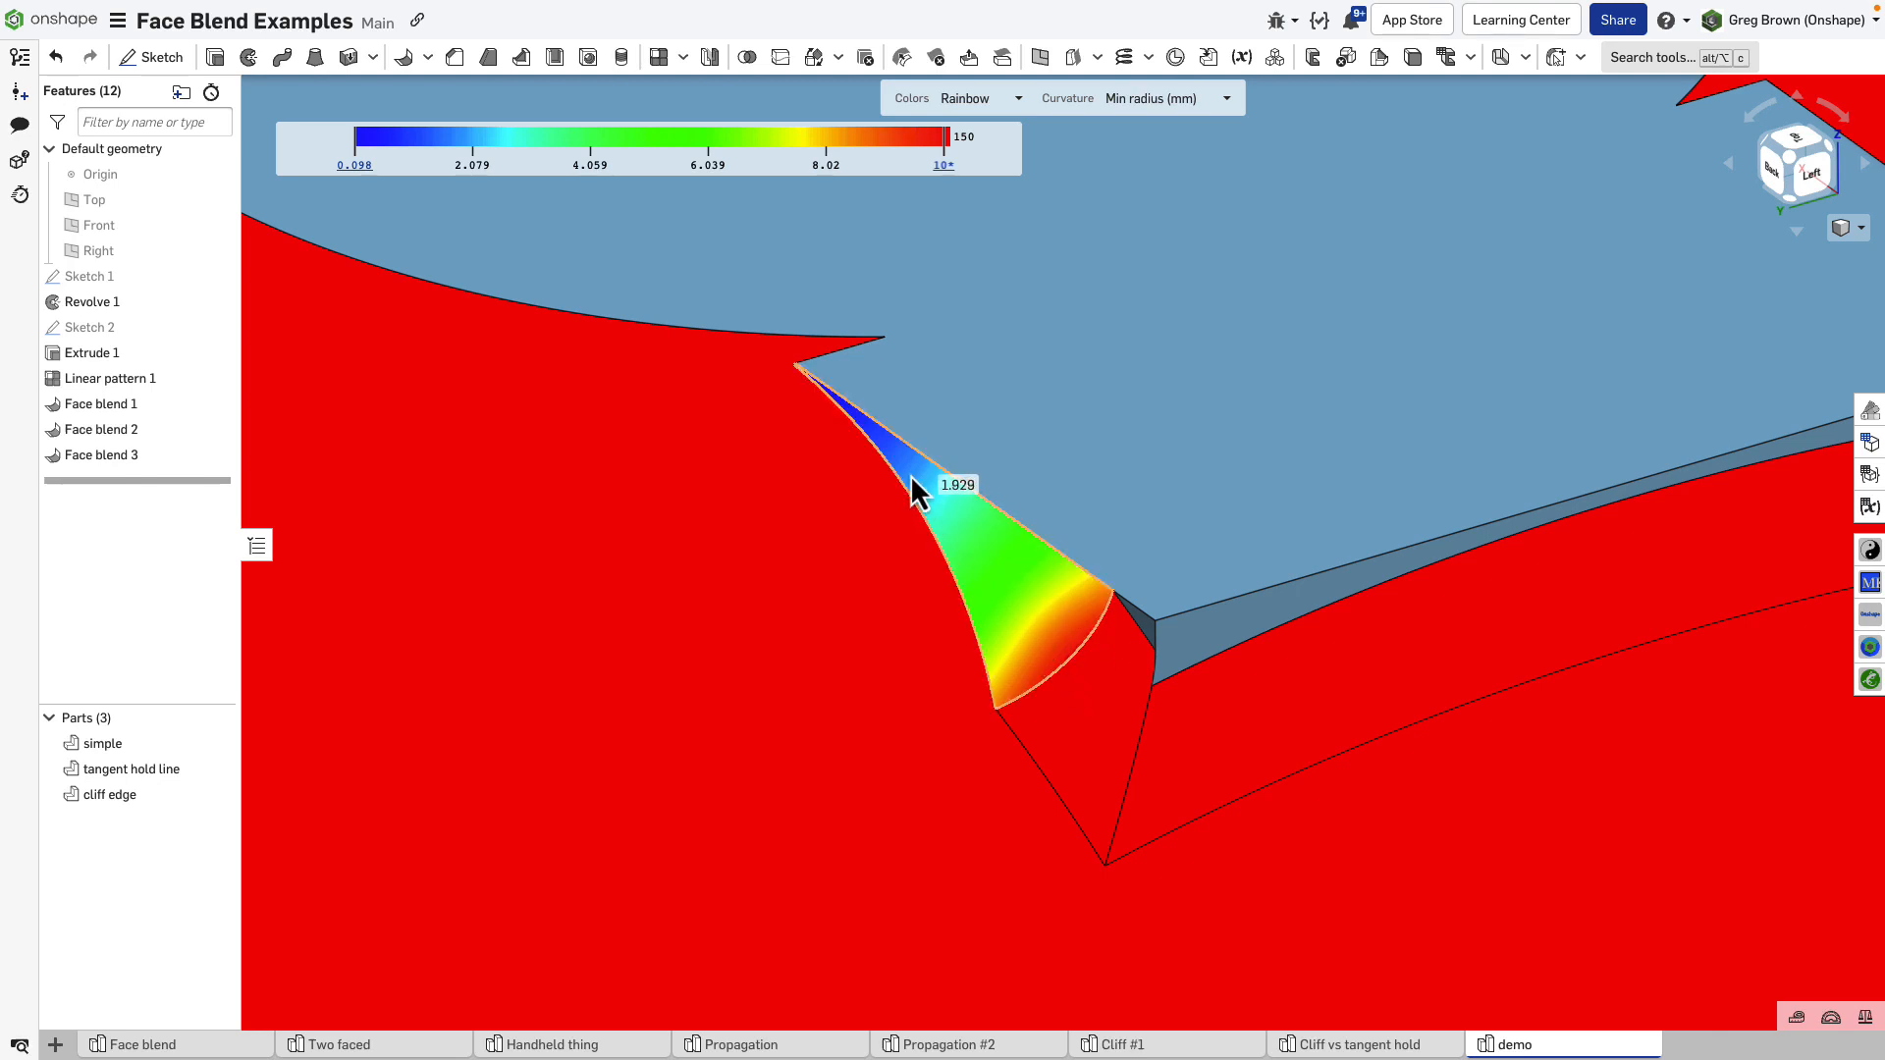